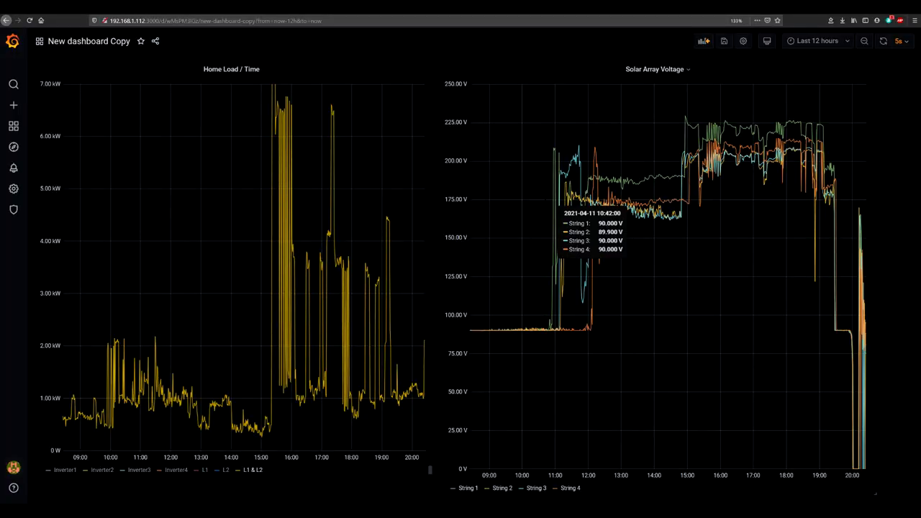
pyautogui.moveTo(61, 52)
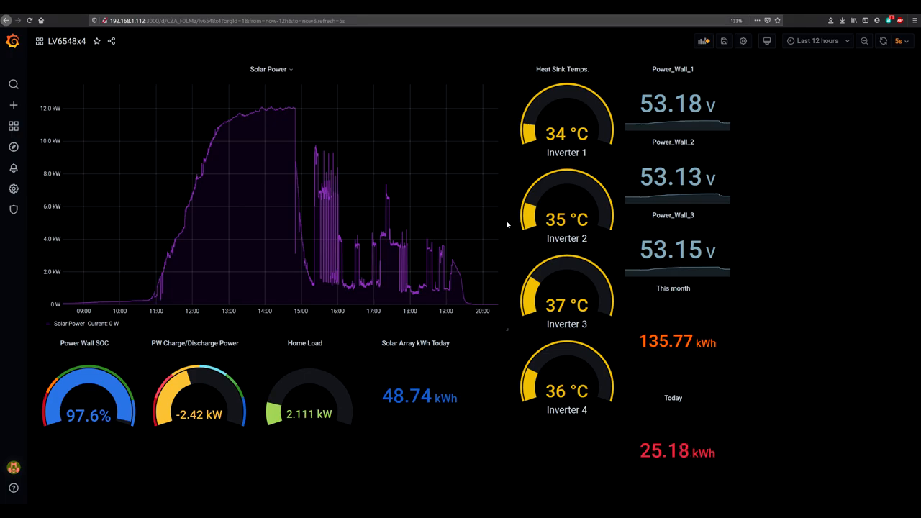
pyautogui.moveTo(483, 223)
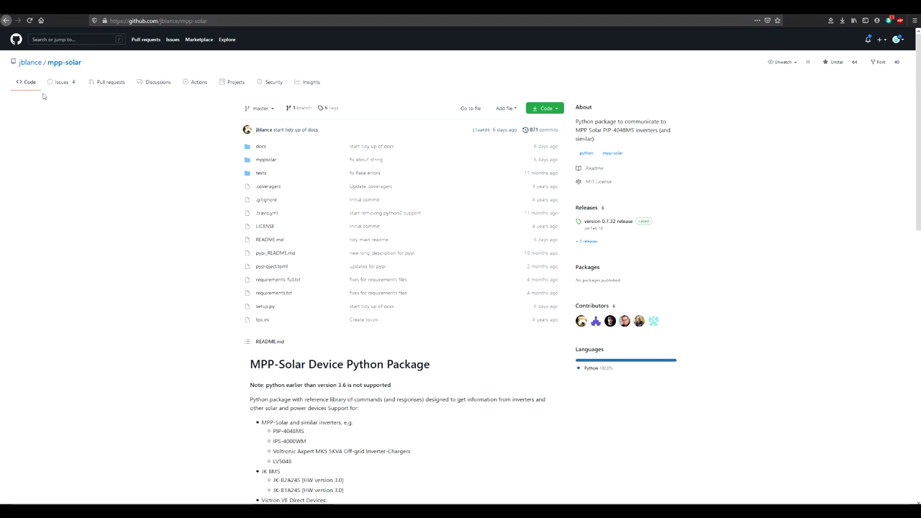
pyautogui.moveTo(95, 64)
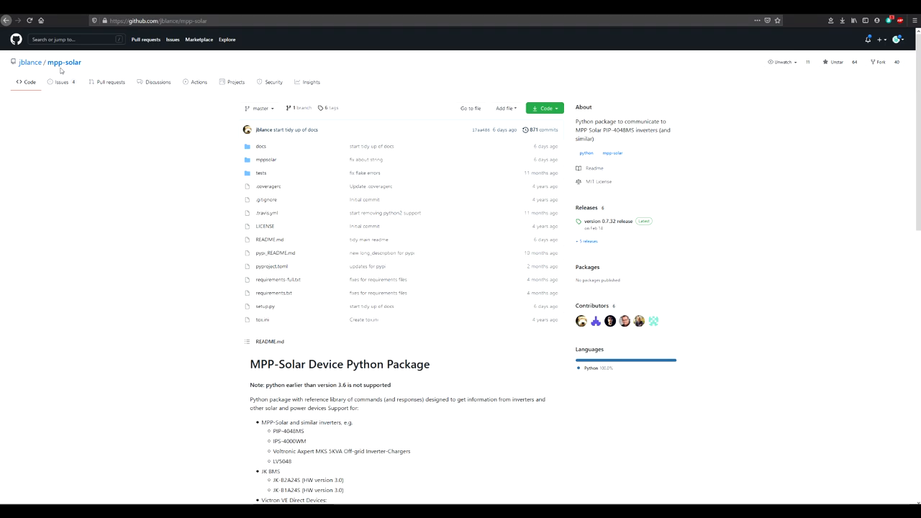
pyautogui.moveTo(130, 77)
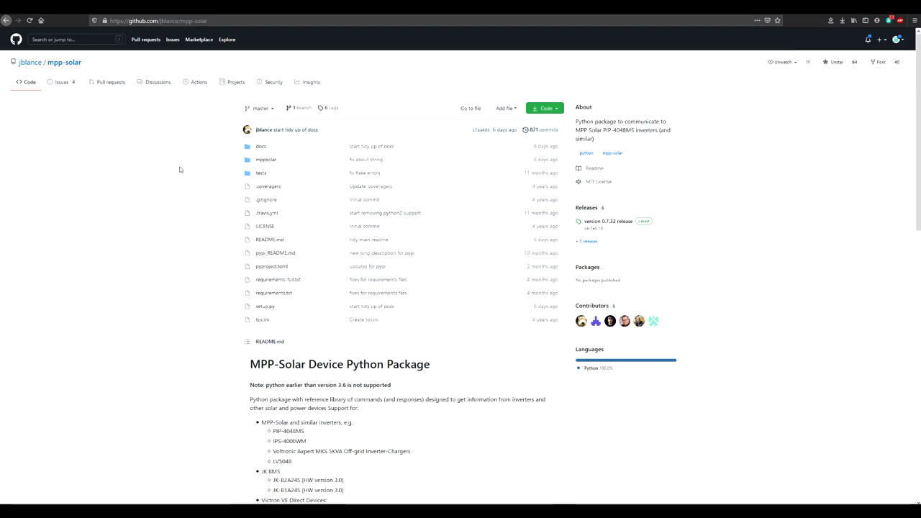
pyautogui.moveTo(140, 198)
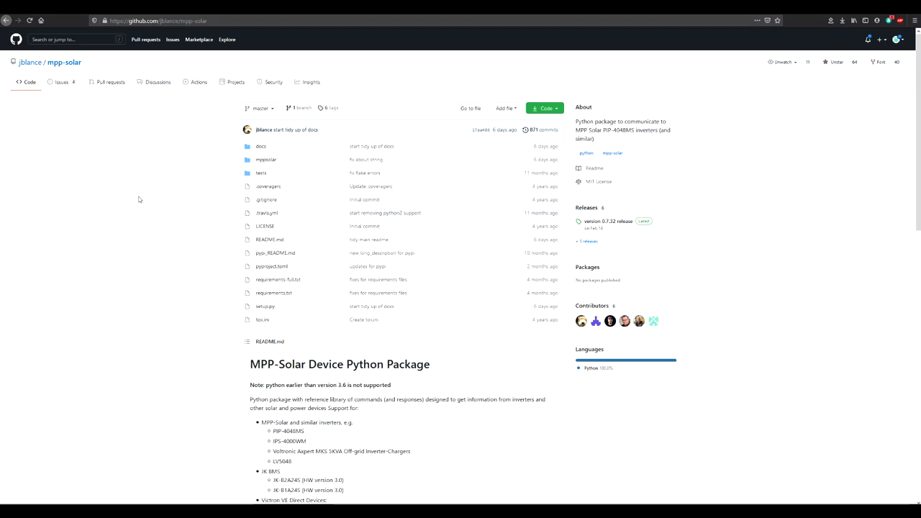
pyautogui.moveTo(150, 247)
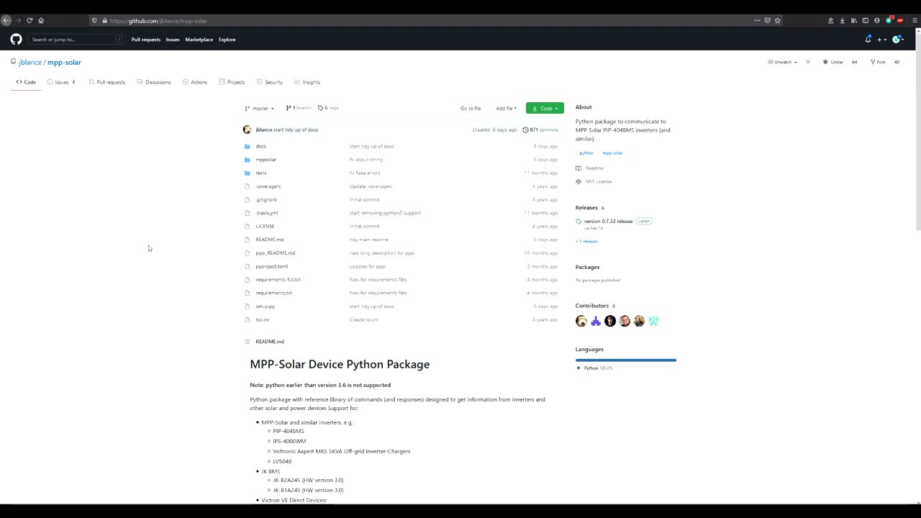
pyautogui.moveTo(144, 270)
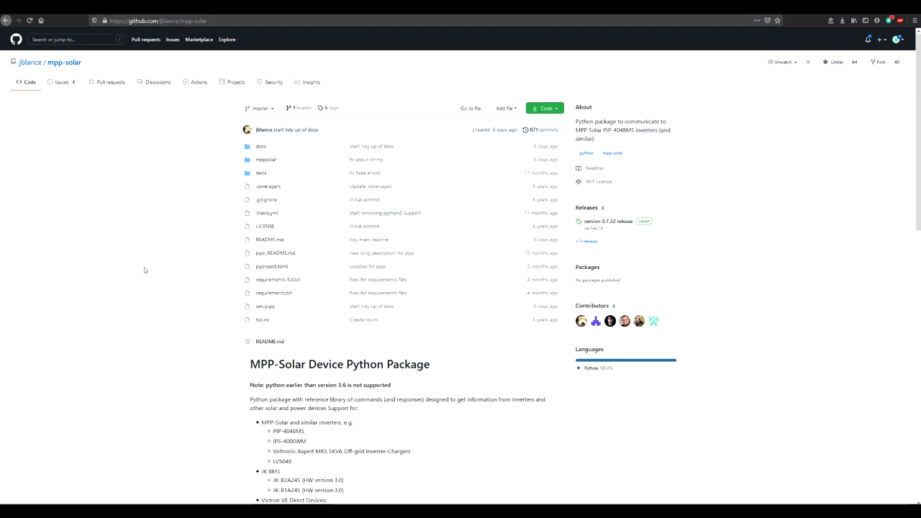
pyautogui.moveTo(126, 268)
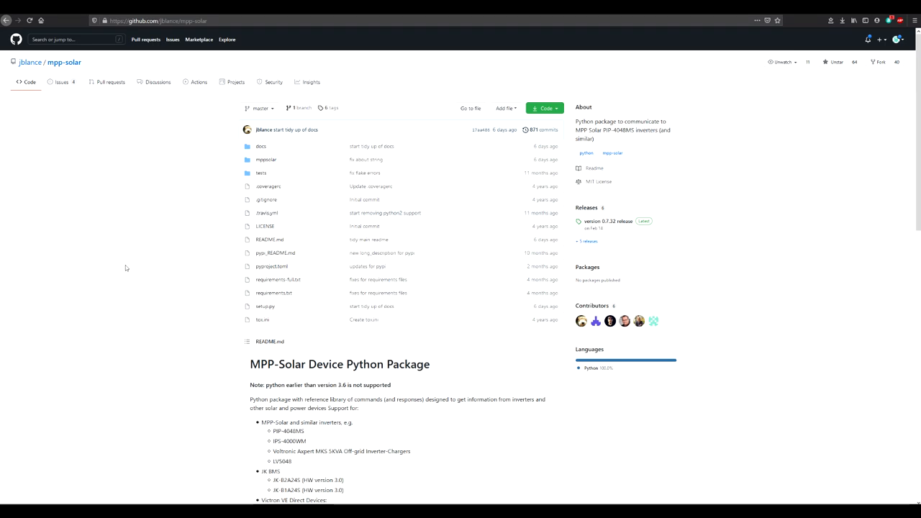
pyautogui.moveTo(153, 259)
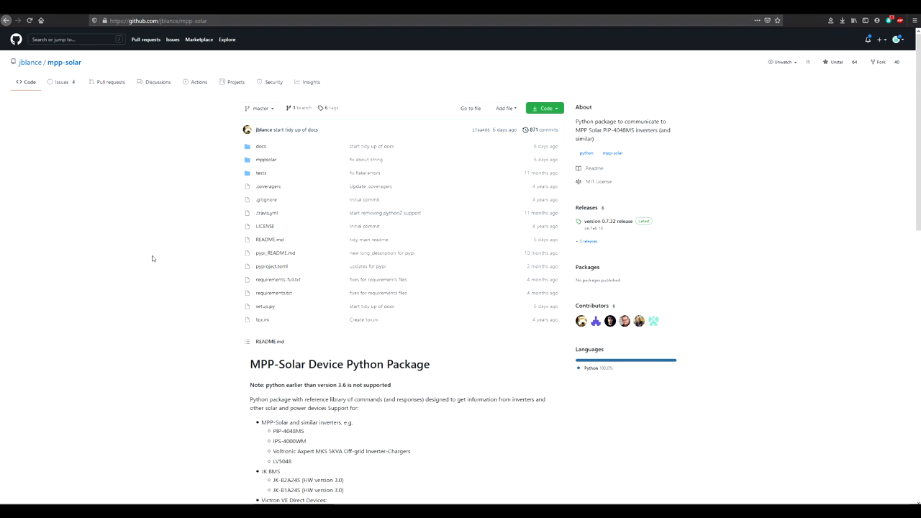
pyautogui.moveTo(98, 106)
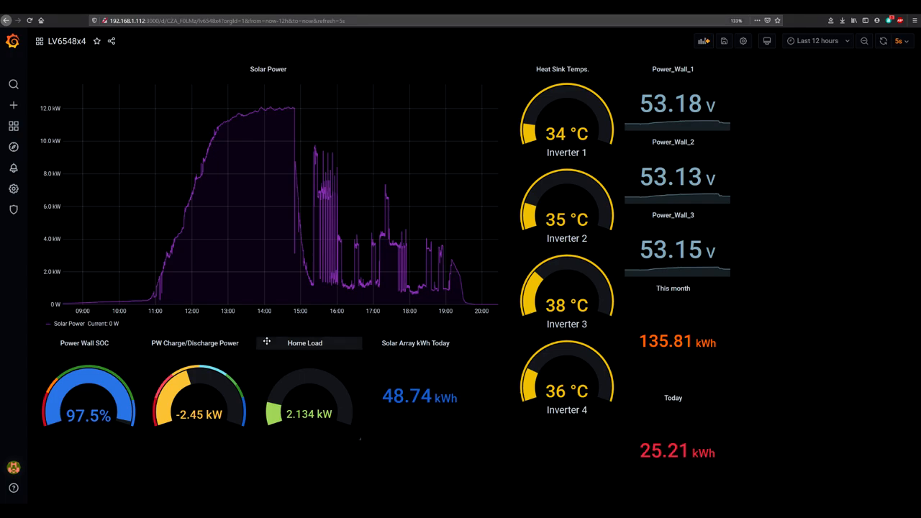
pyautogui.moveTo(887, 296)
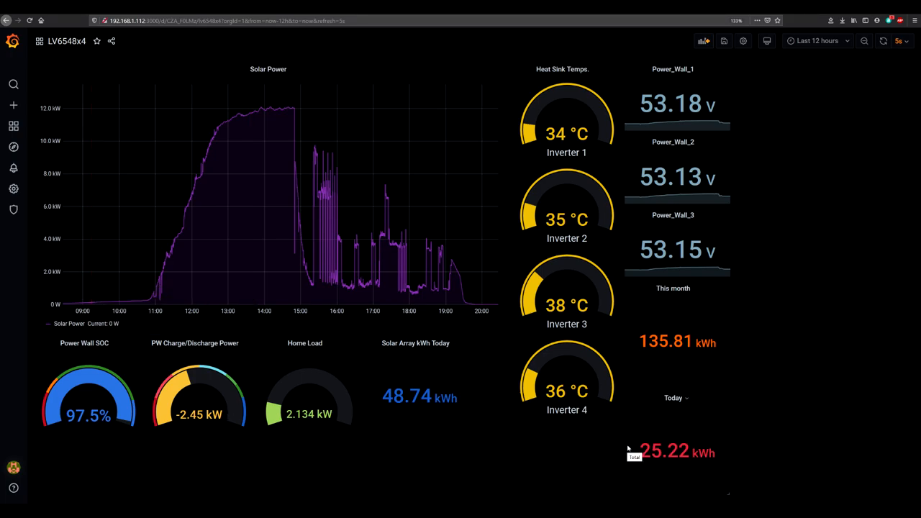
pyautogui.moveTo(402, 344)
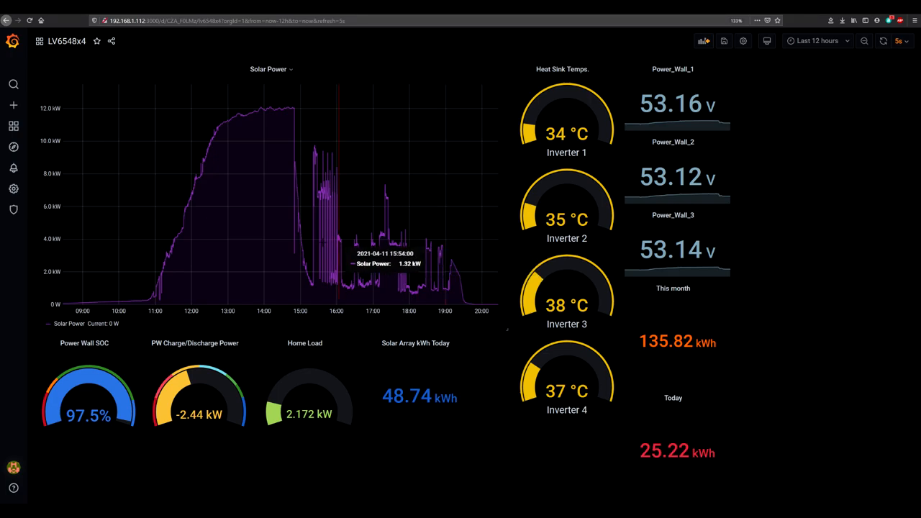
pyautogui.moveTo(141, 334)
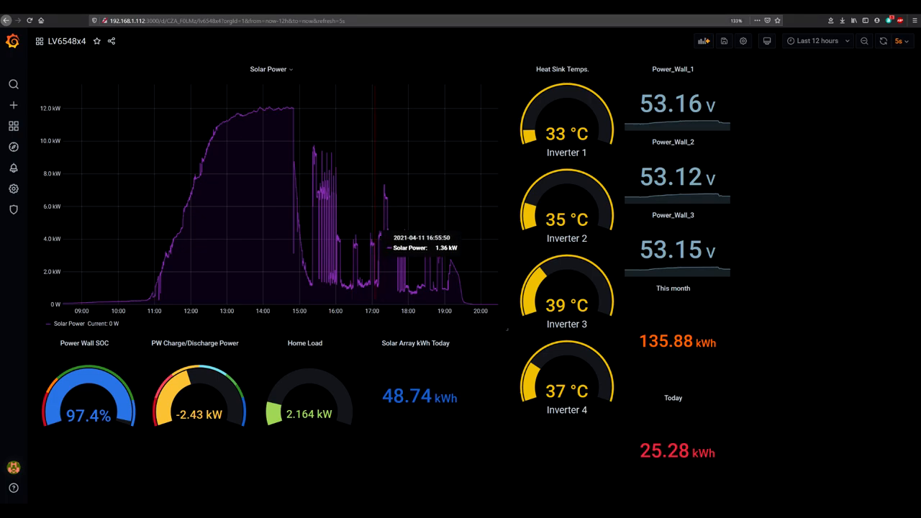
pyautogui.moveTo(392, 238)
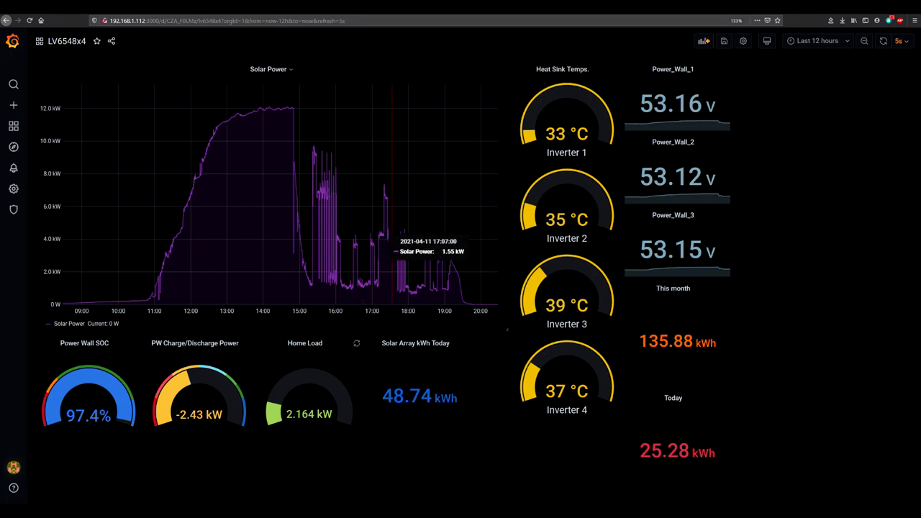
pyautogui.moveTo(367, 257)
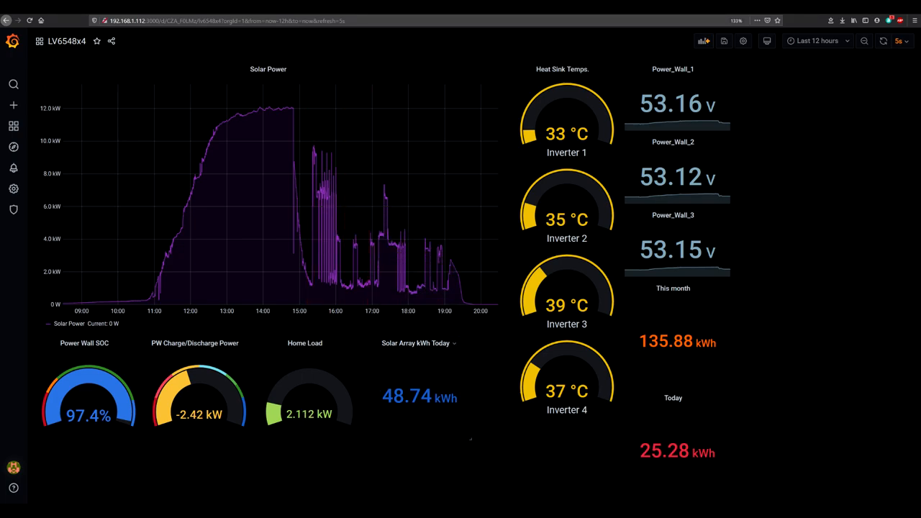
pyautogui.moveTo(393, 419)
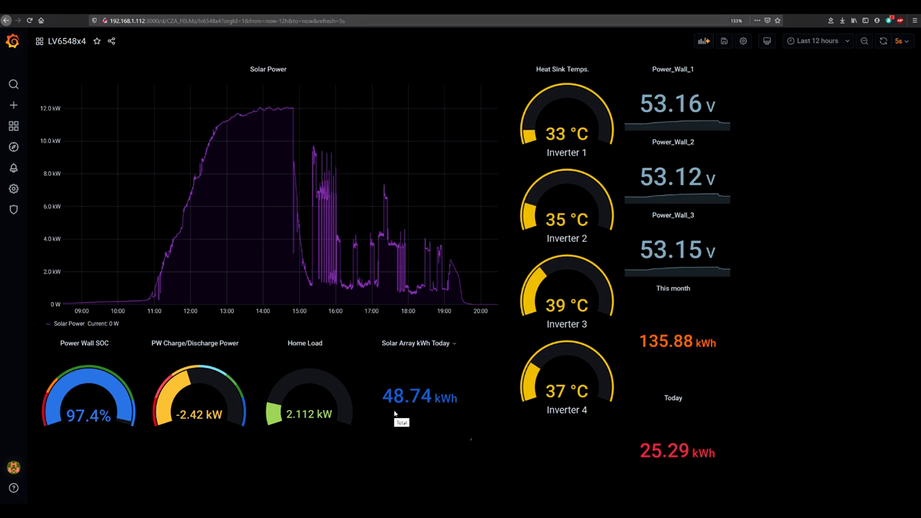
pyautogui.moveTo(400, 415)
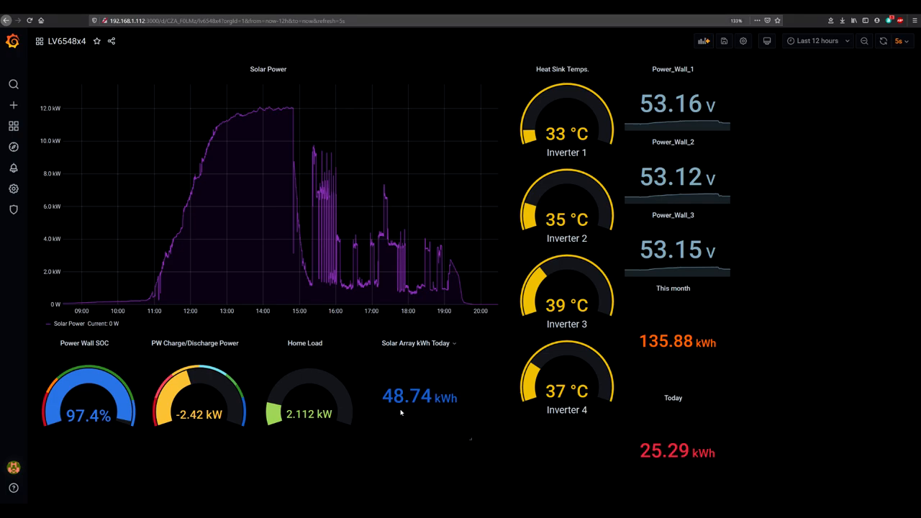
pyautogui.moveTo(444, 409)
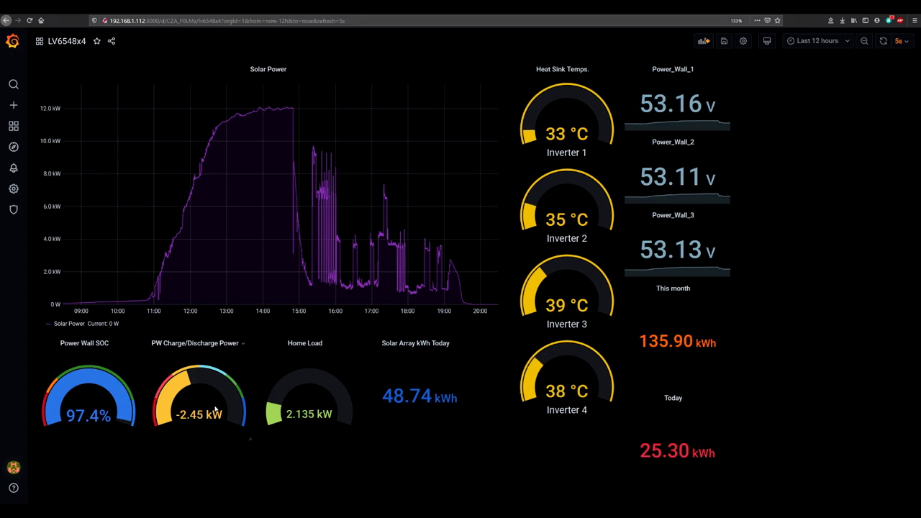
pyautogui.moveTo(176, 354)
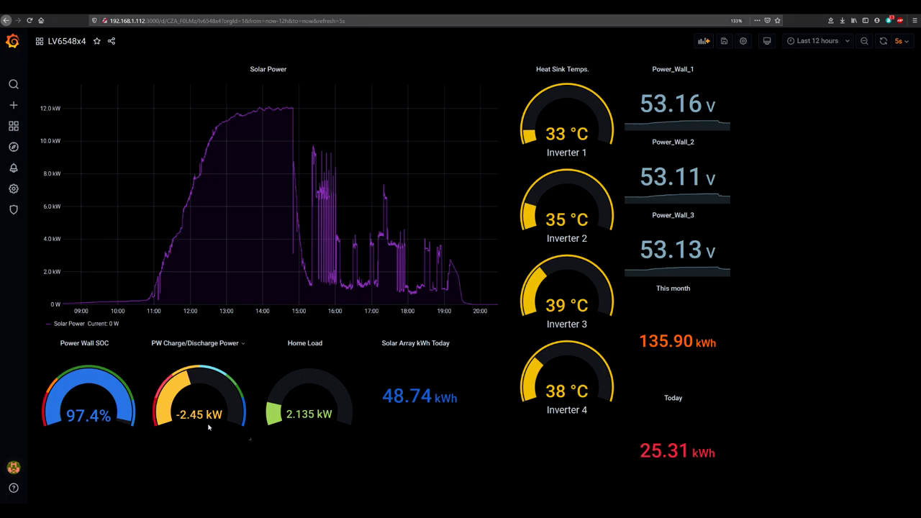
pyautogui.moveTo(242, 409)
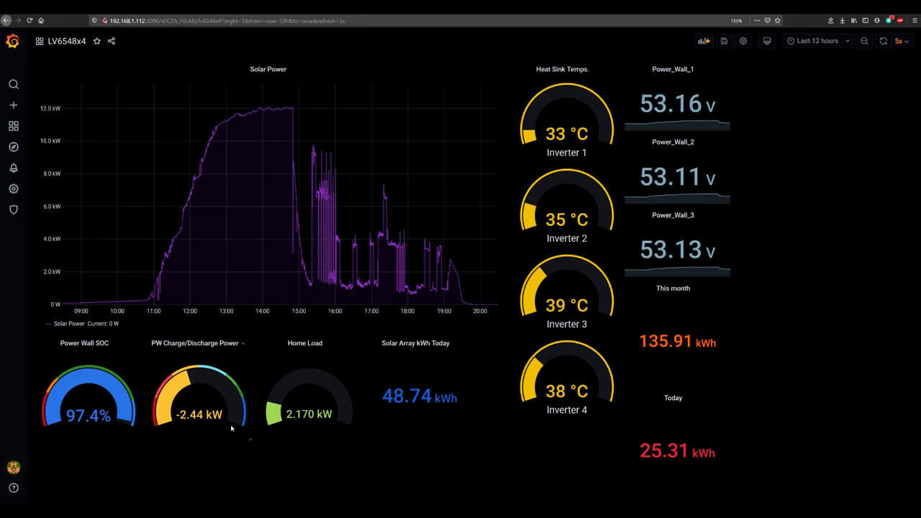
pyautogui.moveTo(236, 400)
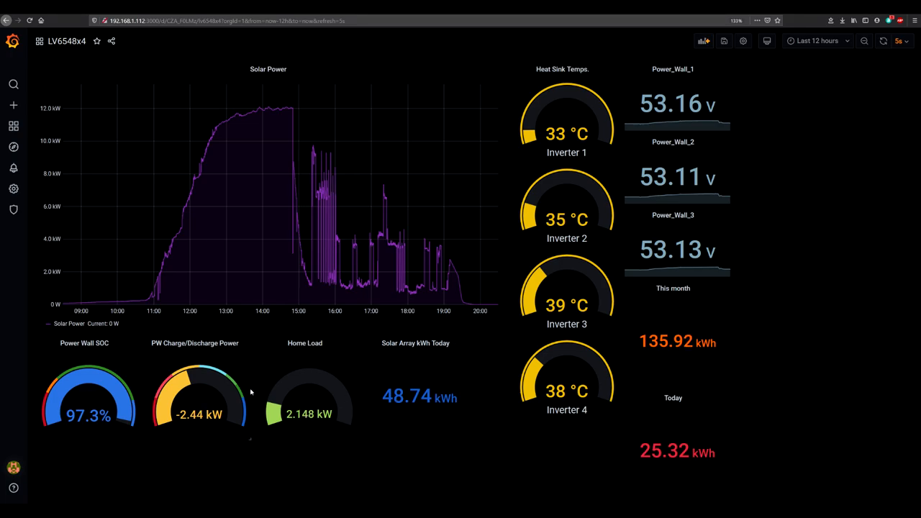
pyautogui.moveTo(244, 380)
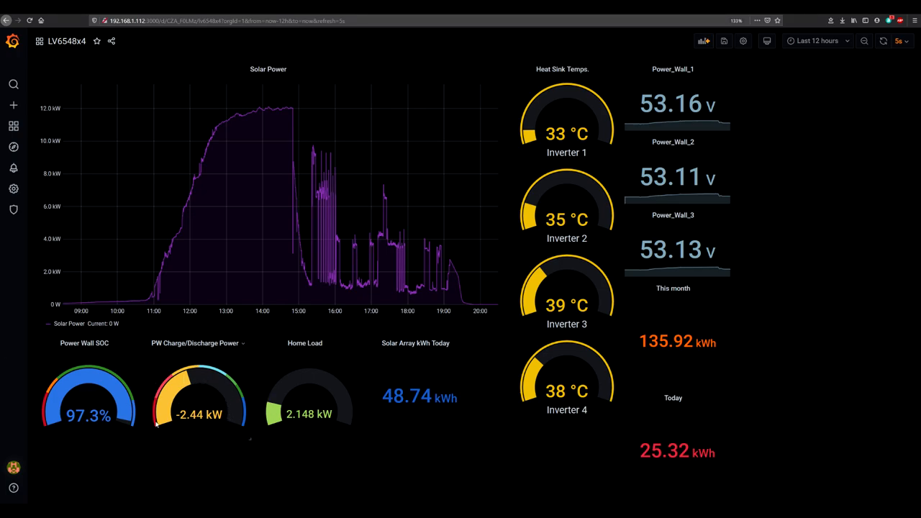
pyautogui.moveTo(328, 382)
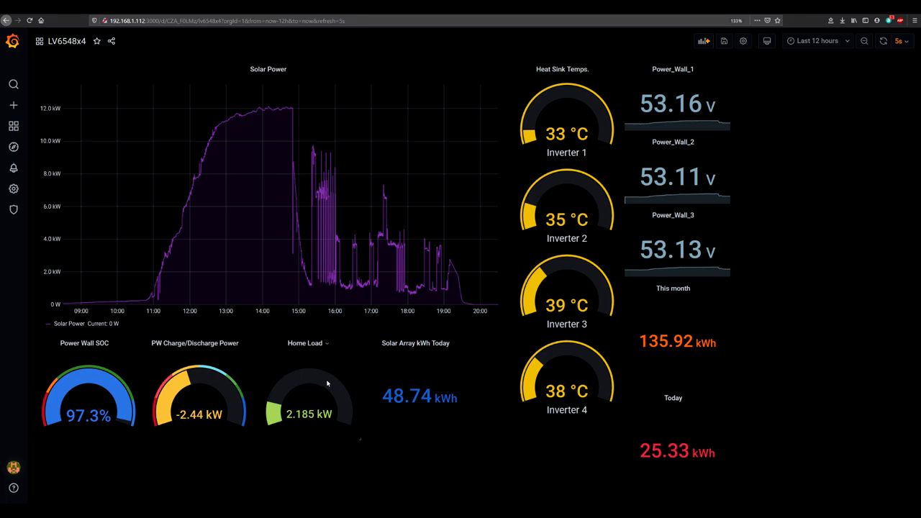
pyautogui.moveTo(309, 380)
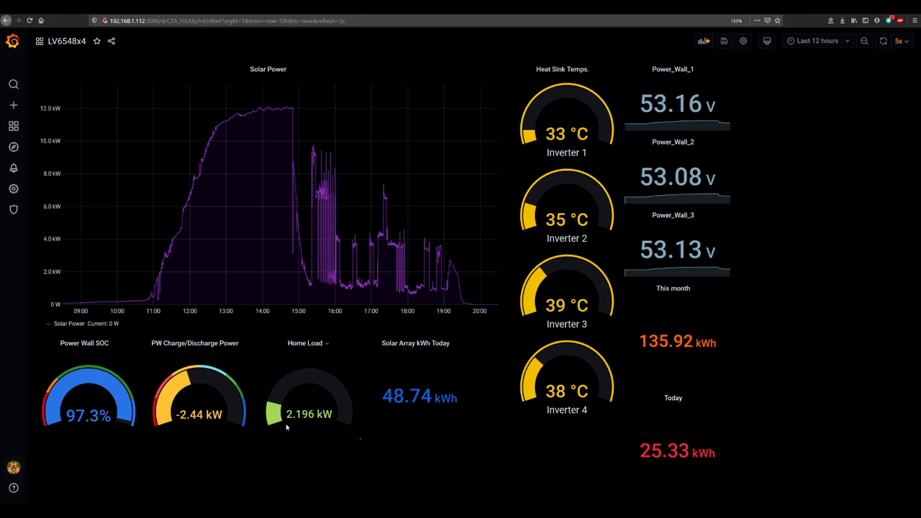
pyautogui.moveTo(303, 429)
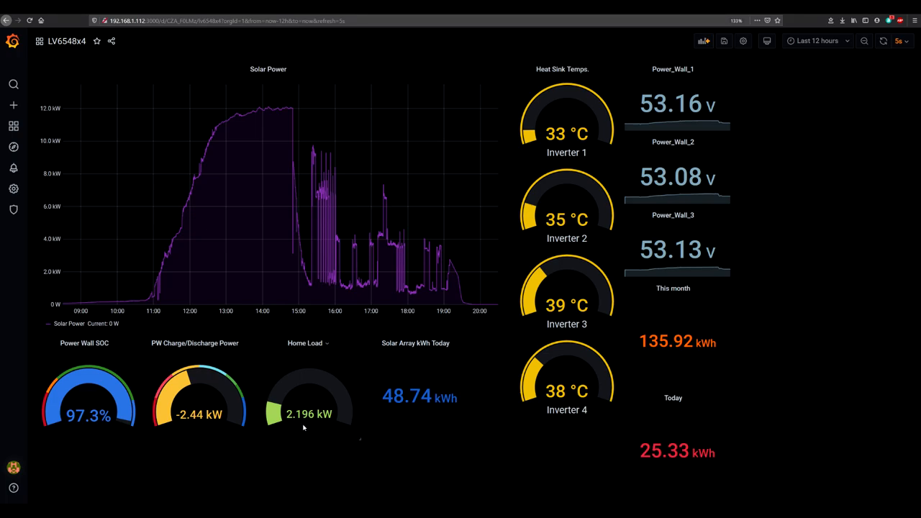
pyautogui.moveTo(296, 432)
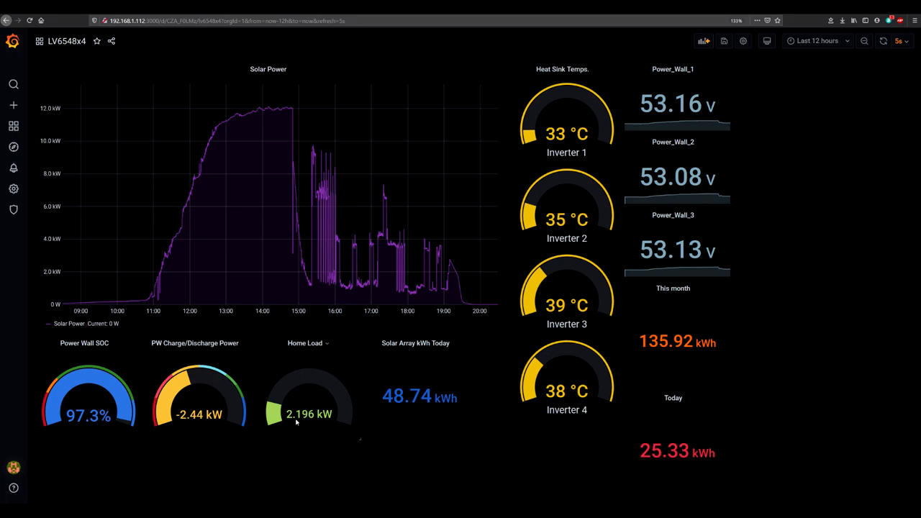
pyautogui.moveTo(172, 431)
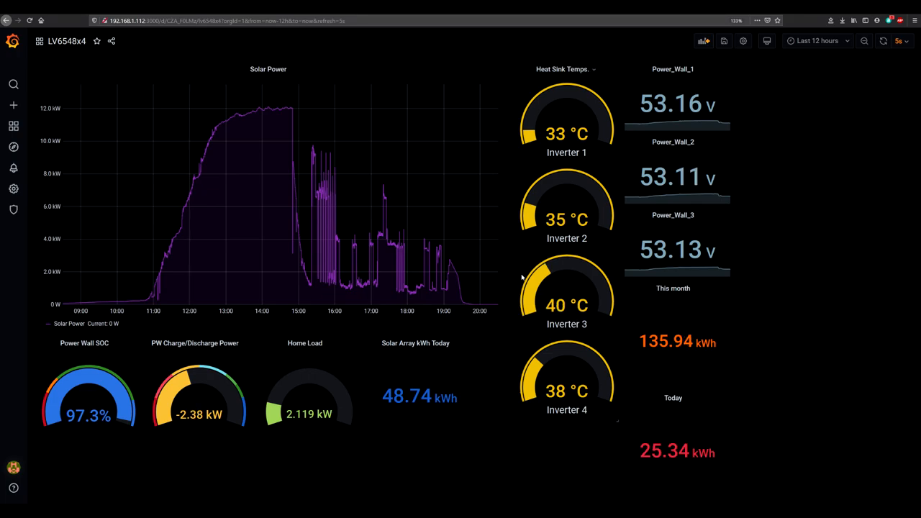
pyautogui.moveTo(242, 347)
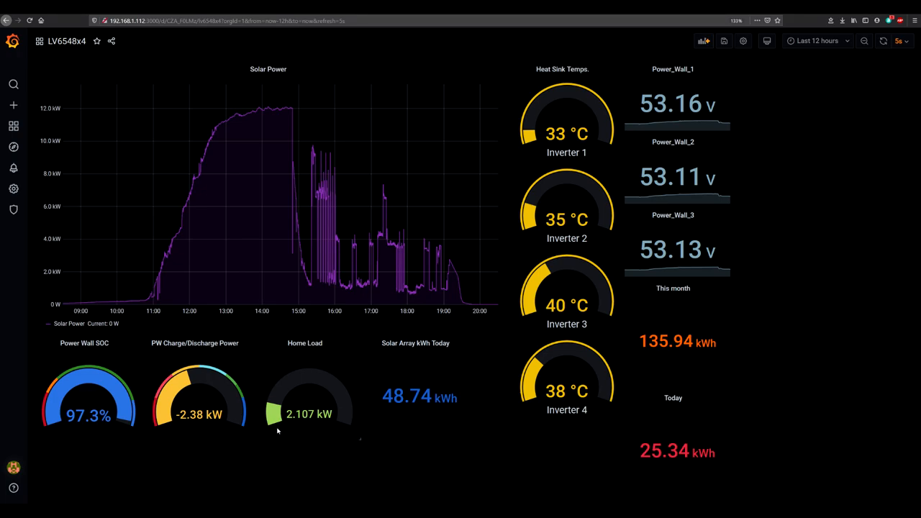
pyautogui.moveTo(412, 374)
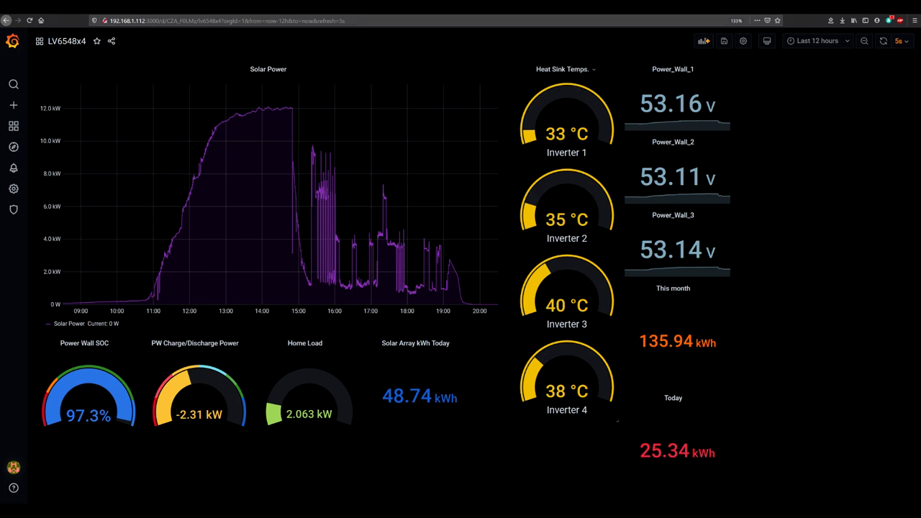
pyautogui.moveTo(602, 169)
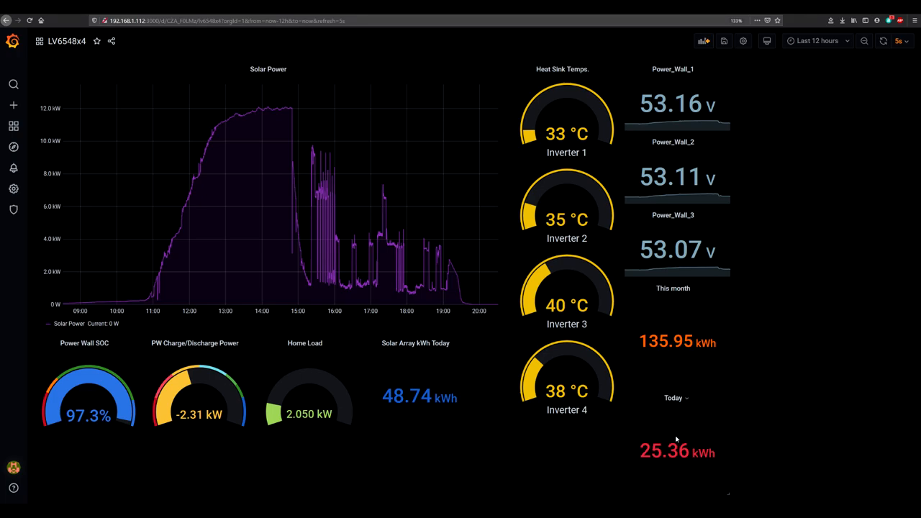
pyautogui.moveTo(672, 420)
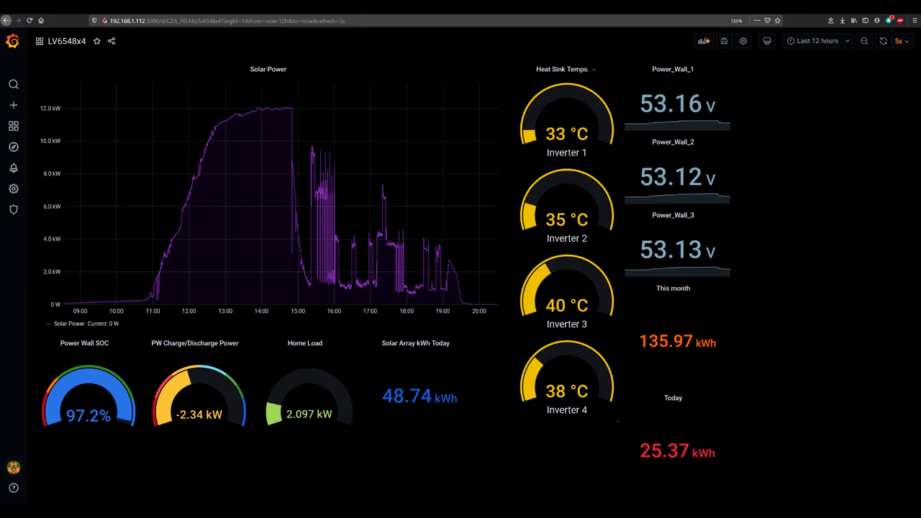
pyautogui.moveTo(409, 209)
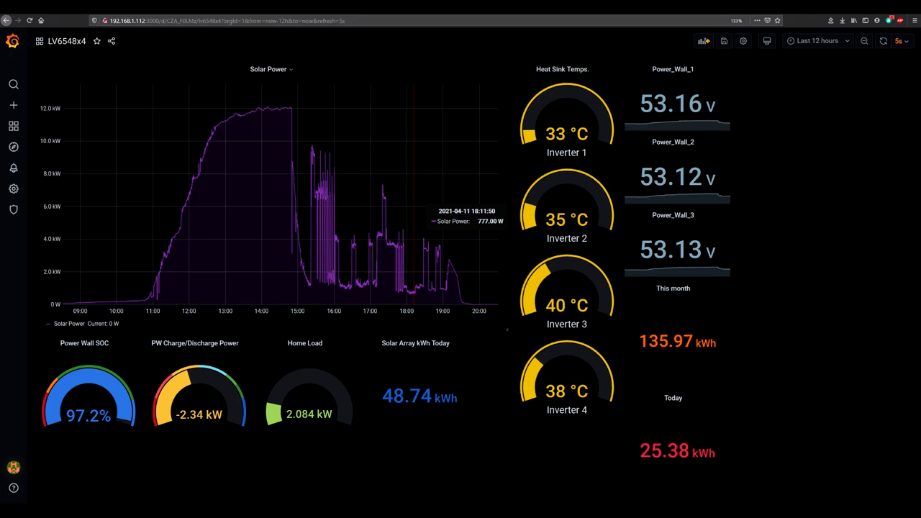
pyautogui.moveTo(734, 437)
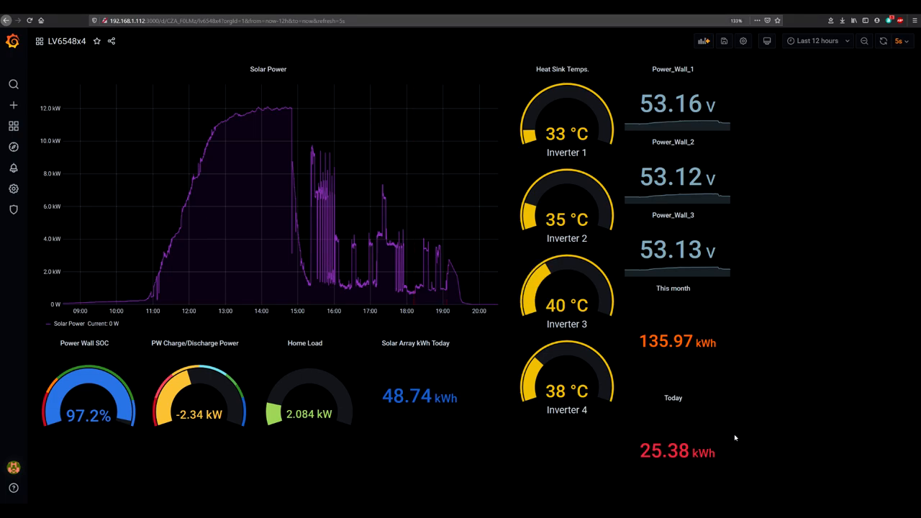
pyautogui.moveTo(665, 472)
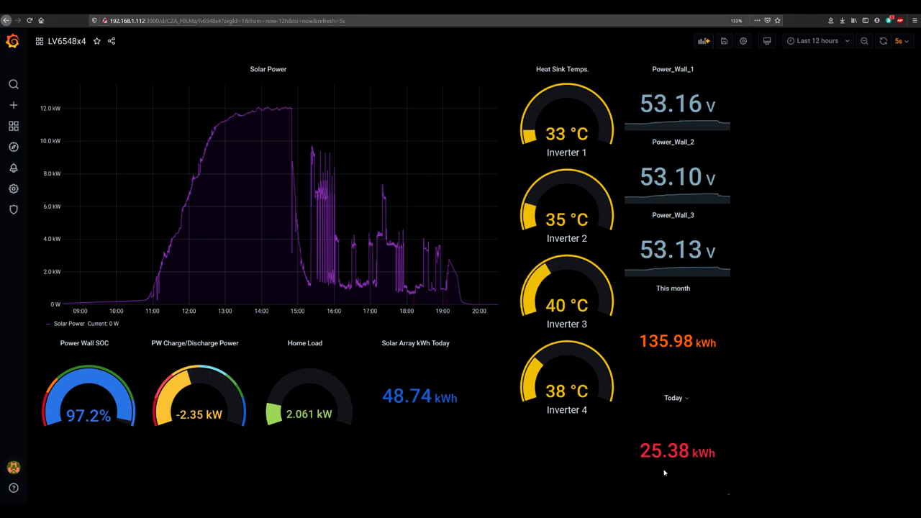
pyautogui.moveTo(678, 472)
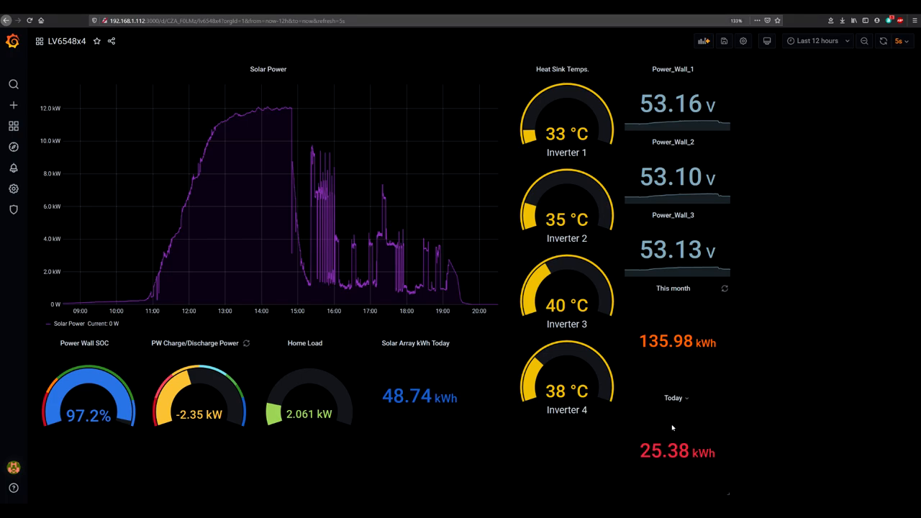
pyautogui.moveTo(708, 470)
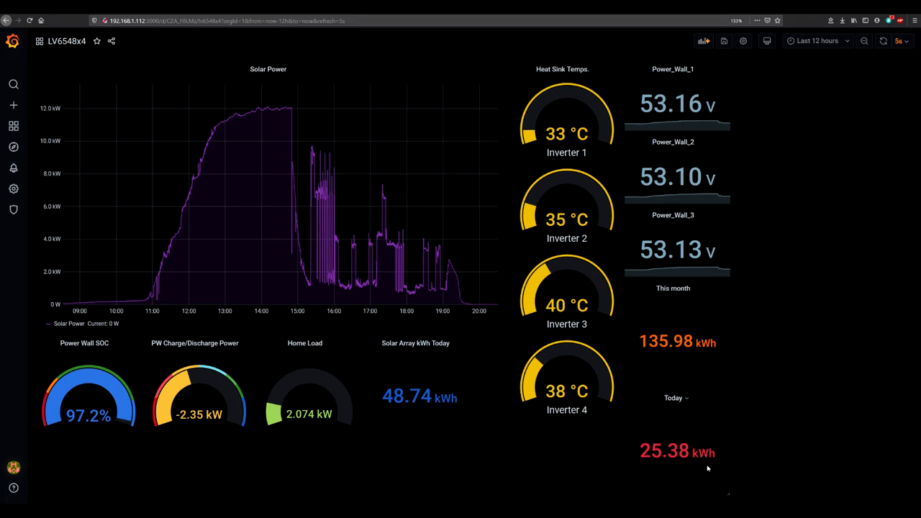
pyautogui.moveTo(814, 449)
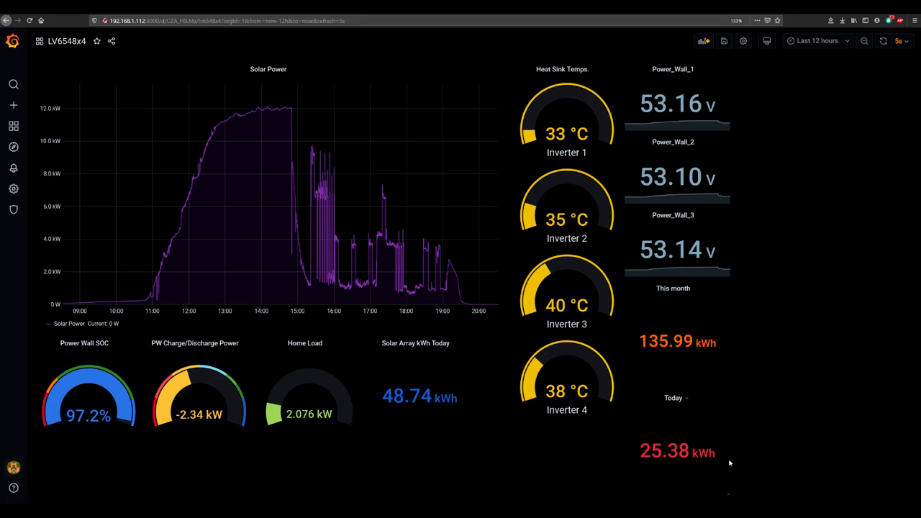
pyautogui.moveTo(750, 236)
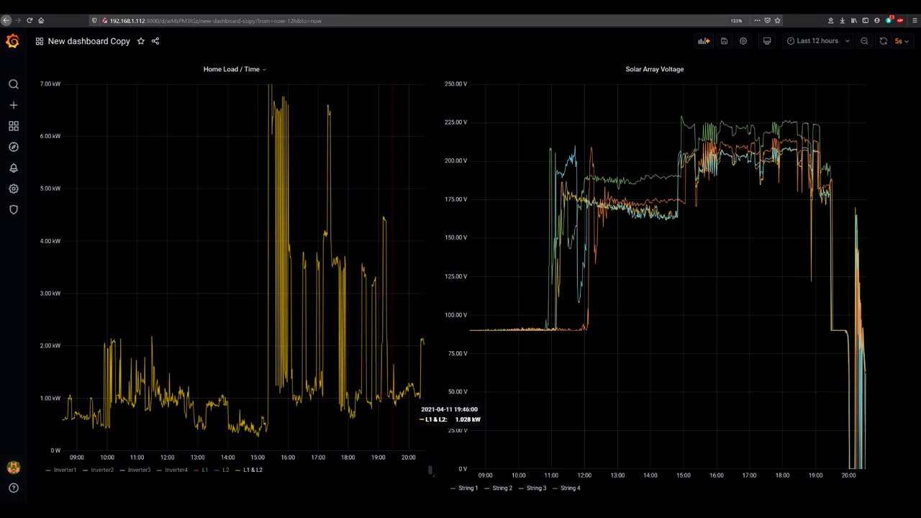
pyautogui.moveTo(256, 478)
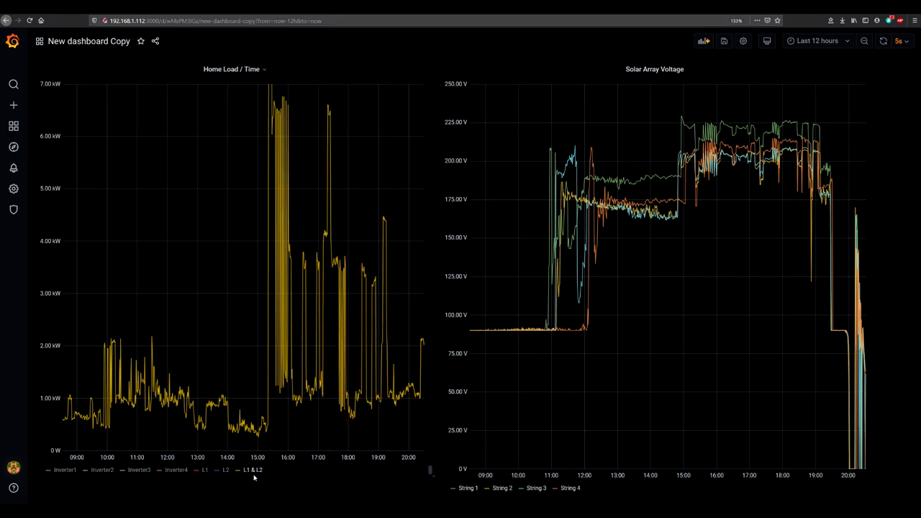
# Toggle the Home Load / Time legend through all series, L1 & L2, L1 only, then all series again.
pyautogui.click(250, 471)
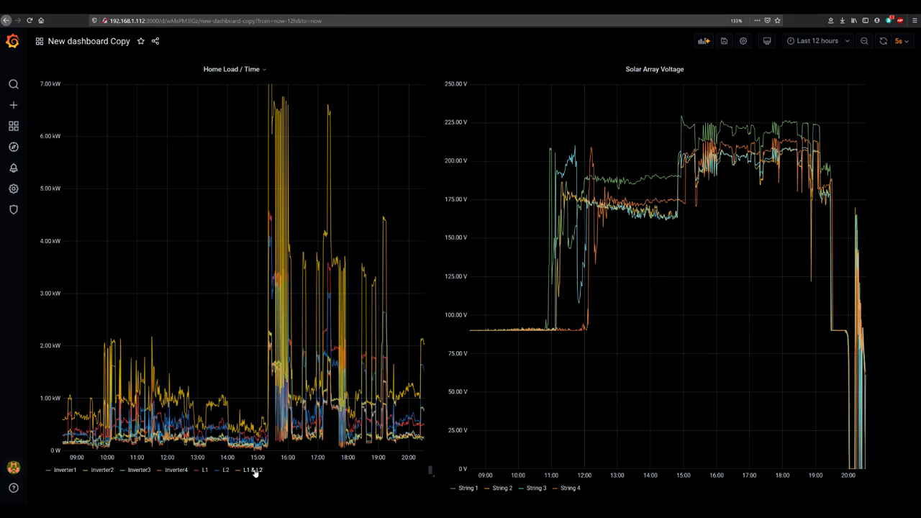
pyautogui.click(252, 471)
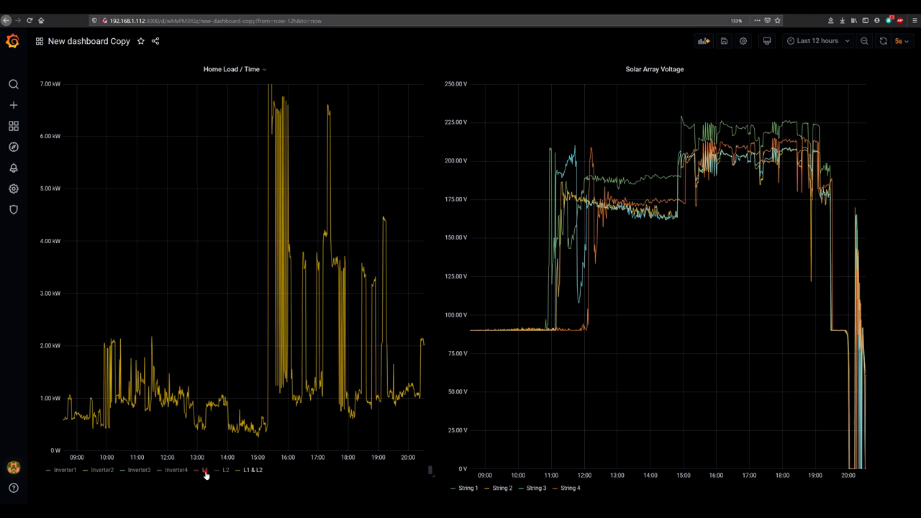
pyautogui.click(206, 472)
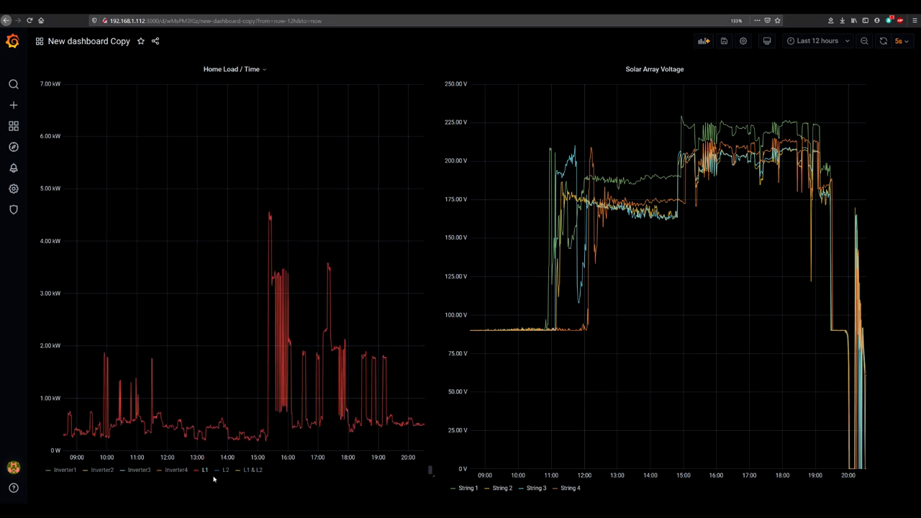
pyautogui.click(227, 470)
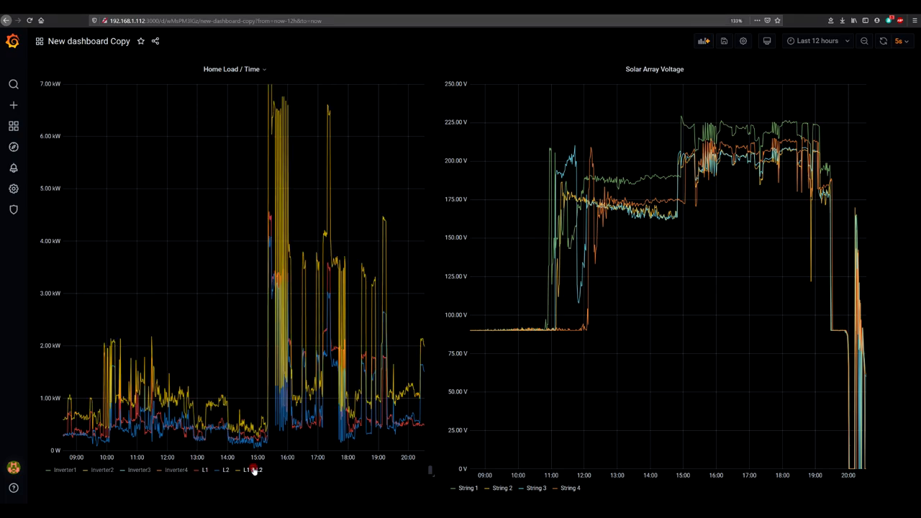
pyautogui.moveTo(372, 360)
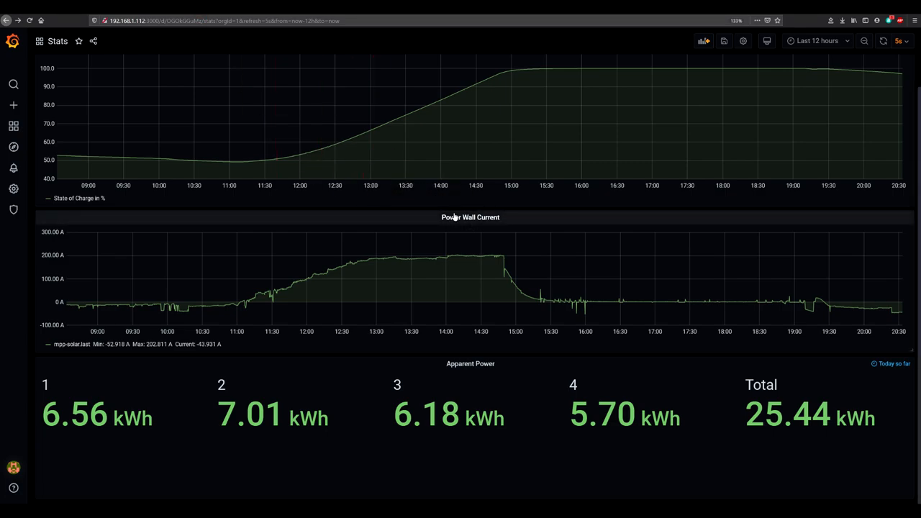
pyautogui.moveTo(248, 151)
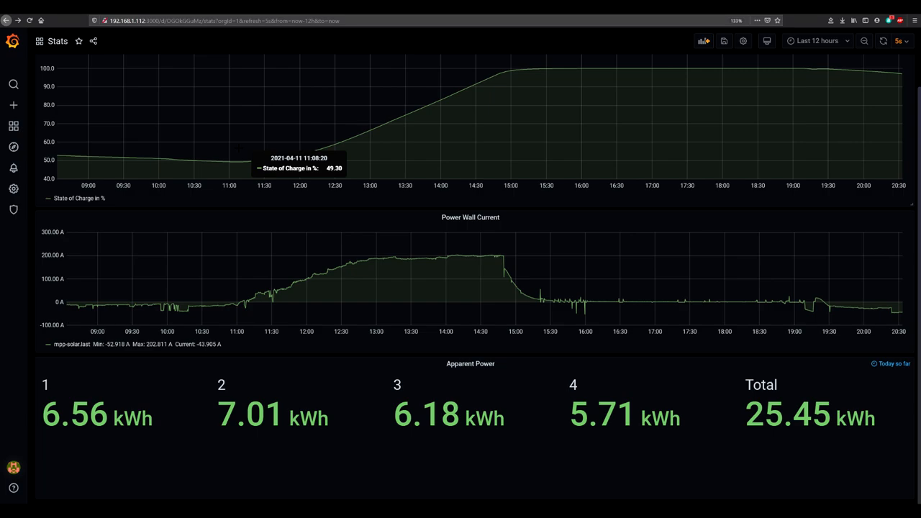
pyautogui.moveTo(232, 166)
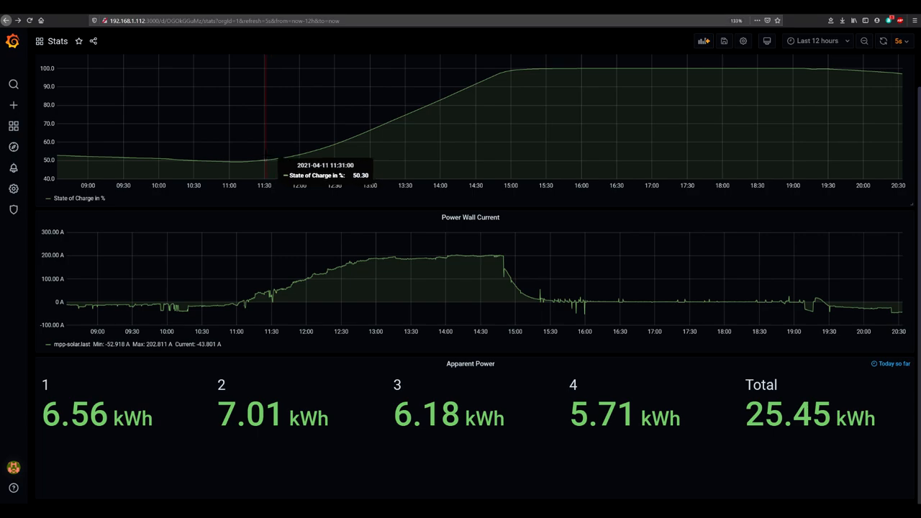
pyautogui.moveTo(260, 170)
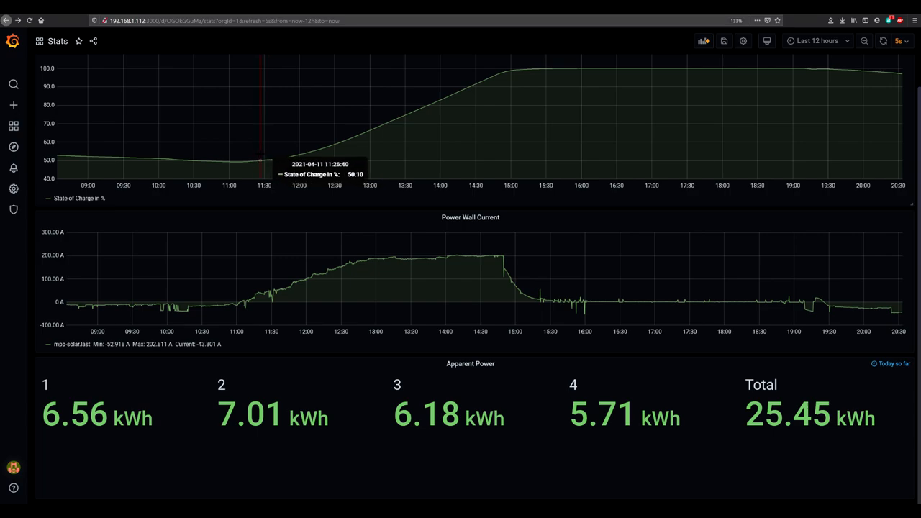
pyautogui.moveTo(265, 166)
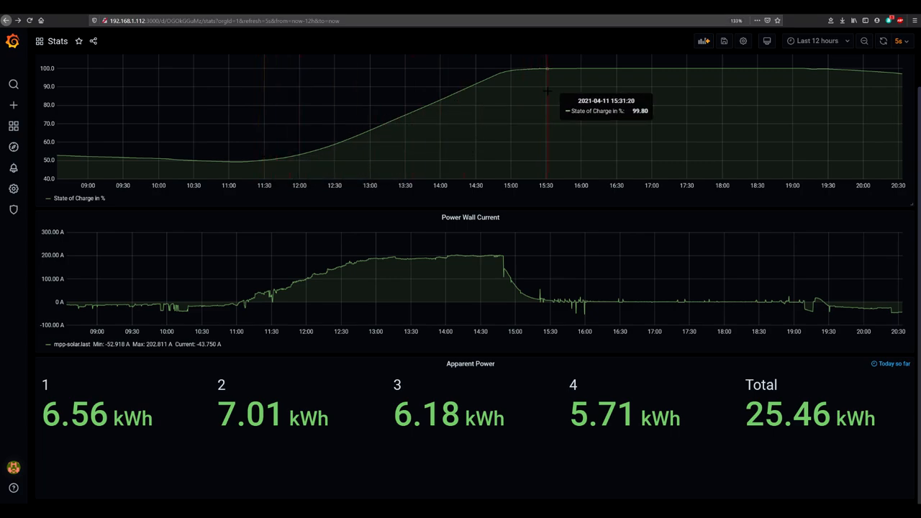
pyautogui.moveTo(552, 92)
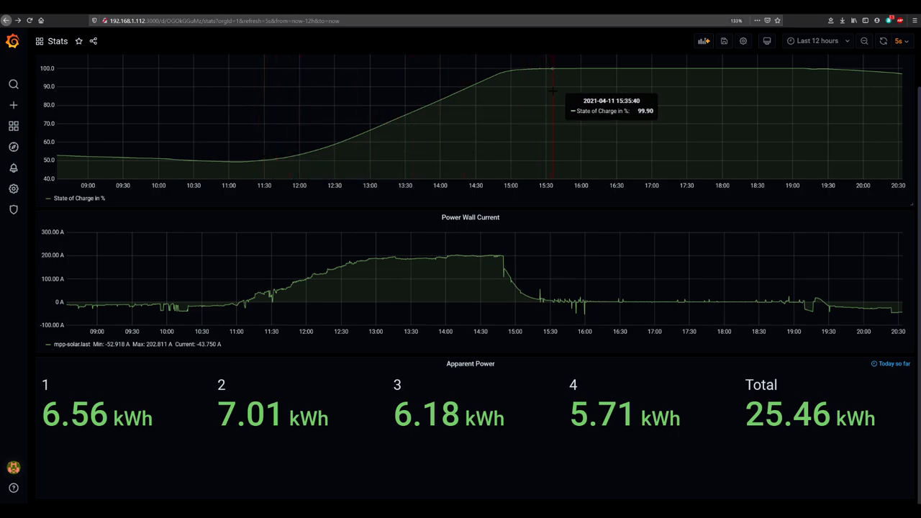
pyautogui.moveTo(253, 303)
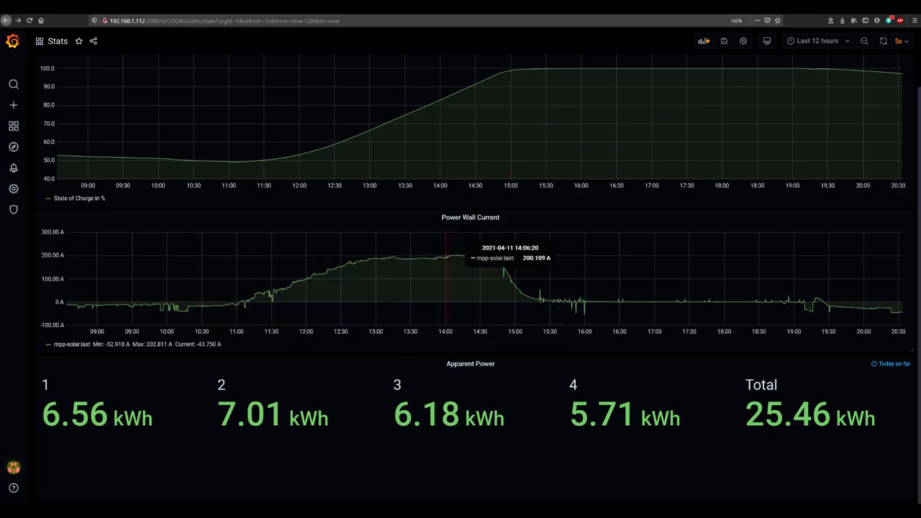
pyautogui.moveTo(500, 219)
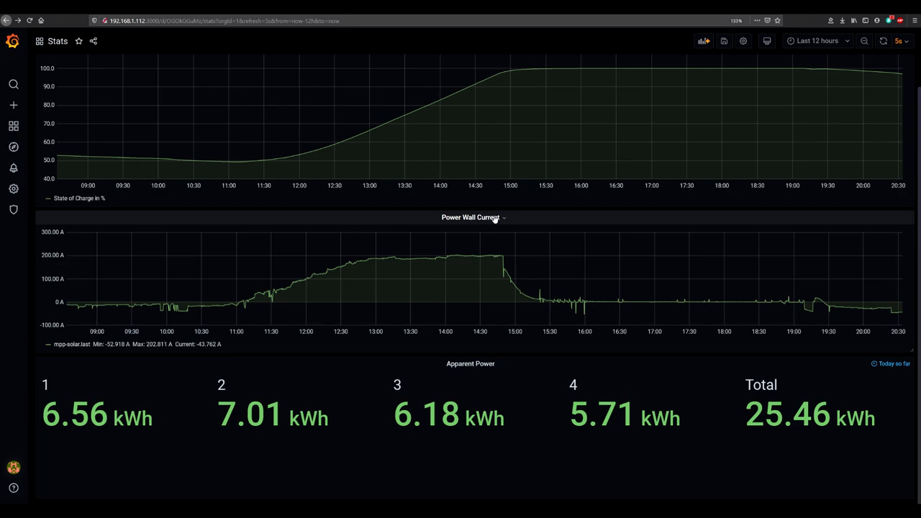
pyautogui.moveTo(105, 303)
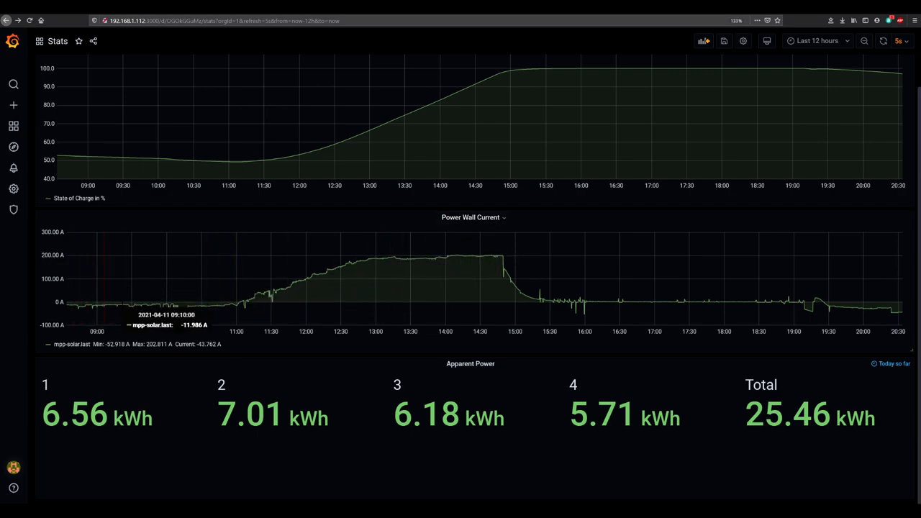
pyautogui.moveTo(75, 302)
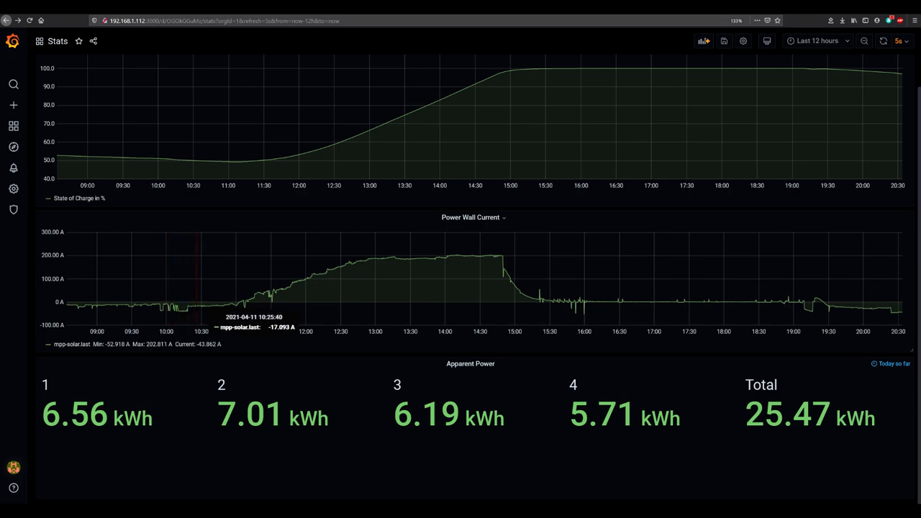
pyautogui.moveTo(230, 302)
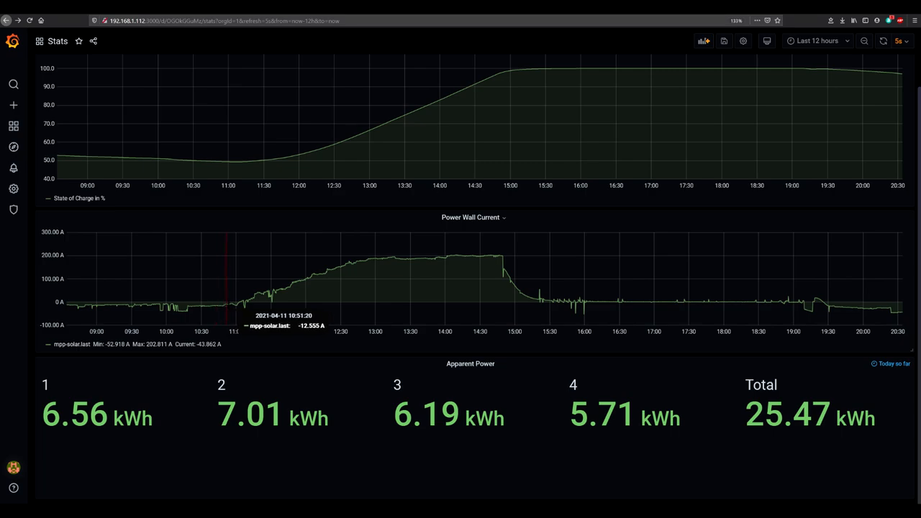
pyautogui.moveTo(236, 302)
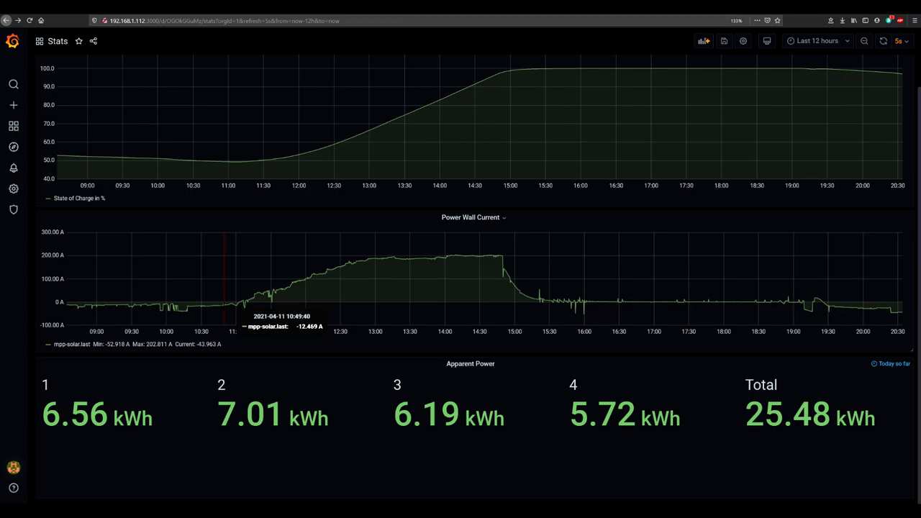
pyautogui.moveTo(245, 301)
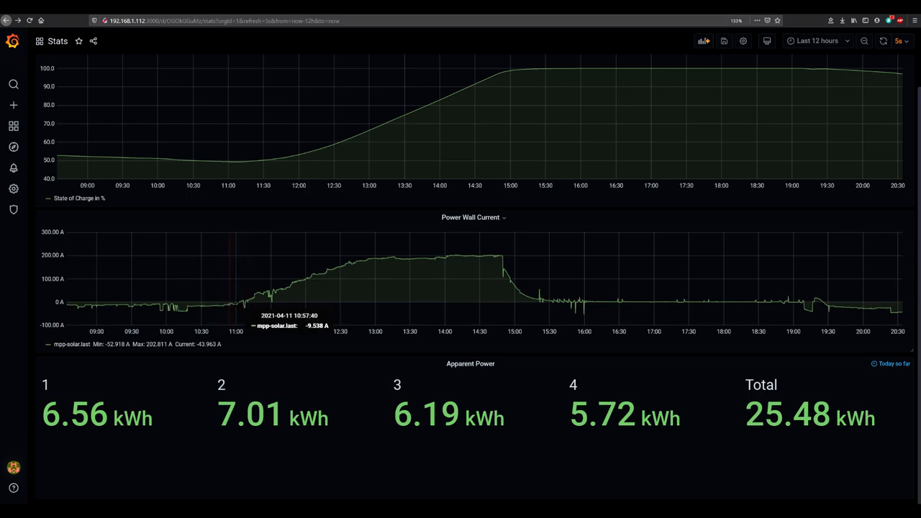
pyautogui.moveTo(248, 302)
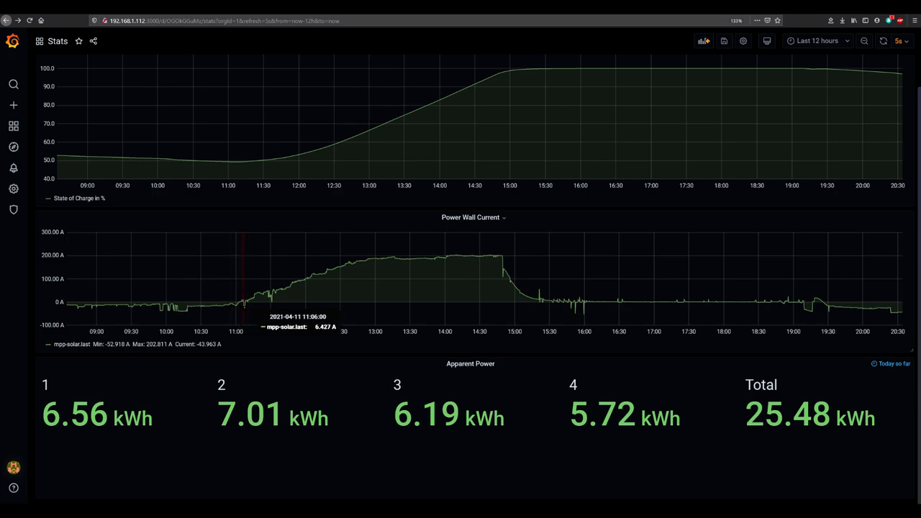
pyautogui.moveTo(445, 267)
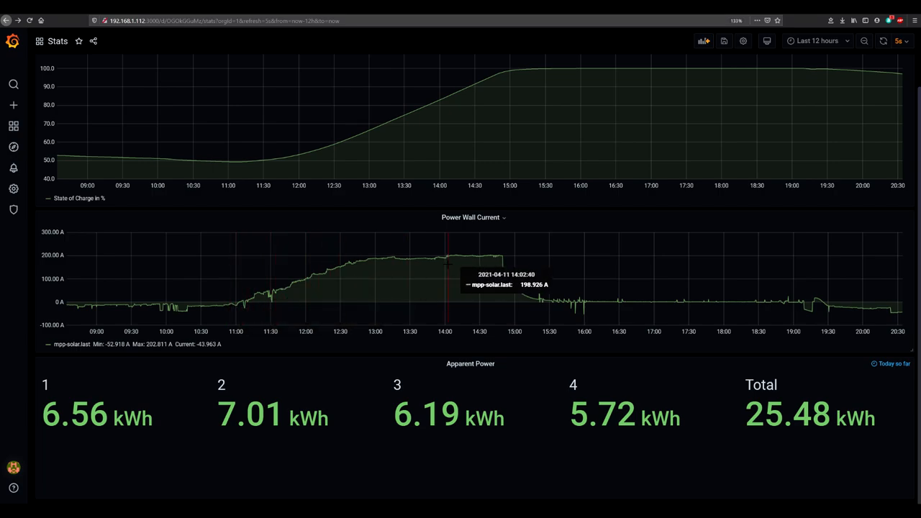
pyautogui.moveTo(458, 263)
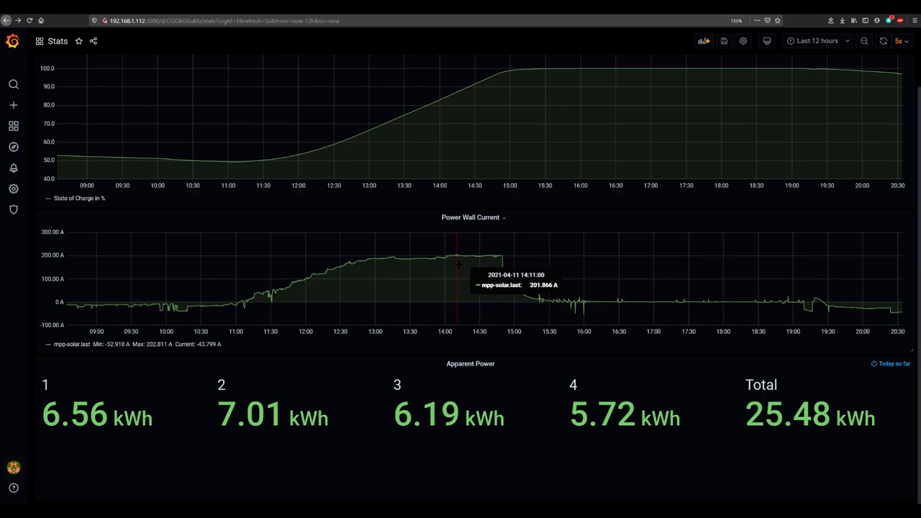
pyautogui.moveTo(504, 273)
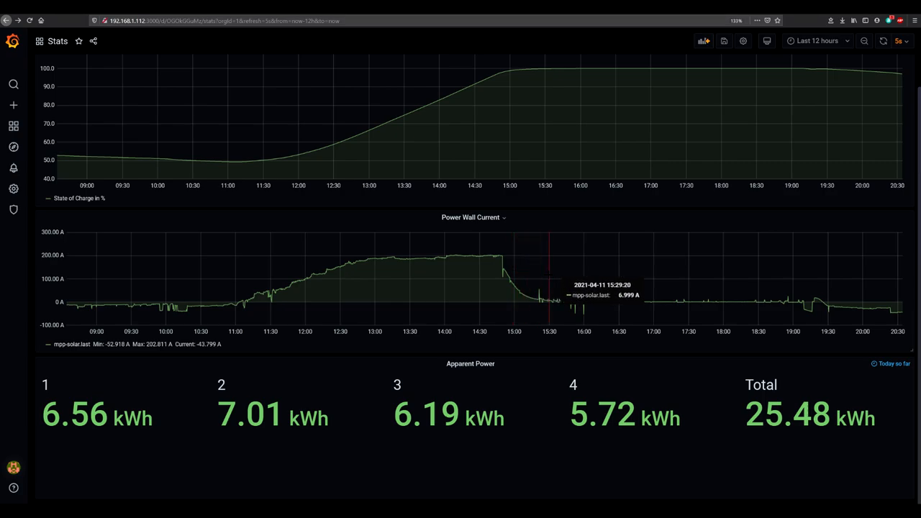
pyautogui.moveTo(635, 295)
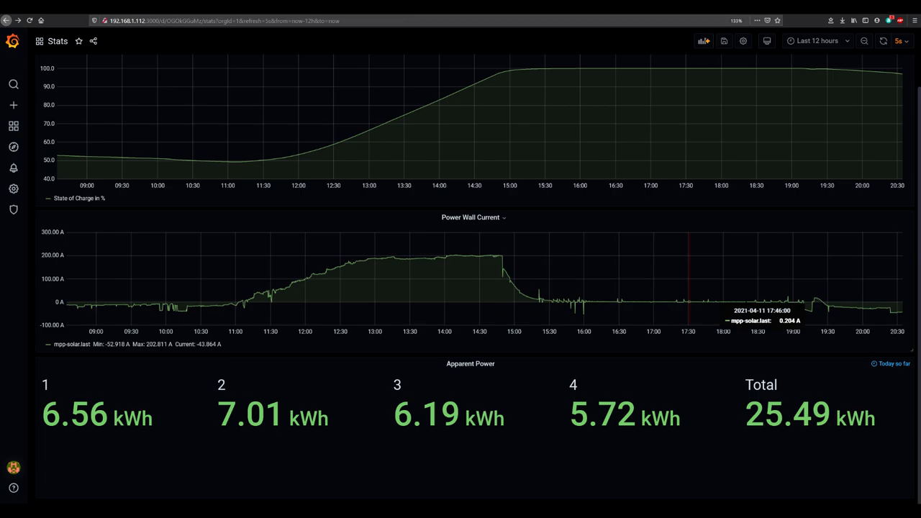
pyautogui.moveTo(841, 310)
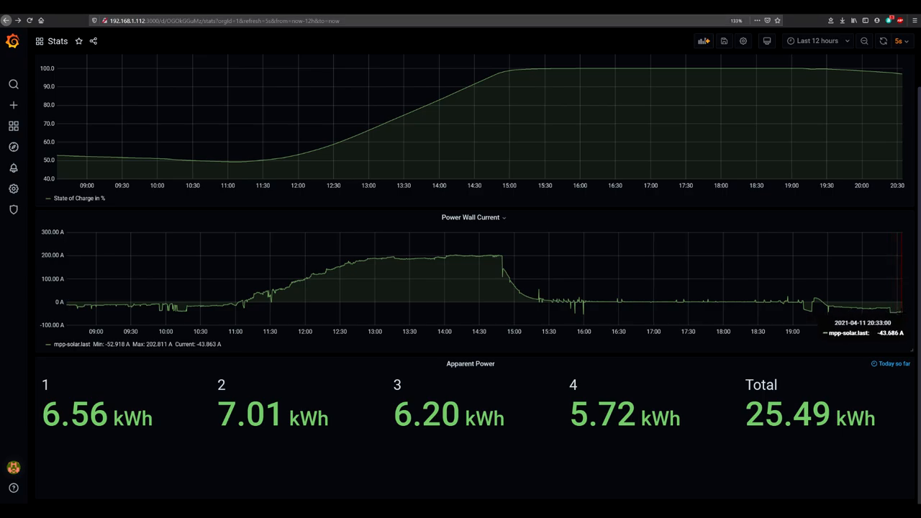
pyautogui.click(13, 467)
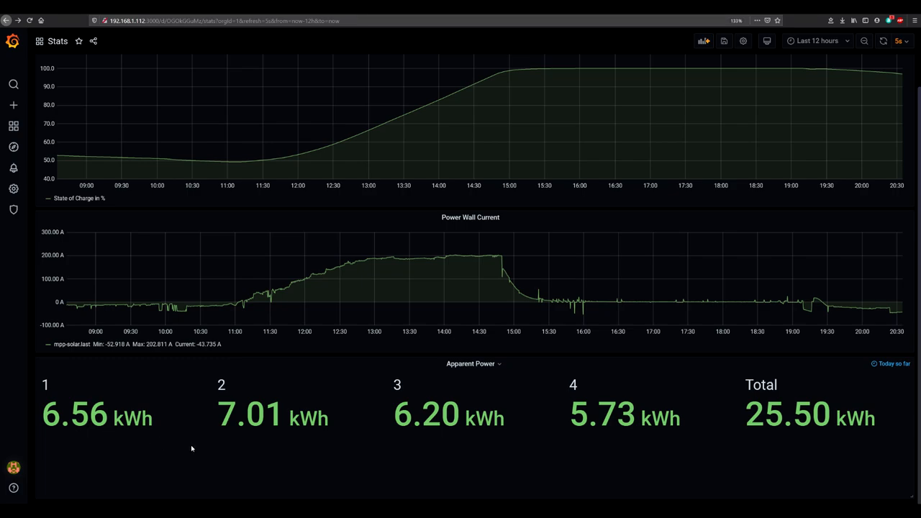
pyautogui.moveTo(141, 440)
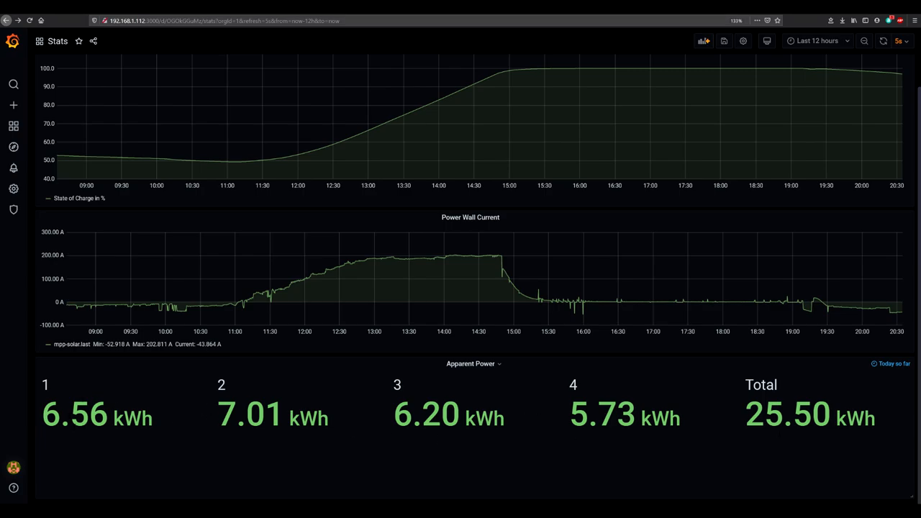
pyautogui.moveTo(729, 407)
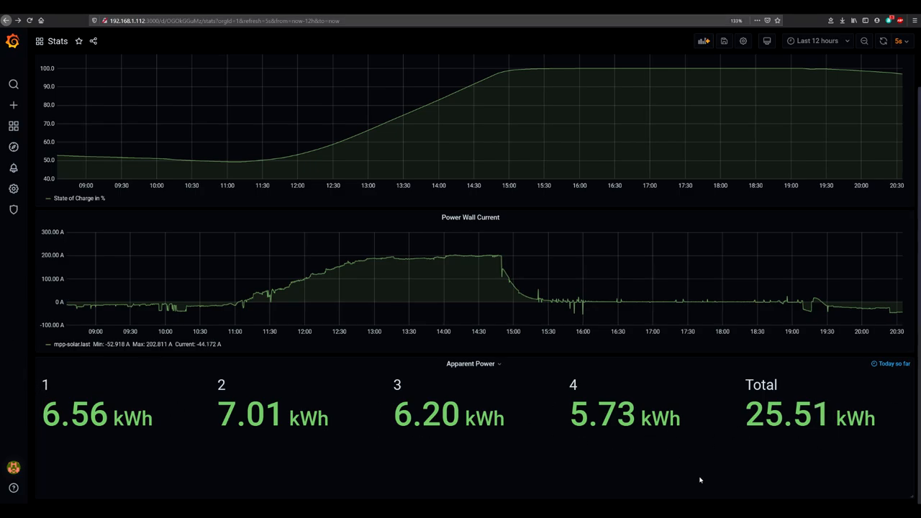
pyautogui.moveTo(597, 443)
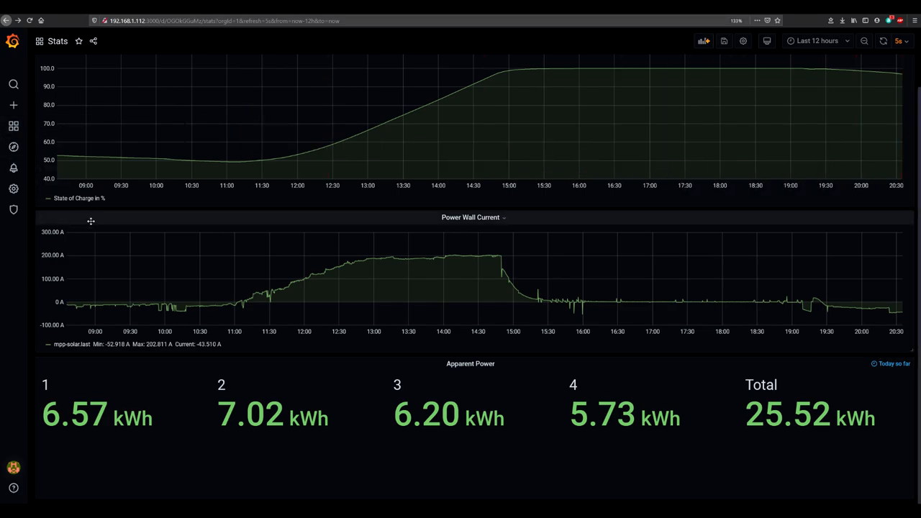
pyautogui.moveTo(484, 352)
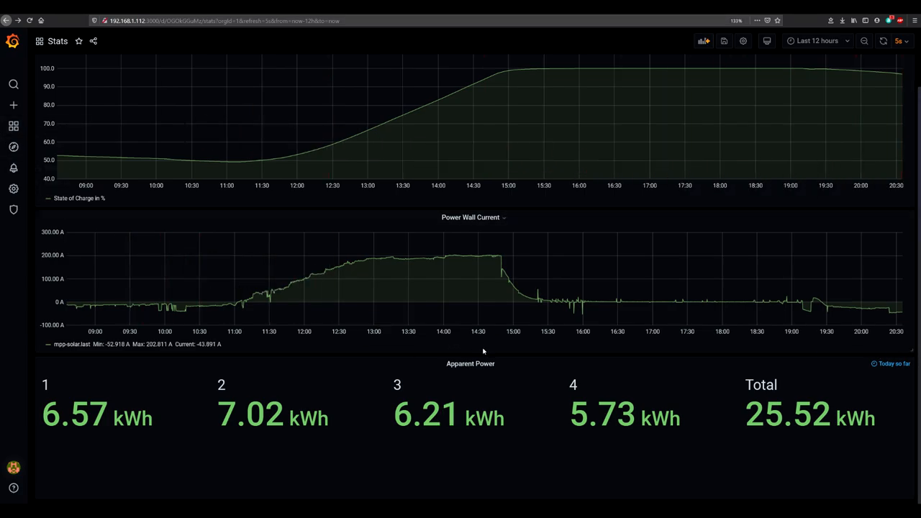
pyautogui.moveTo(8, 85)
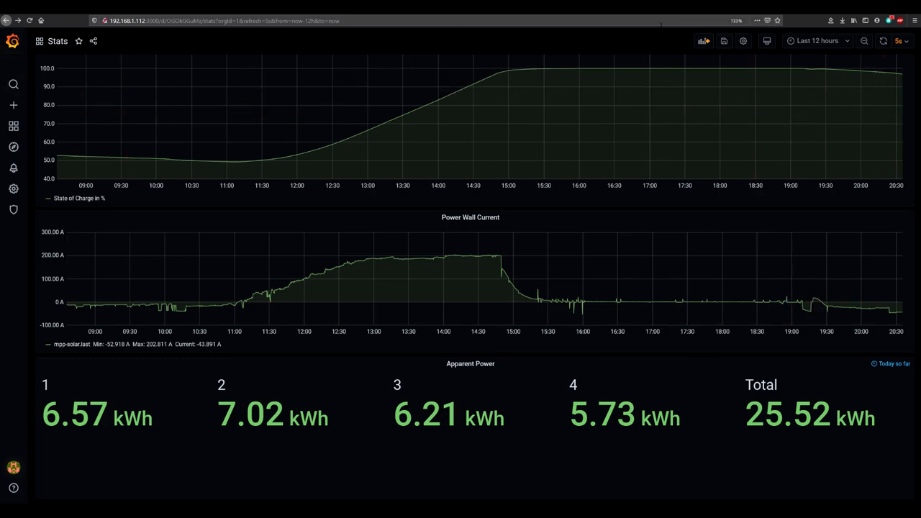
pyautogui.moveTo(462, 285)
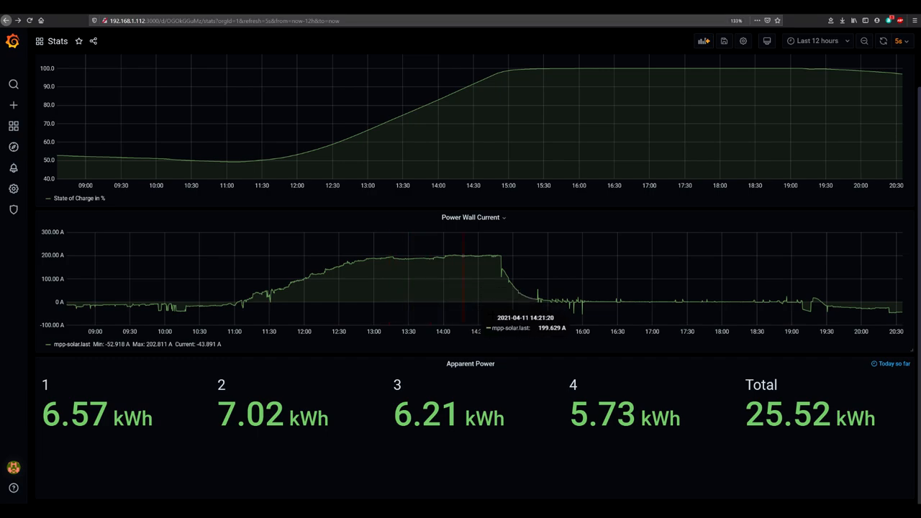
pyautogui.moveTo(711, 345)
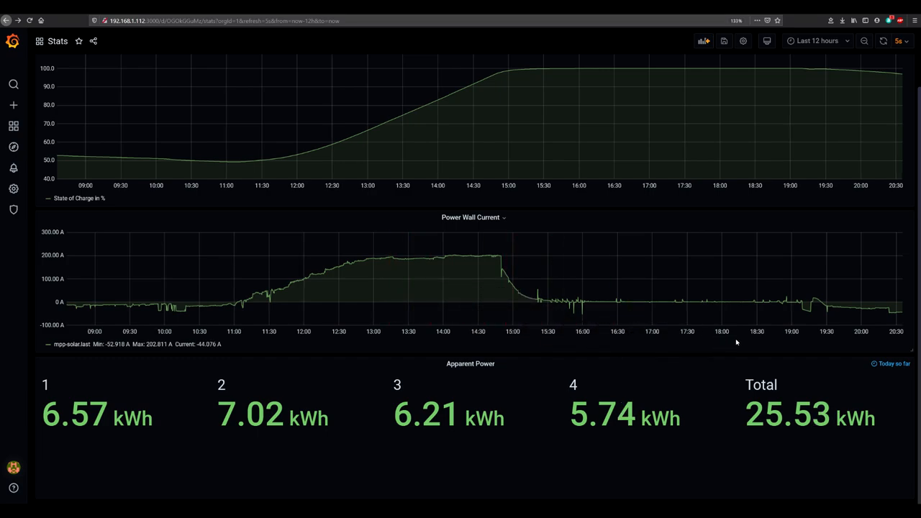
pyautogui.moveTo(410, 217)
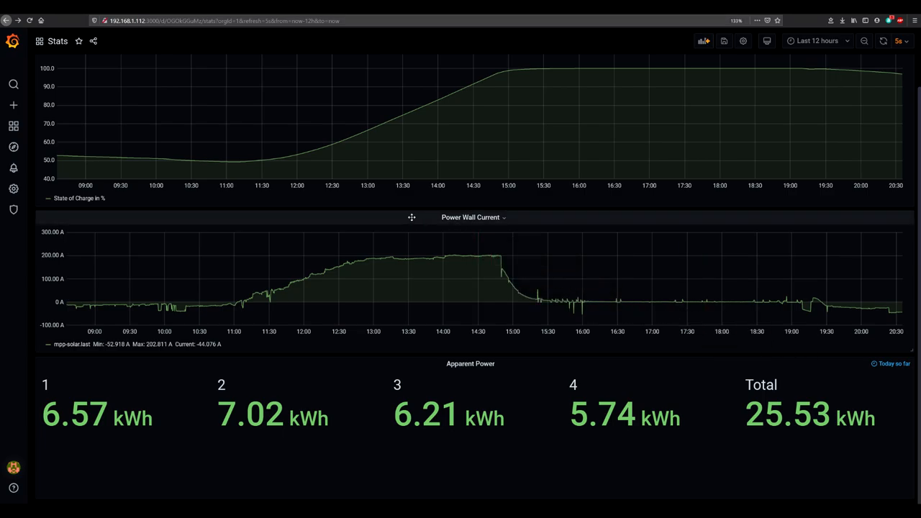
pyautogui.moveTo(343, 222)
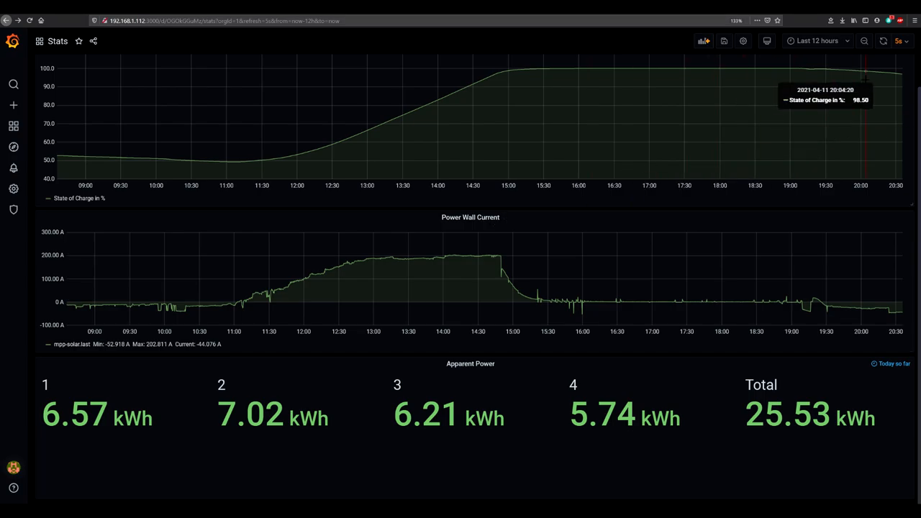
pyautogui.moveTo(222, 98)
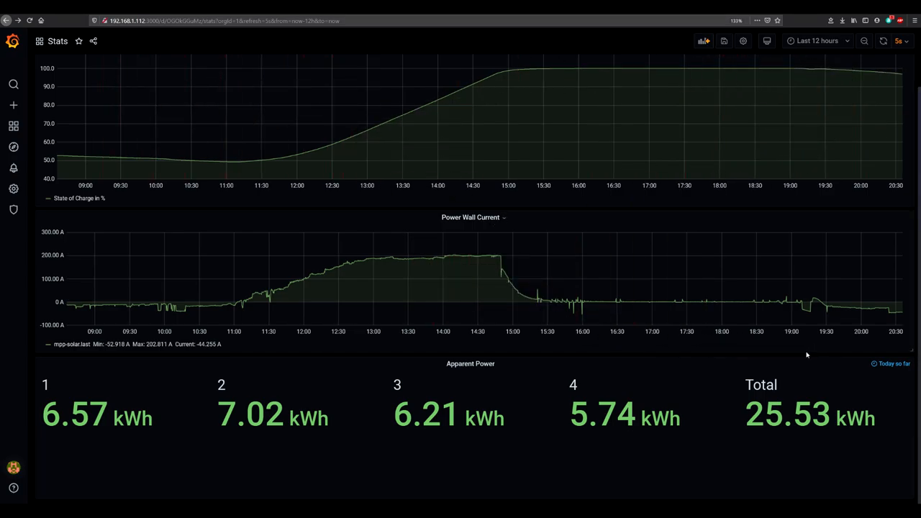
pyautogui.moveTo(801, 314)
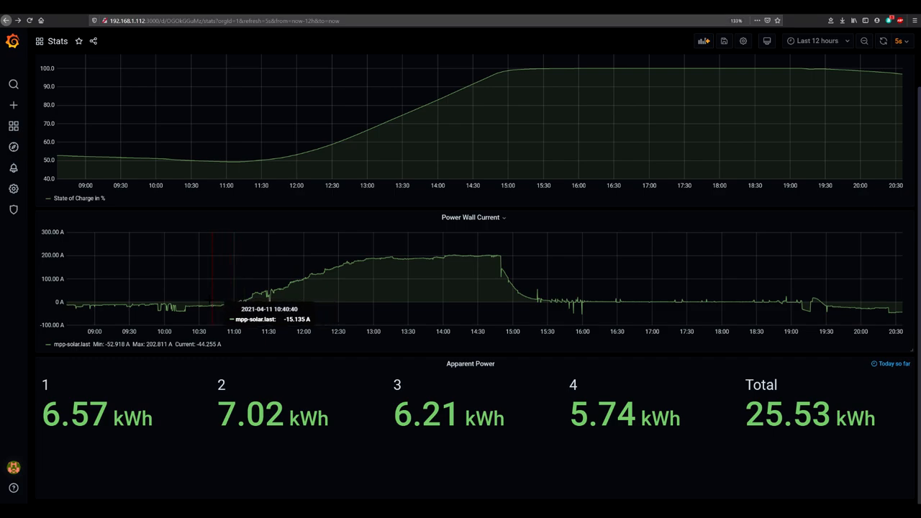
pyautogui.moveTo(331, 161)
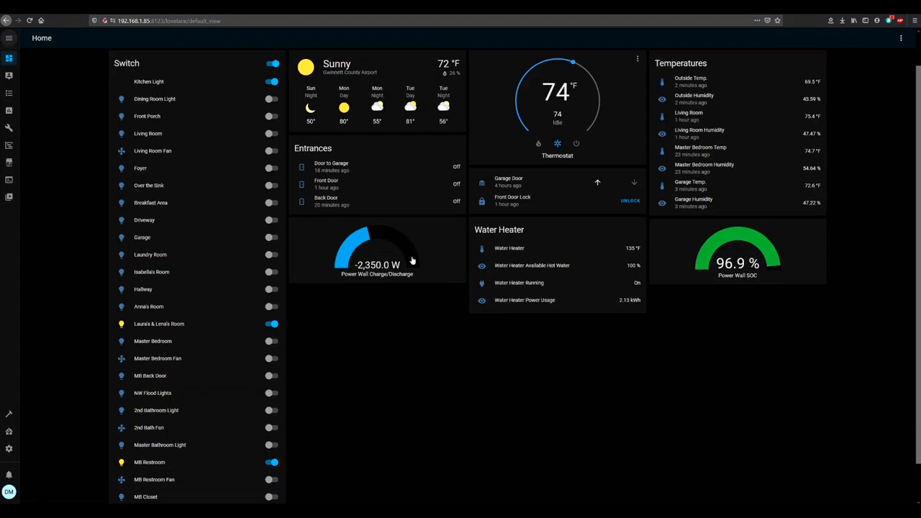
pyautogui.moveTo(674, 242)
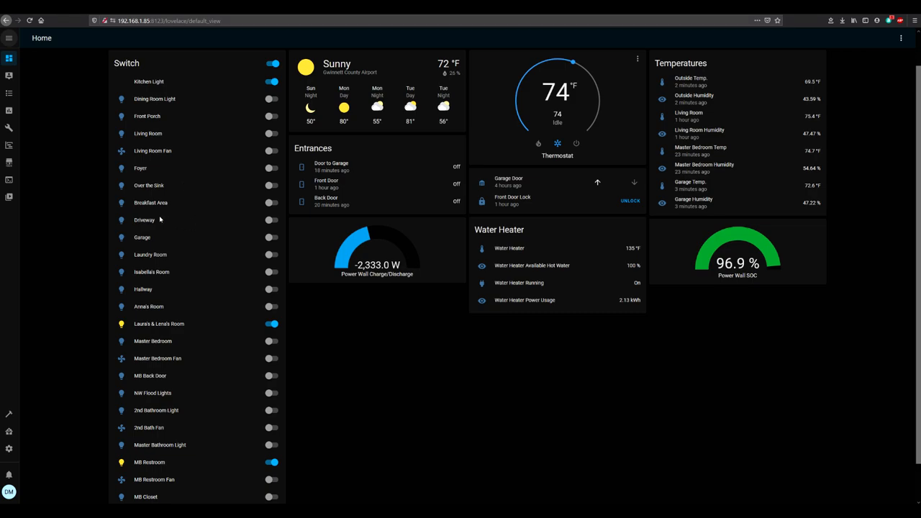
pyautogui.moveTo(99, 132)
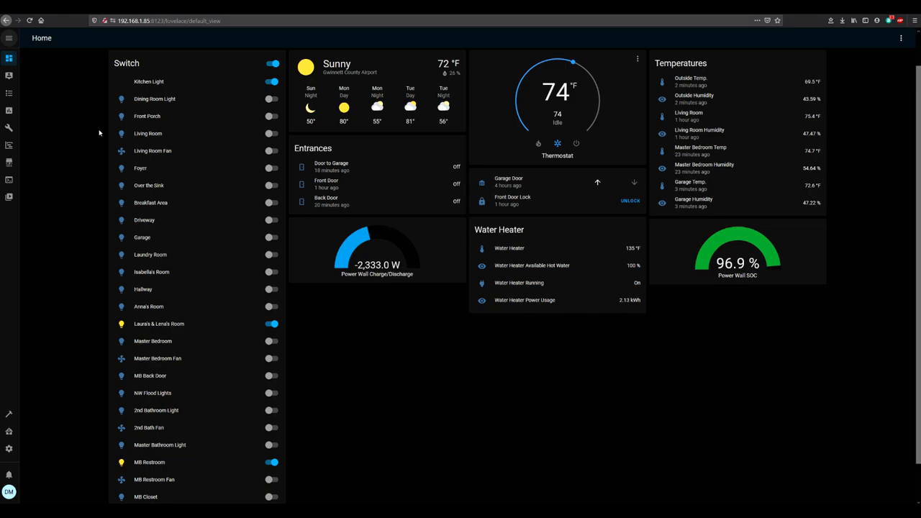
pyautogui.moveTo(191, 138)
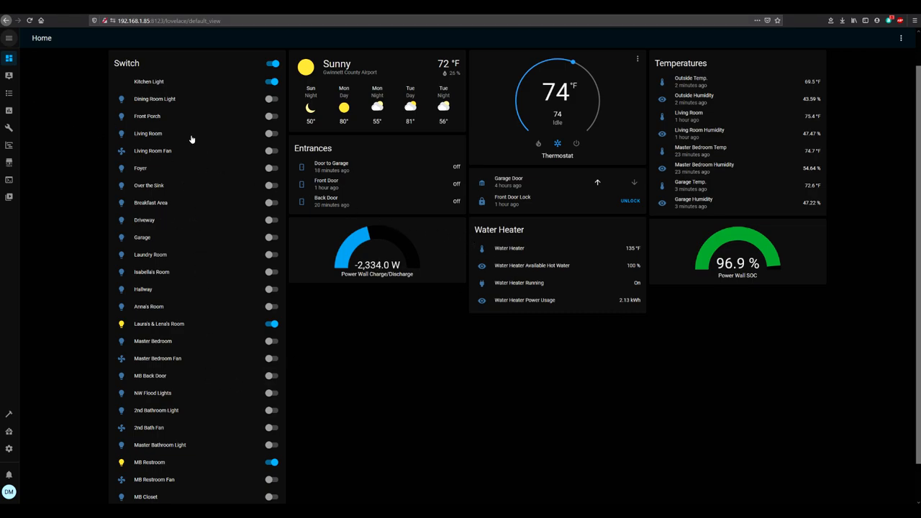
pyautogui.moveTo(190, 293)
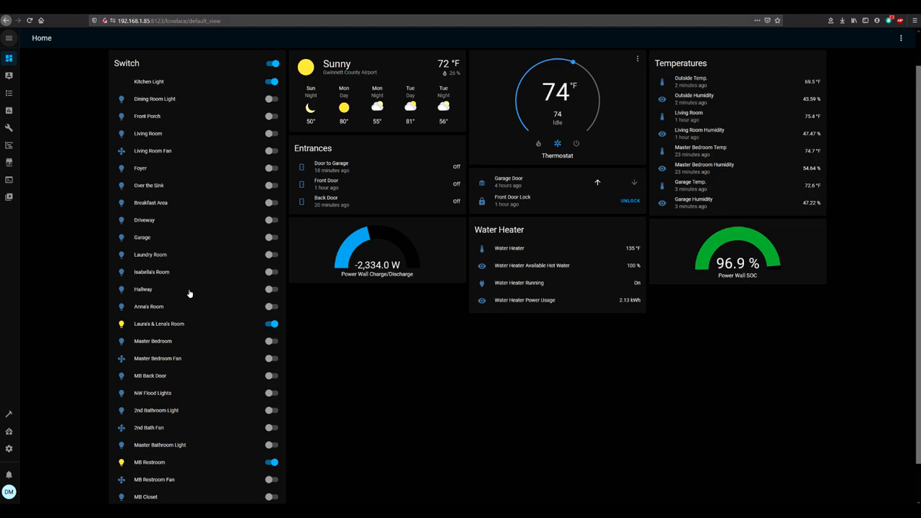
pyautogui.moveTo(348, 478)
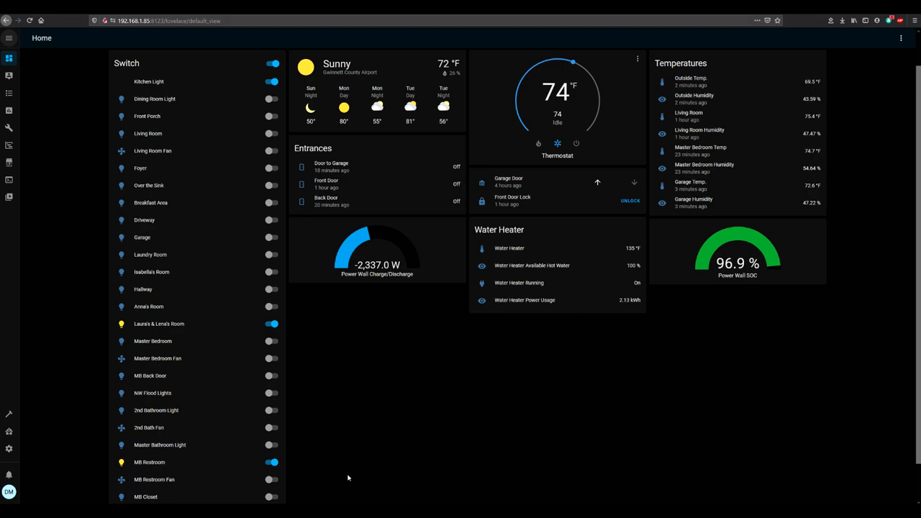
pyautogui.moveTo(252, 147)
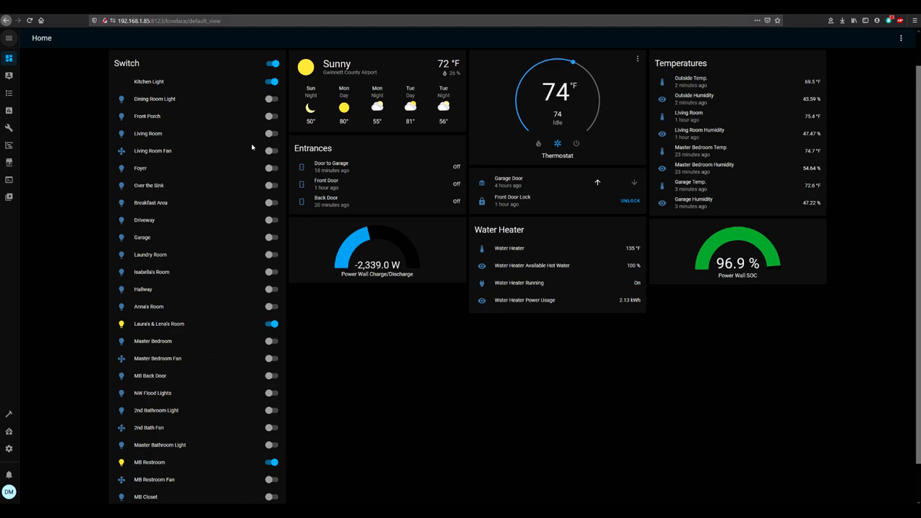
pyautogui.moveTo(215, 429)
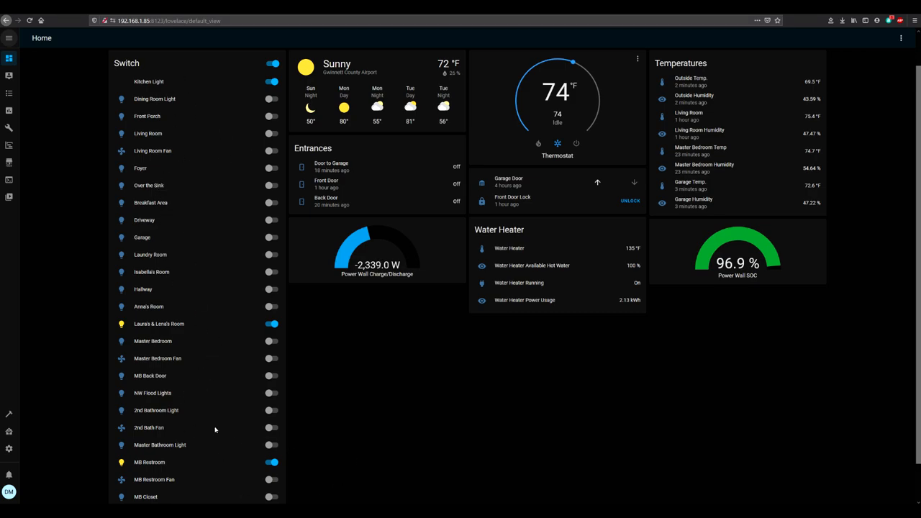
pyautogui.moveTo(193, 435)
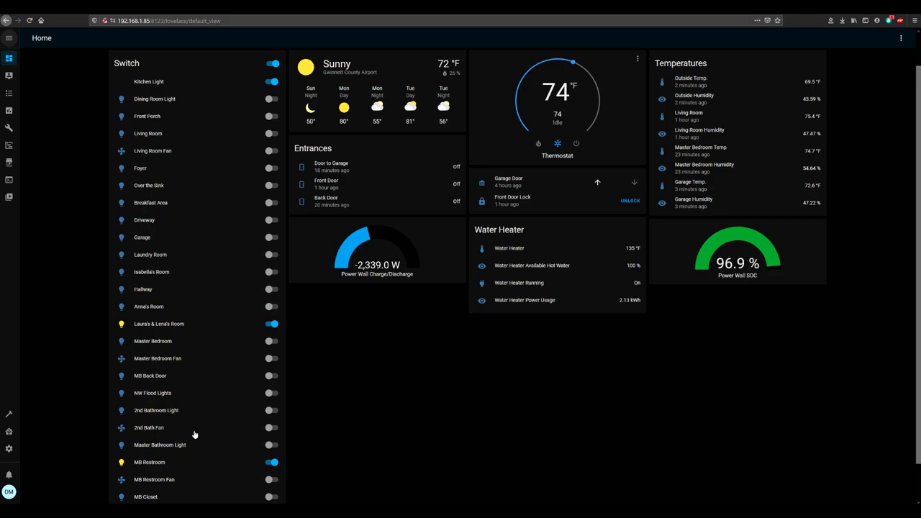
pyautogui.moveTo(360, 188)
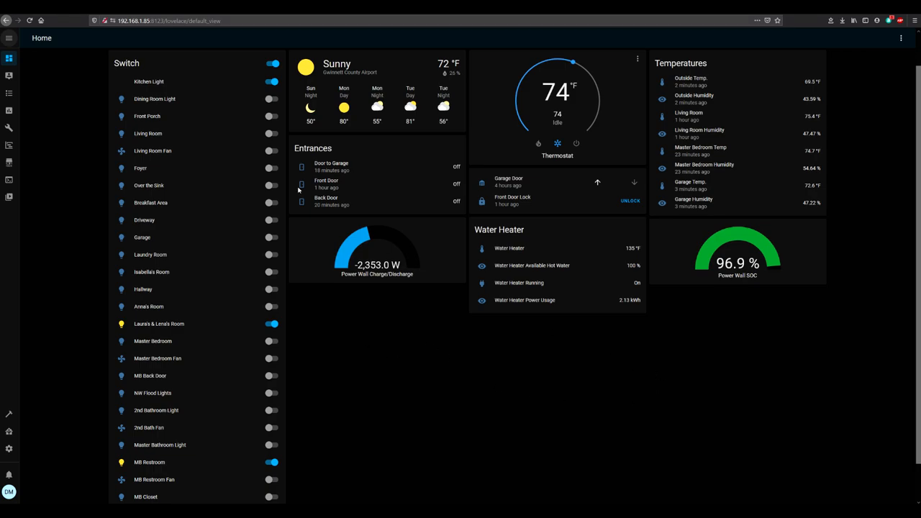
pyautogui.moveTo(363, 80)
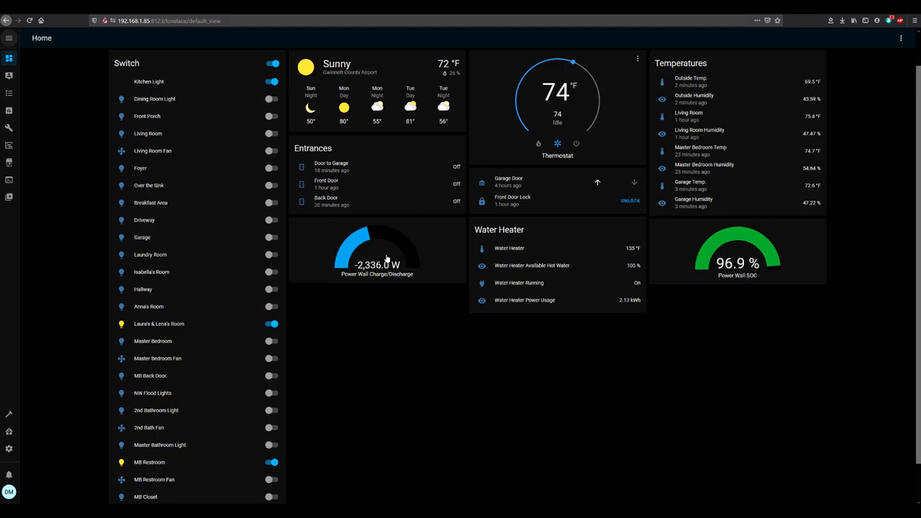
pyautogui.moveTo(757, 278)
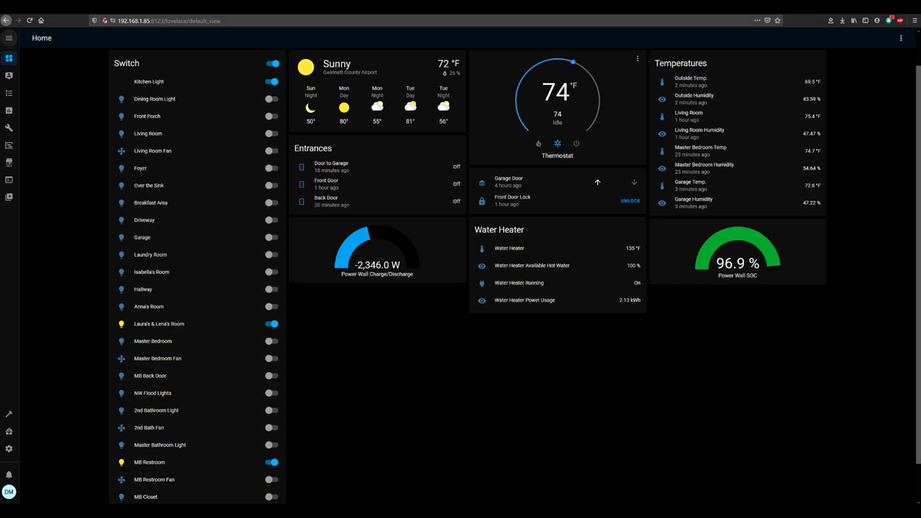
pyautogui.moveTo(345, 203)
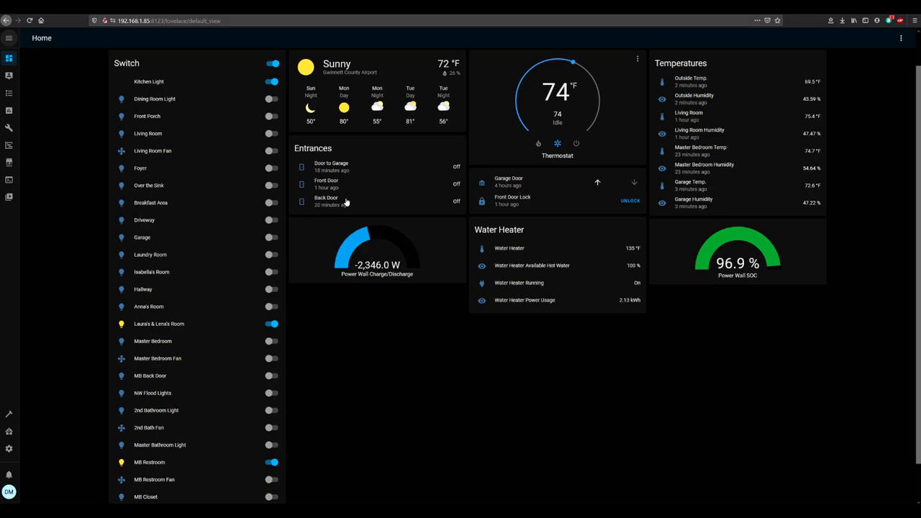
pyautogui.moveTo(361, 147)
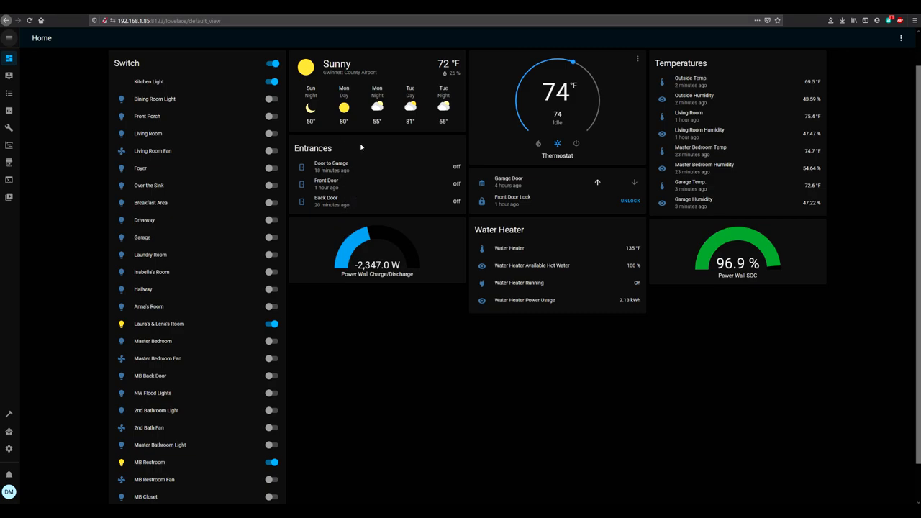
pyautogui.moveTo(540, 216)
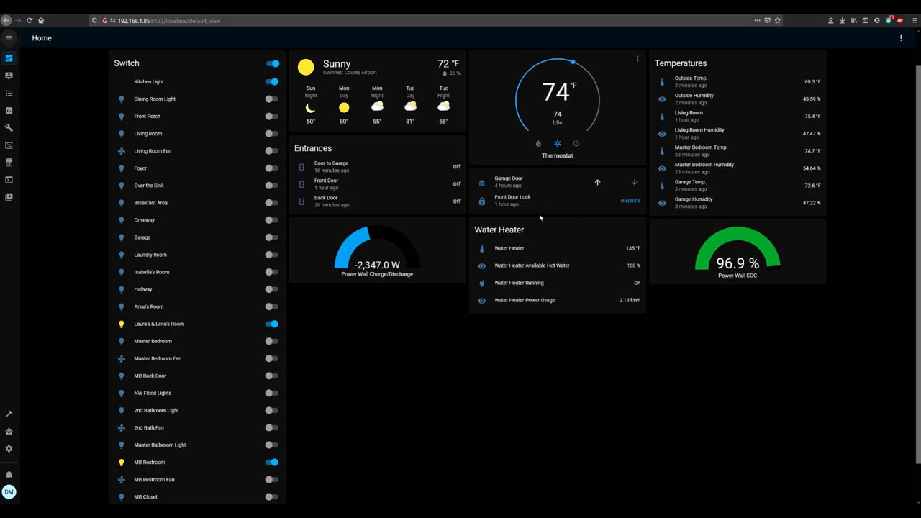
pyautogui.moveTo(486, 215)
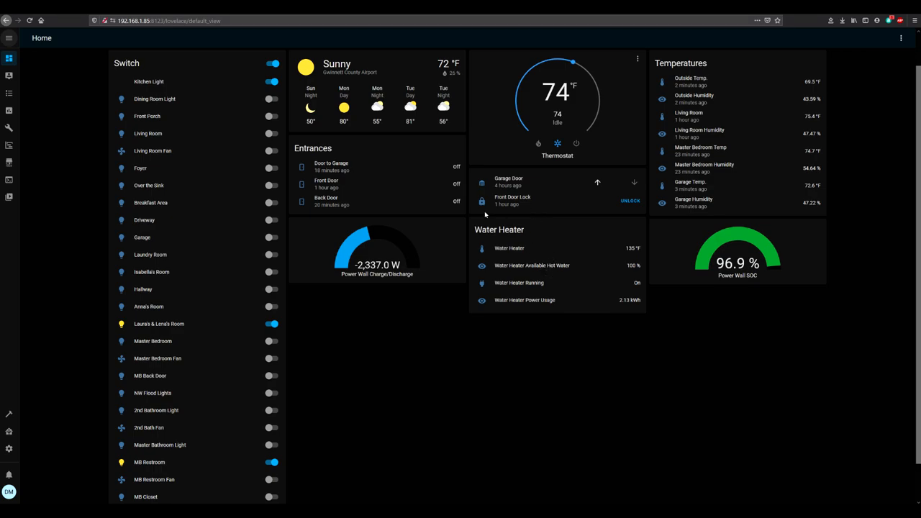
pyautogui.moveTo(358, 170)
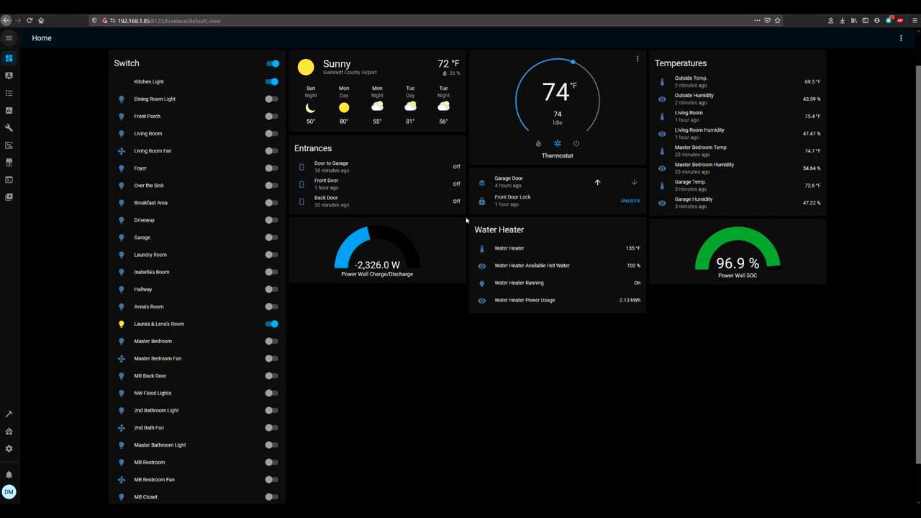
pyautogui.moveTo(512, 216)
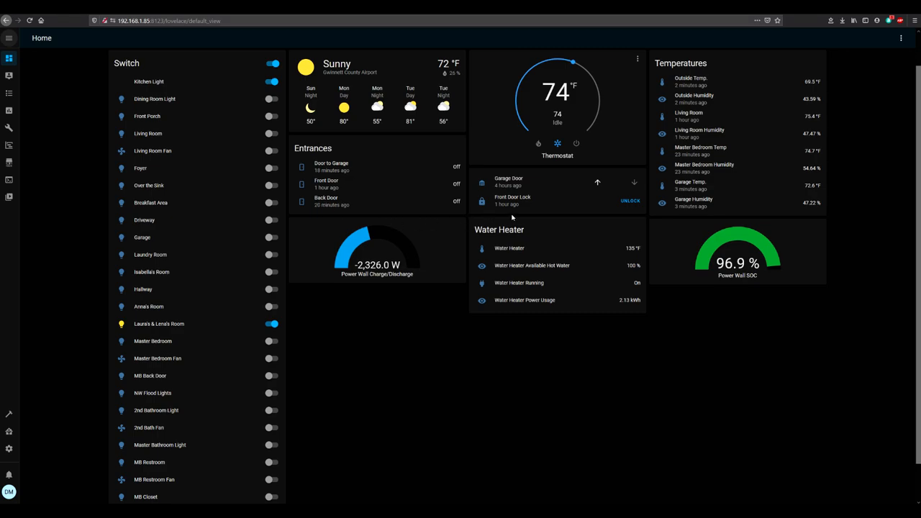
pyautogui.moveTo(553, 213)
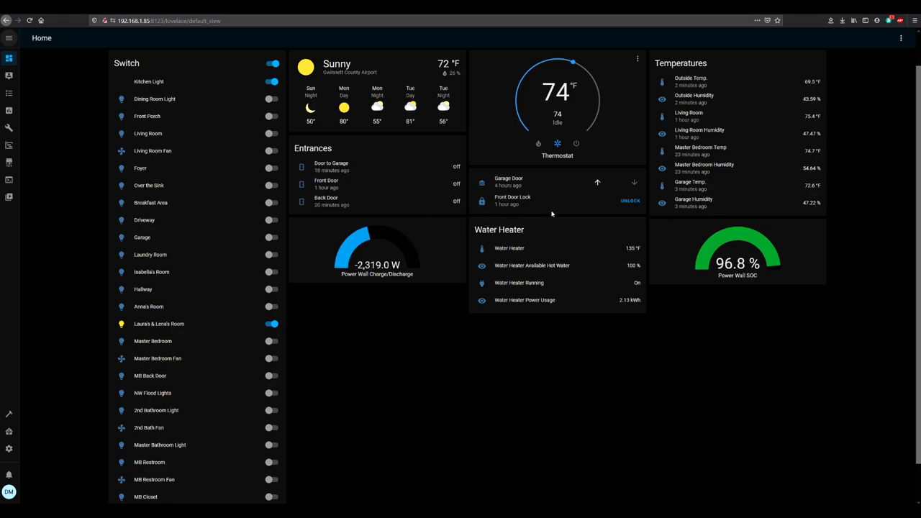
pyautogui.moveTo(511, 186)
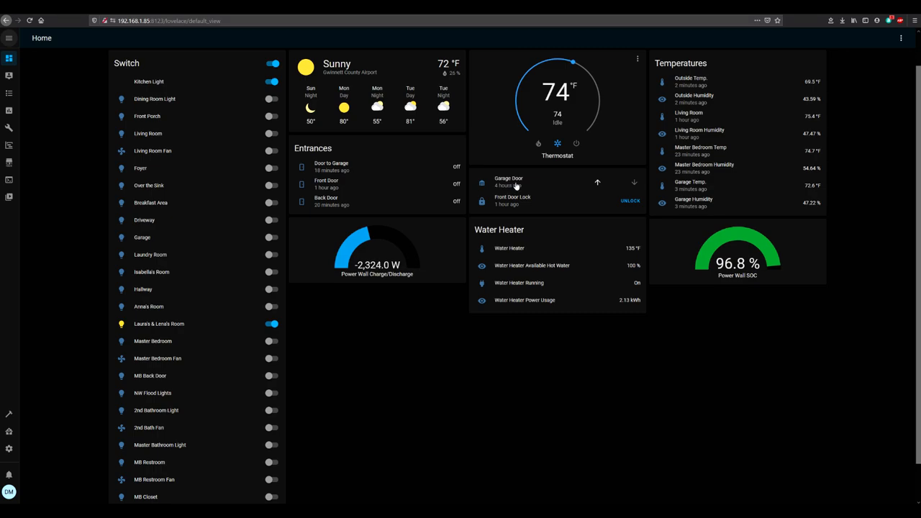
pyautogui.moveTo(616, 190)
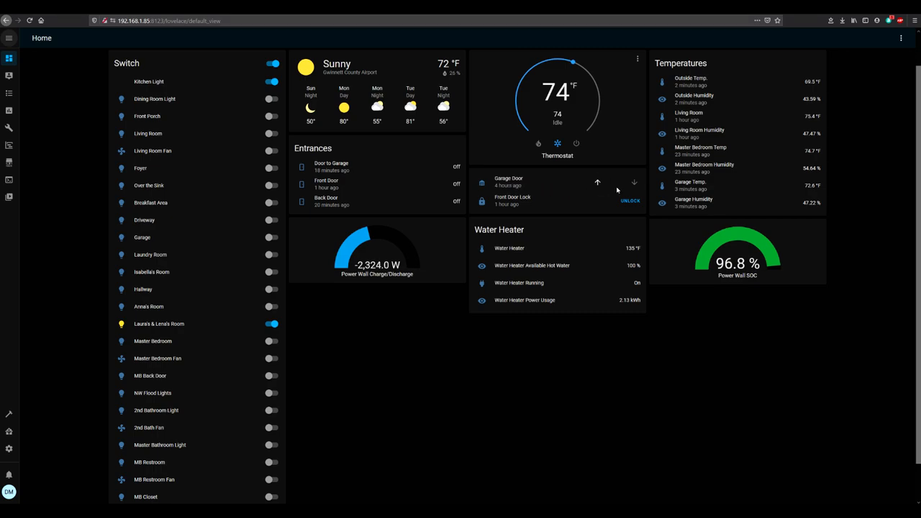
pyautogui.moveTo(547, 187)
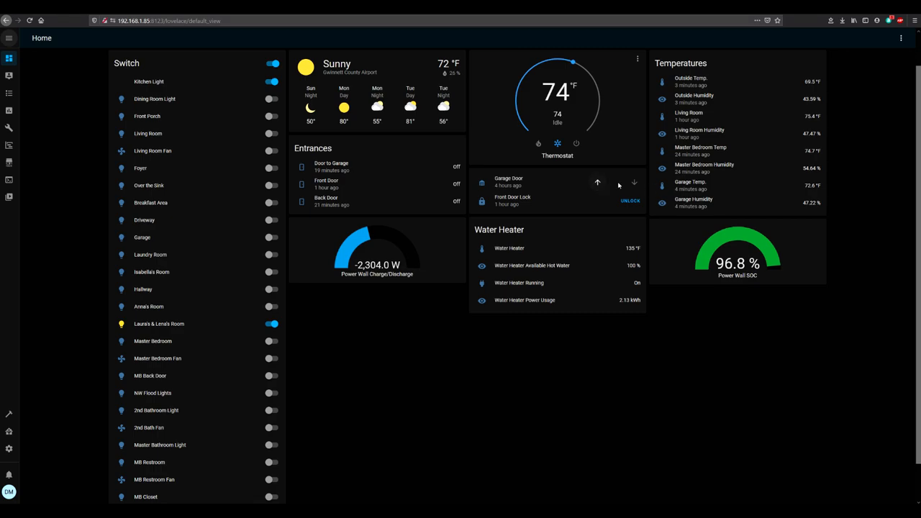
pyautogui.moveTo(627, 221)
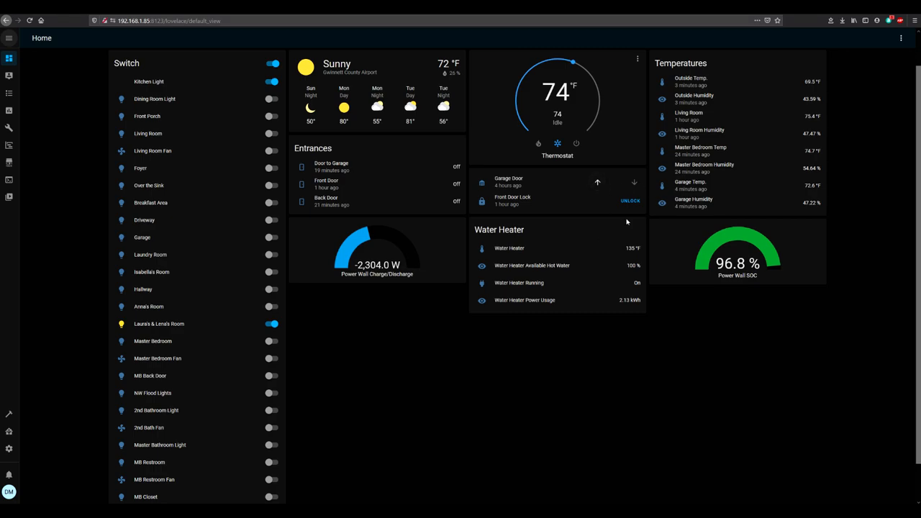
pyautogui.moveTo(632, 211)
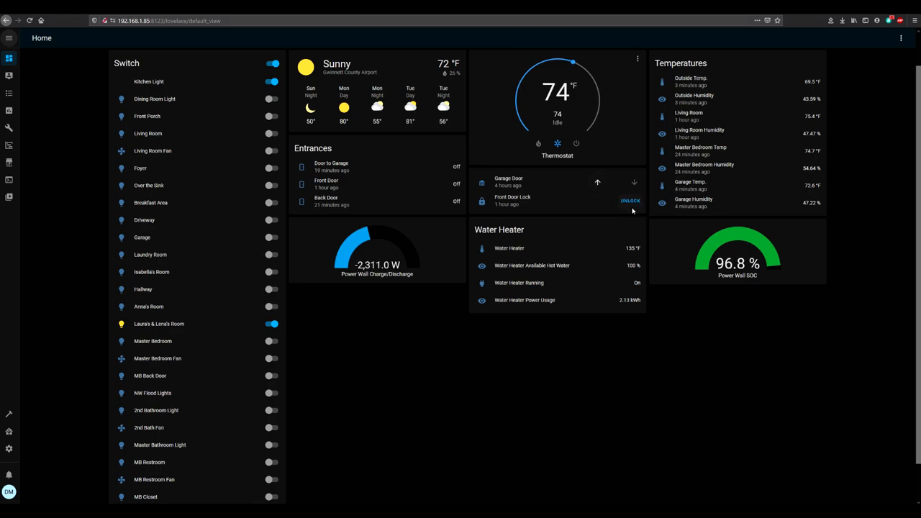
pyautogui.moveTo(720, 214)
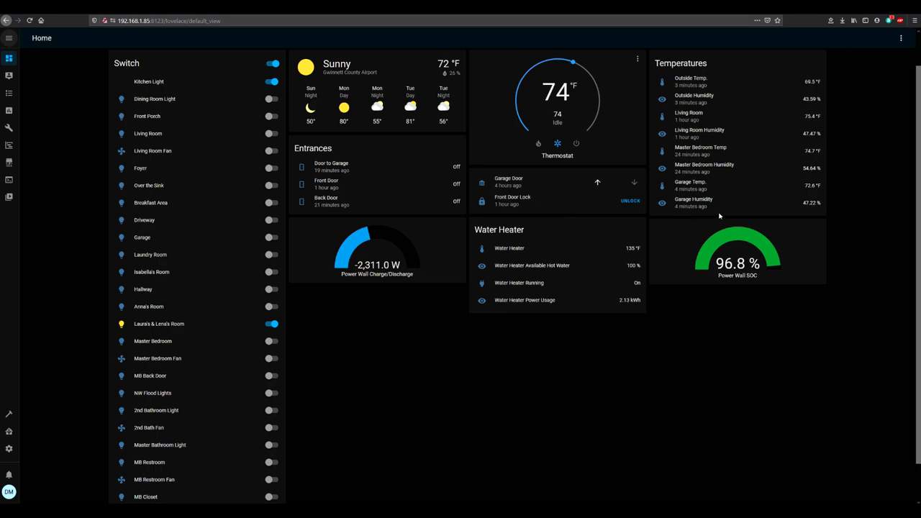
pyautogui.moveTo(503, 146)
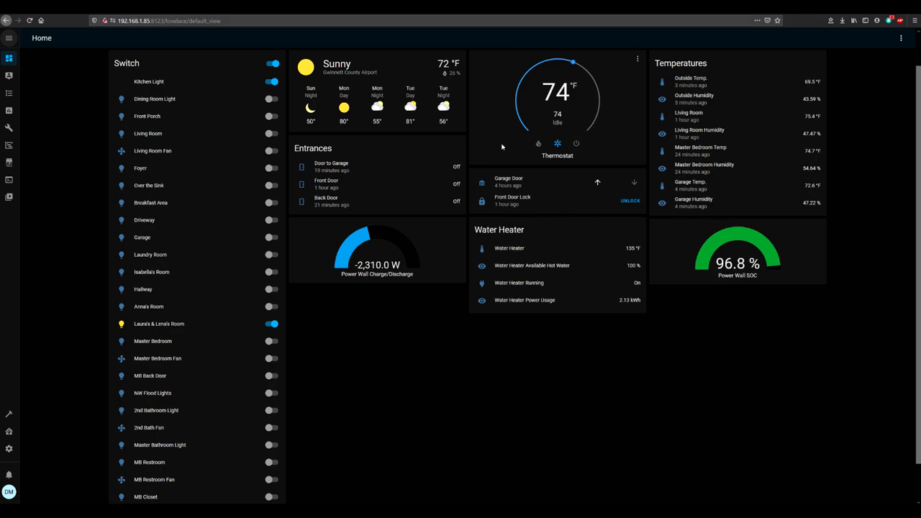
pyautogui.moveTo(596, 185)
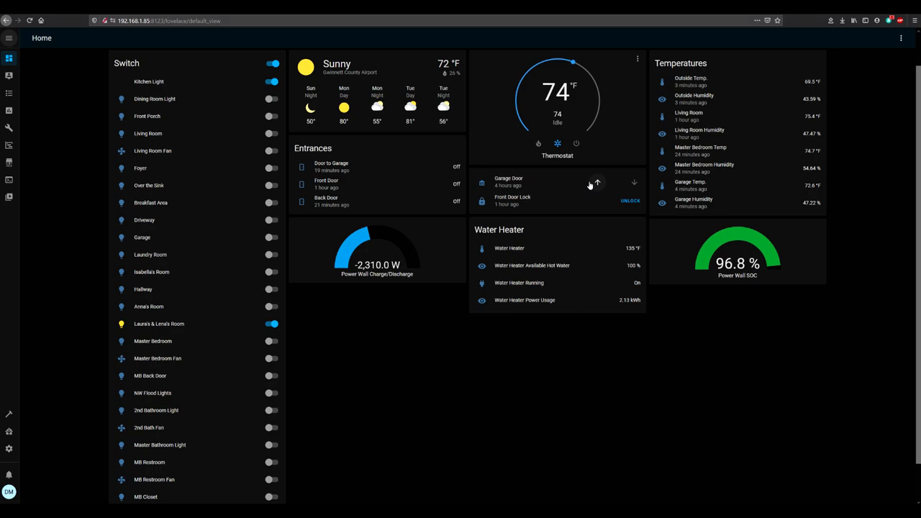
pyautogui.moveTo(599, 181)
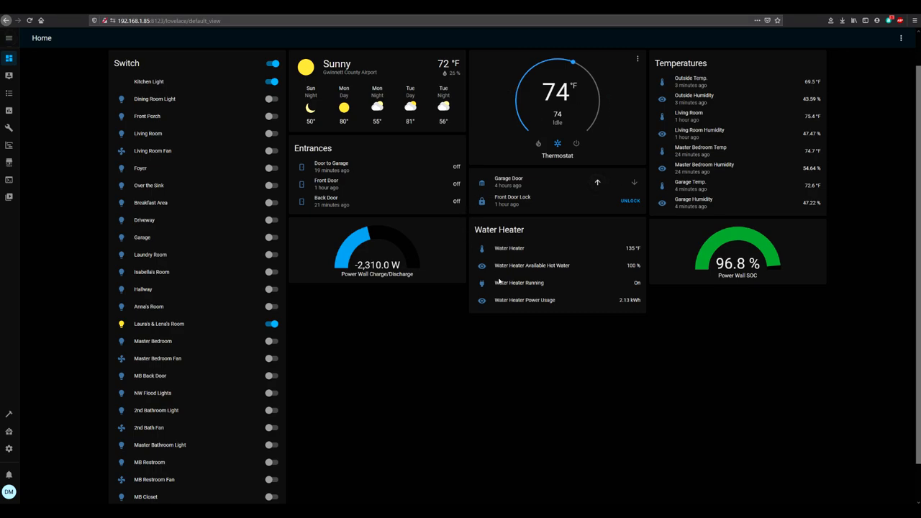
pyautogui.moveTo(502, 242)
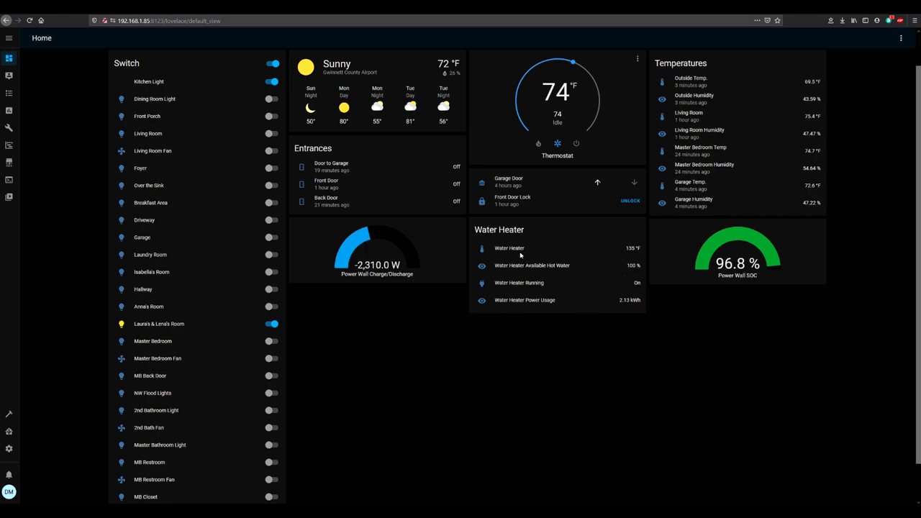
pyautogui.click(510, 248)
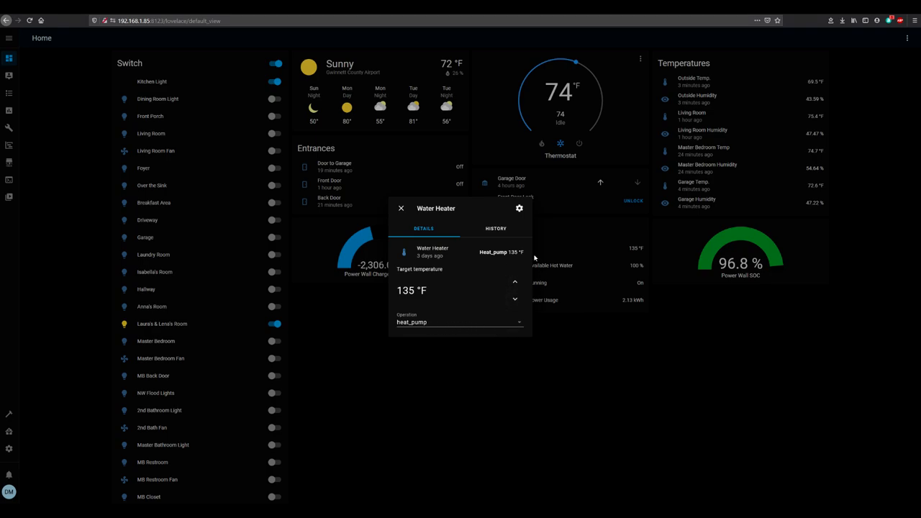
pyautogui.click(459, 323)
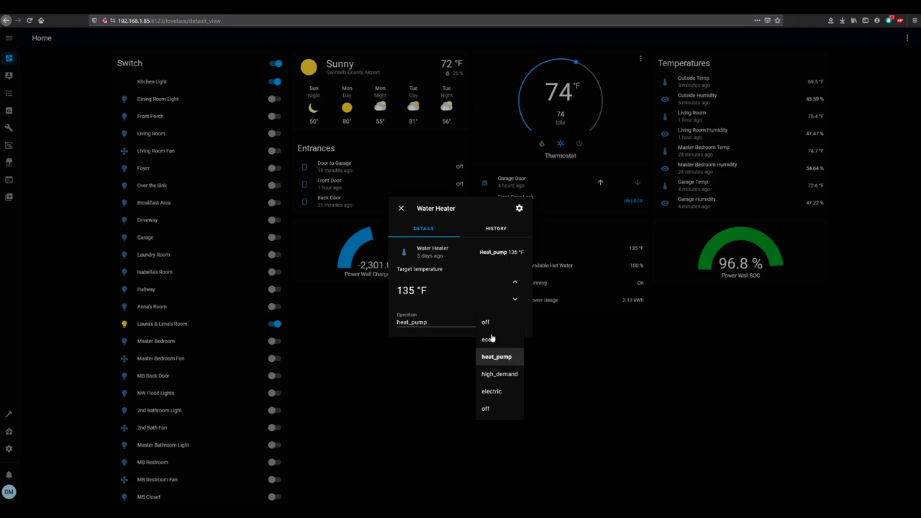
pyautogui.moveTo(527, 357)
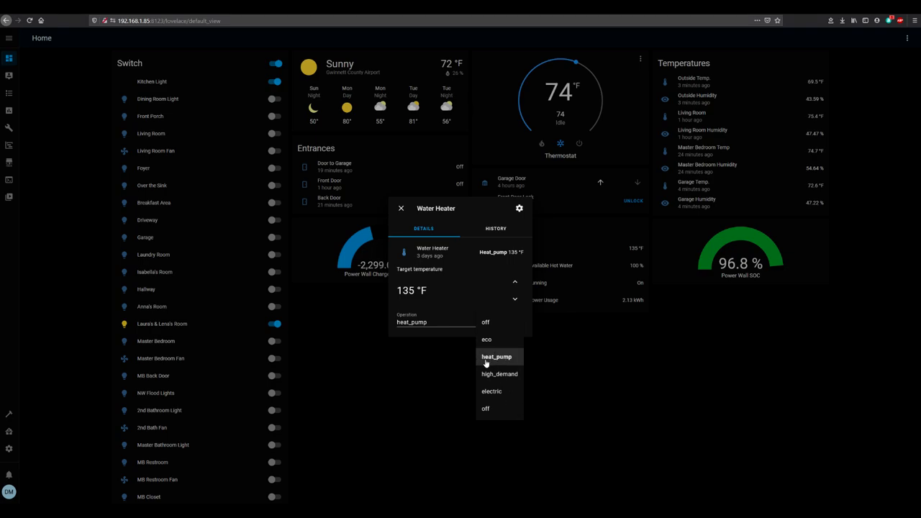
pyautogui.moveTo(477, 380)
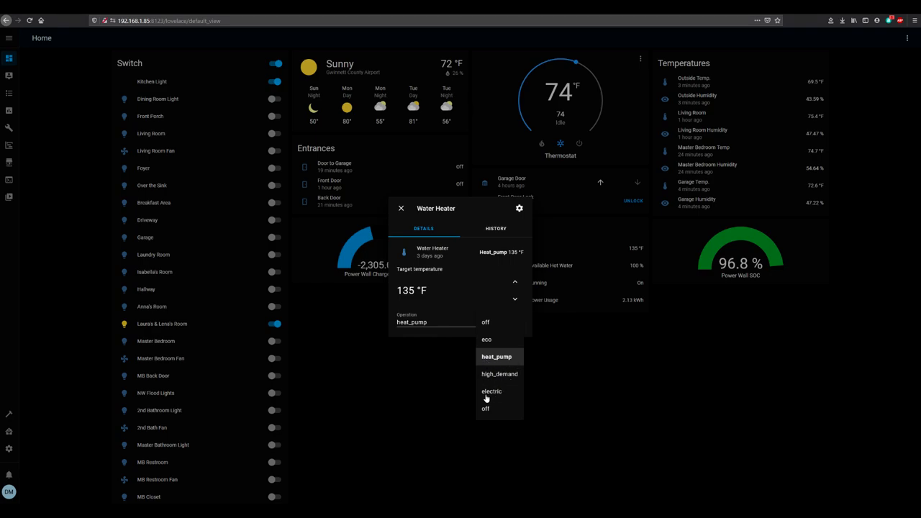
pyautogui.moveTo(496, 382)
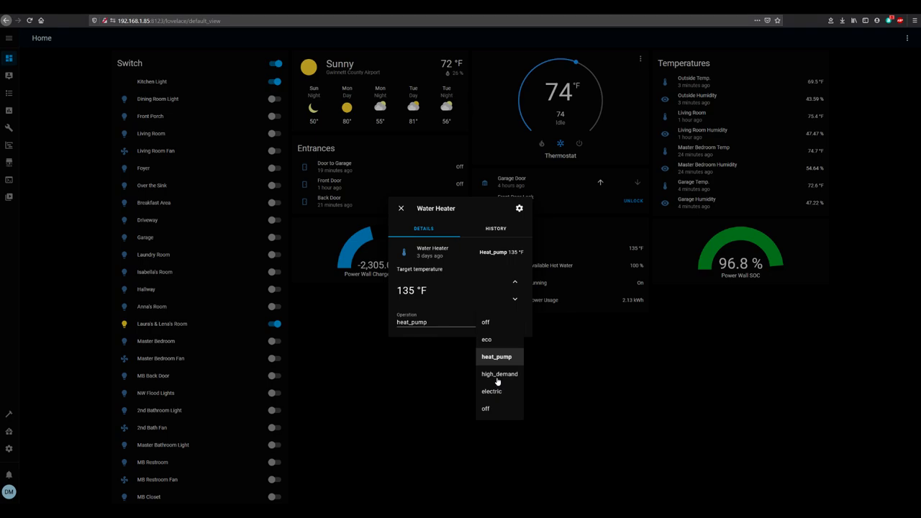
pyautogui.moveTo(495, 388)
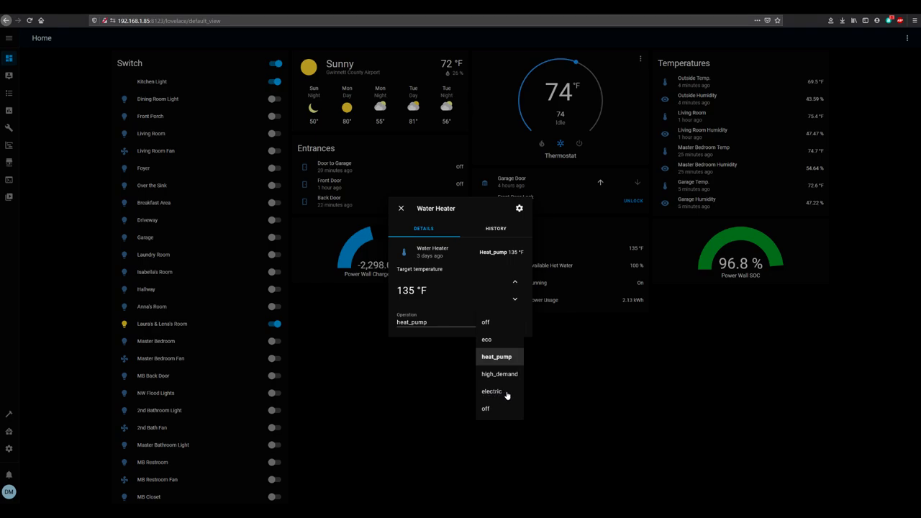
pyautogui.moveTo(559, 429)
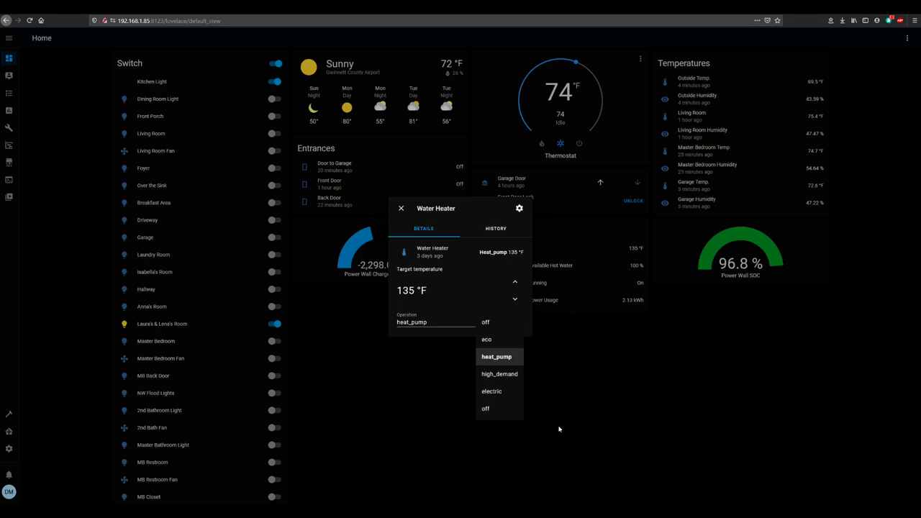
pyautogui.moveTo(485, 412)
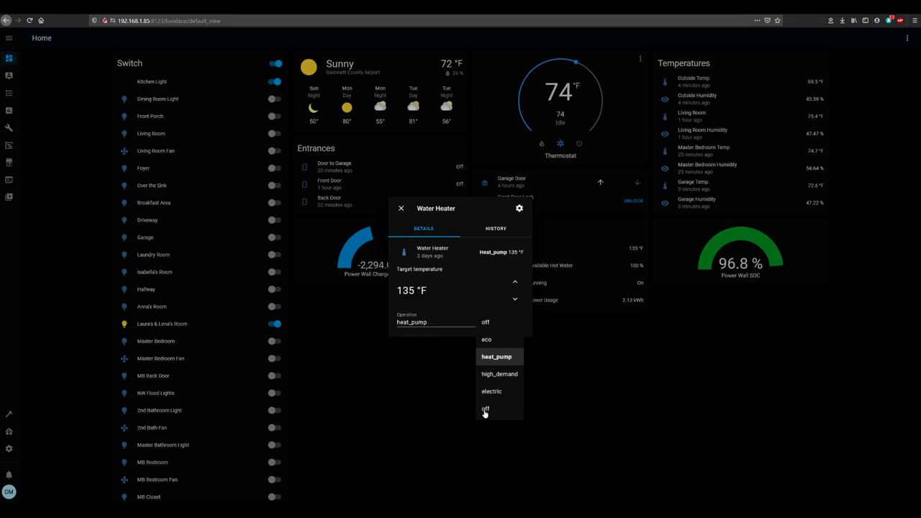
pyautogui.click(400, 207)
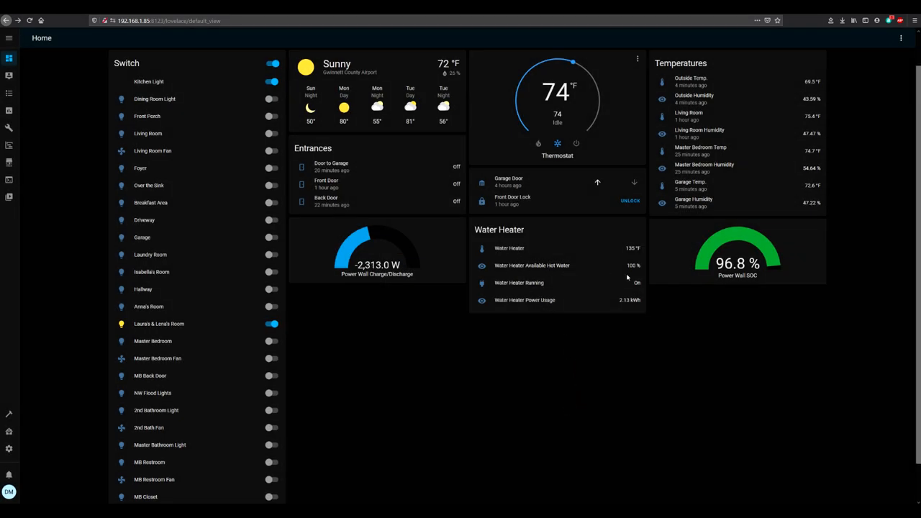
pyautogui.moveTo(588, 289)
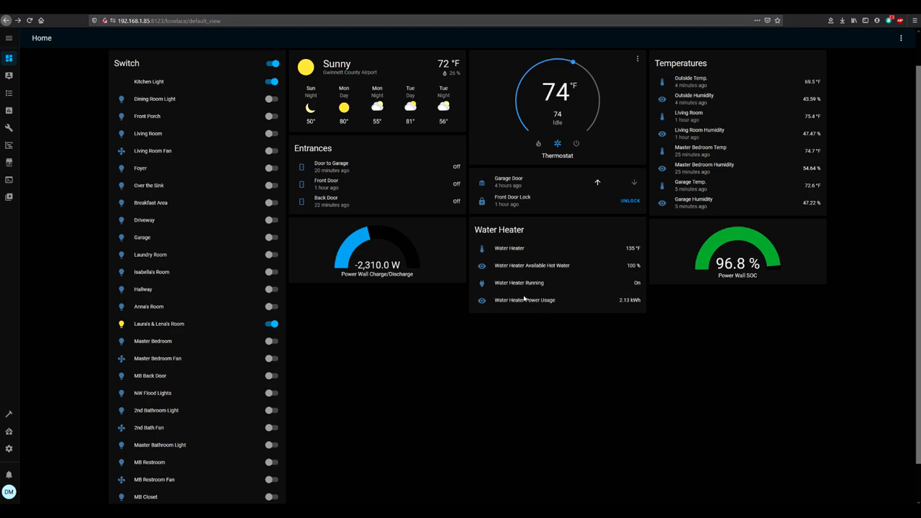
pyautogui.moveTo(898, 439)
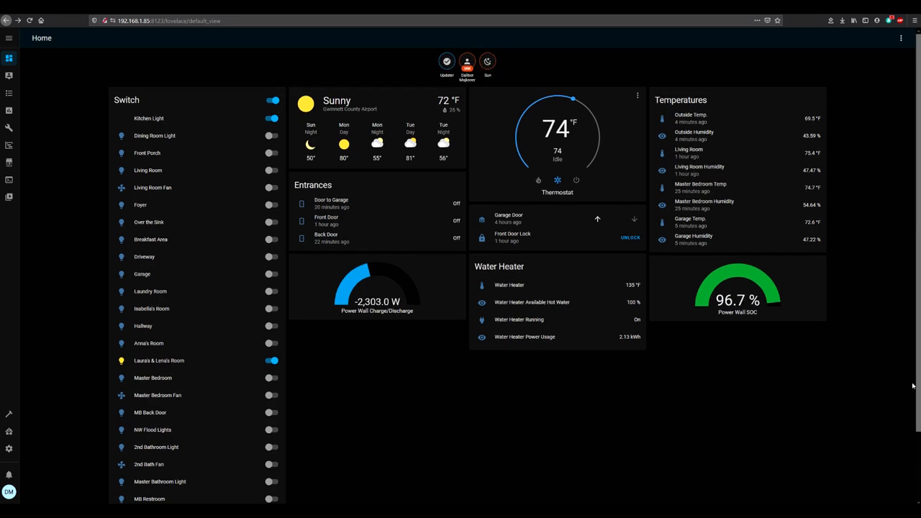
pyautogui.moveTo(683, 113)
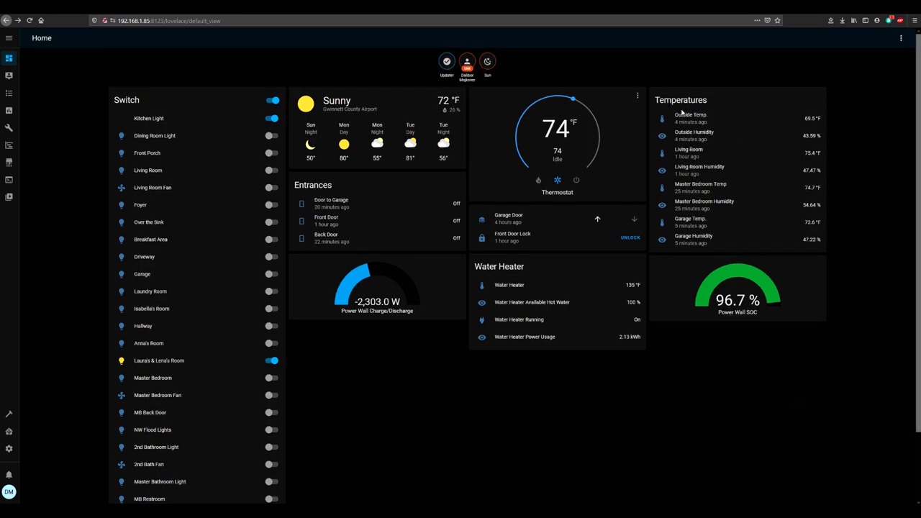
pyautogui.moveTo(728, 124)
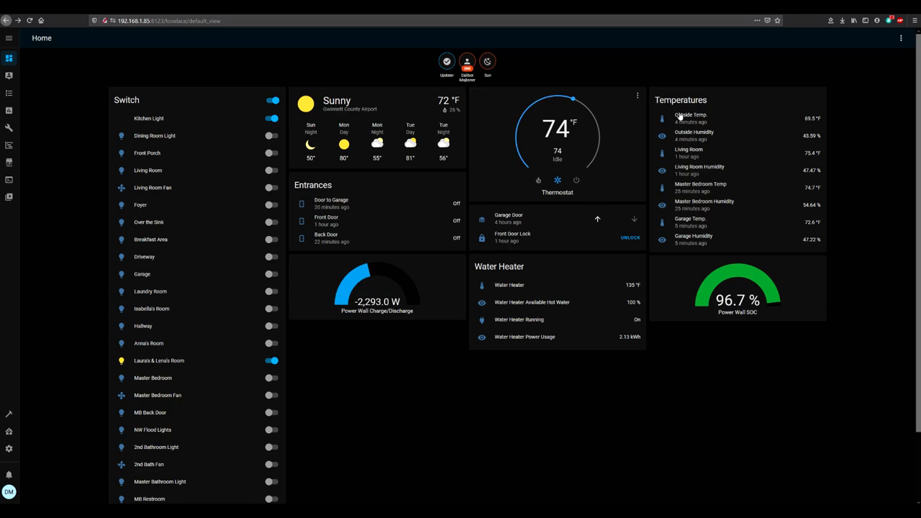
pyautogui.moveTo(727, 164)
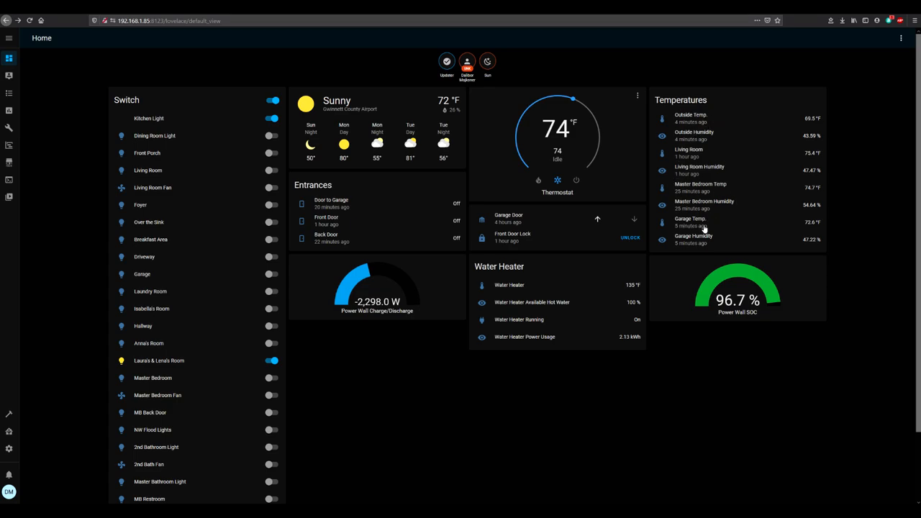
pyautogui.moveTo(827, 482)
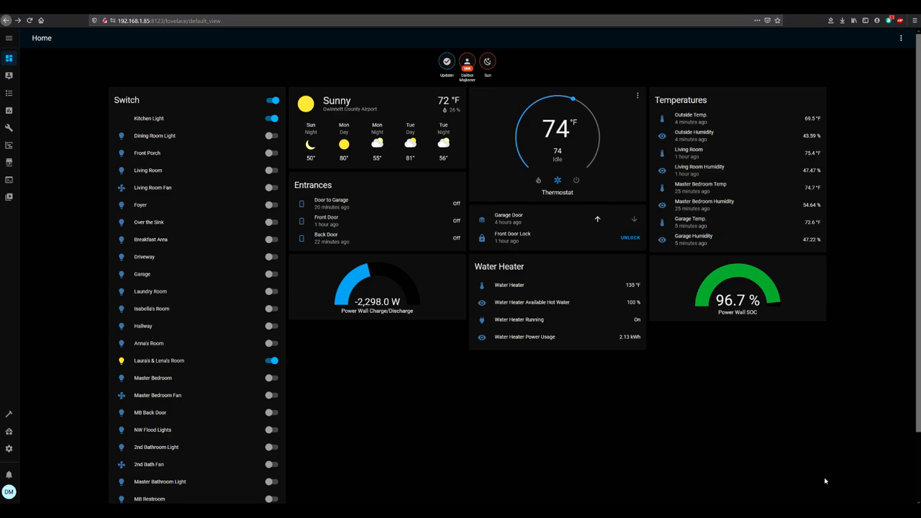
pyautogui.moveTo(682, 276)
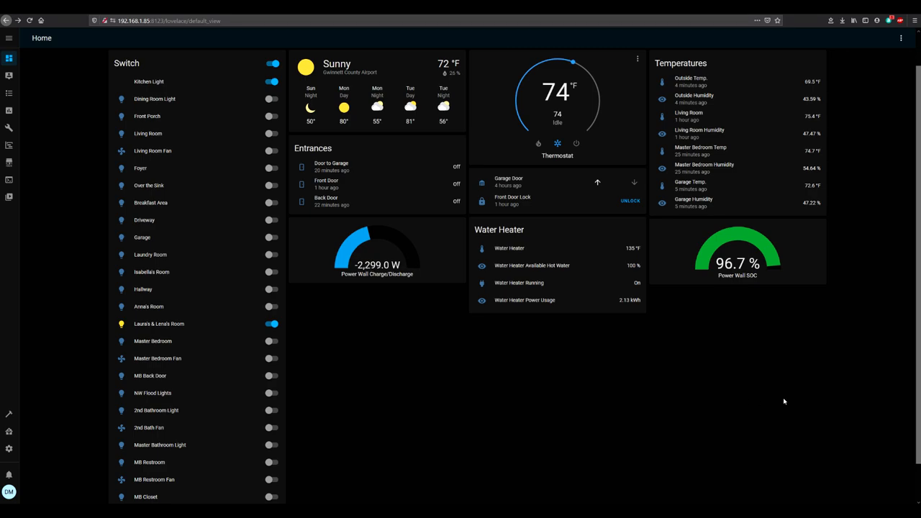
pyautogui.moveTo(529, 372)
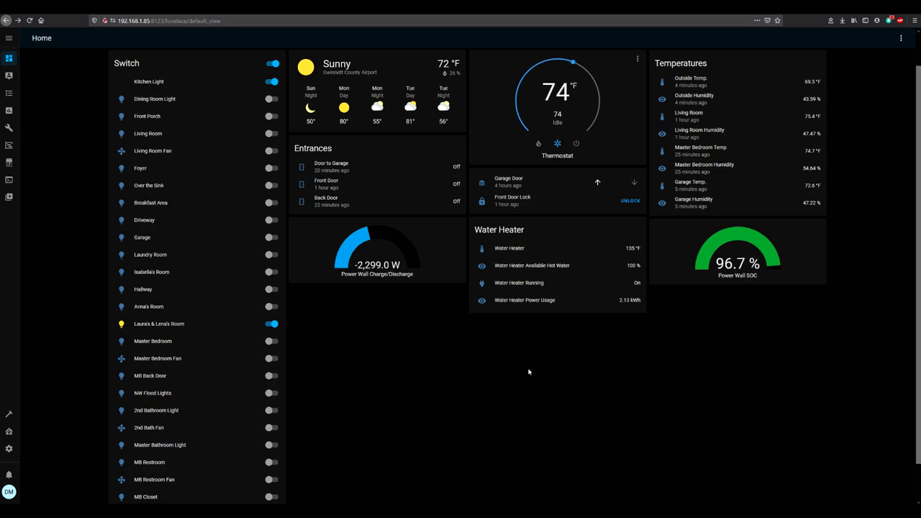
pyautogui.moveTo(455, 377)
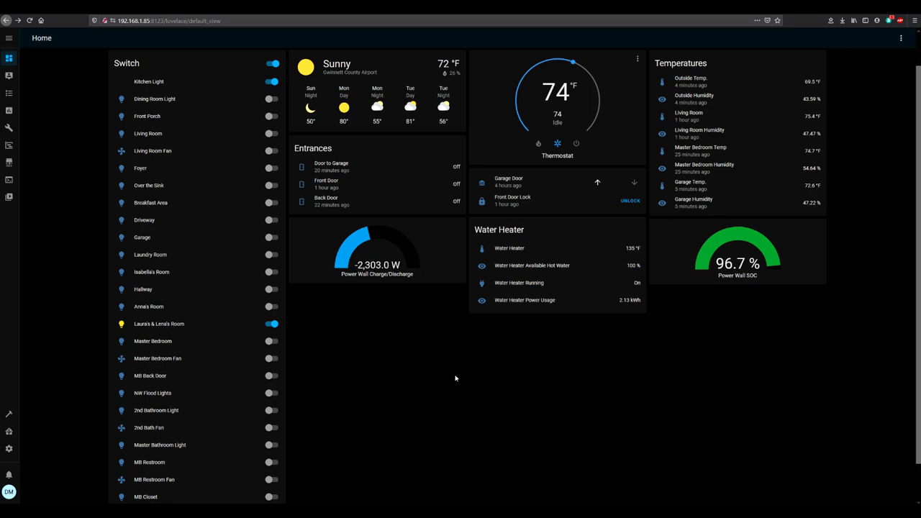
pyautogui.moveTo(640, 370)
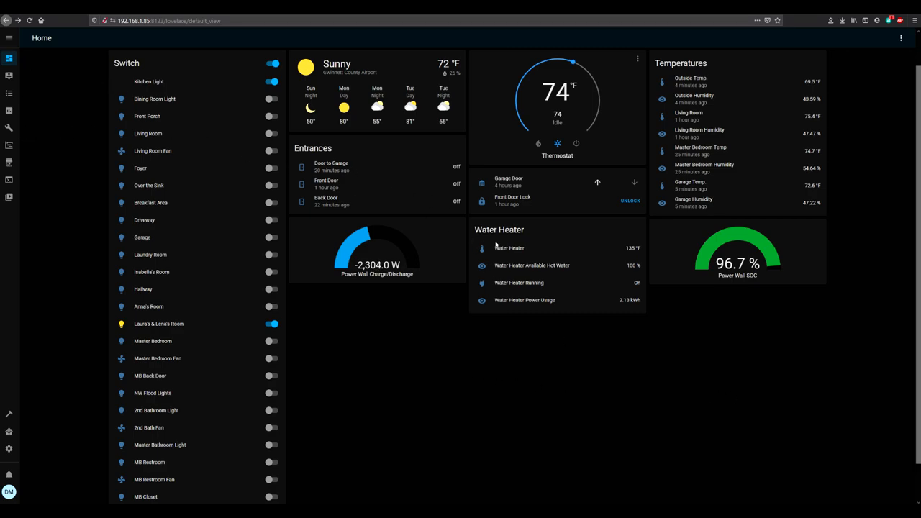
pyautogui.moveTo(775, 282)
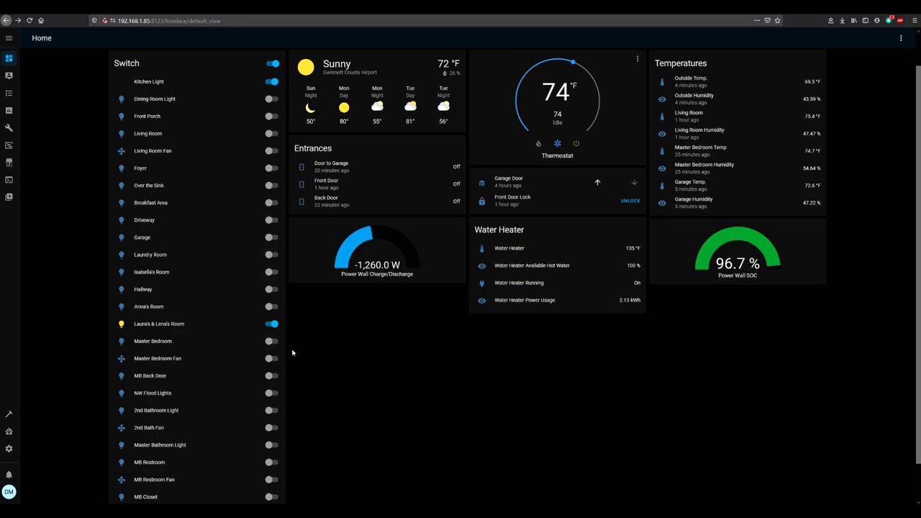
pyautogui.moveTo(800, 416)
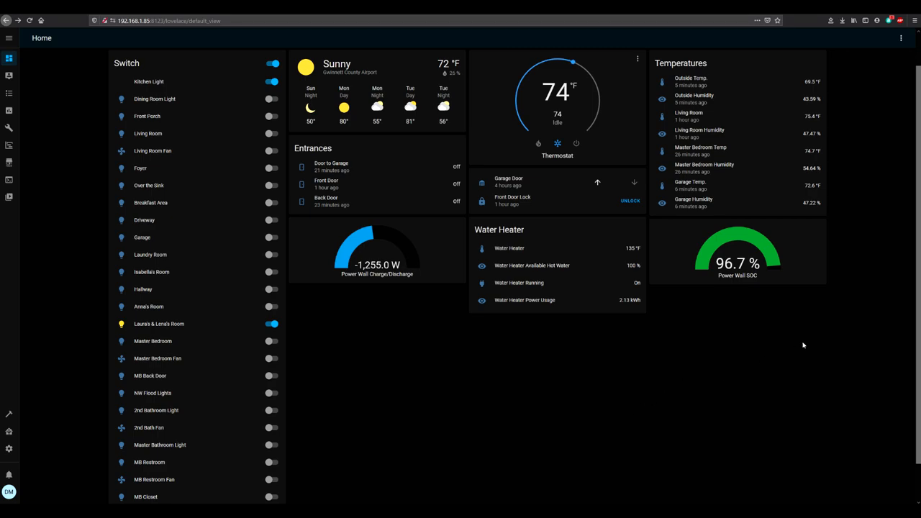
pyautogui.moveTo(678, 400)
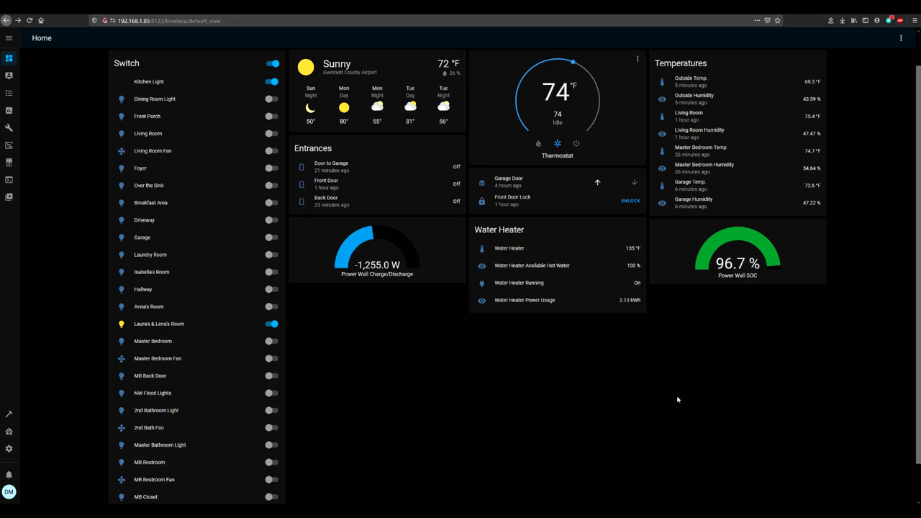
pyautogui.moveTo(491, 415)
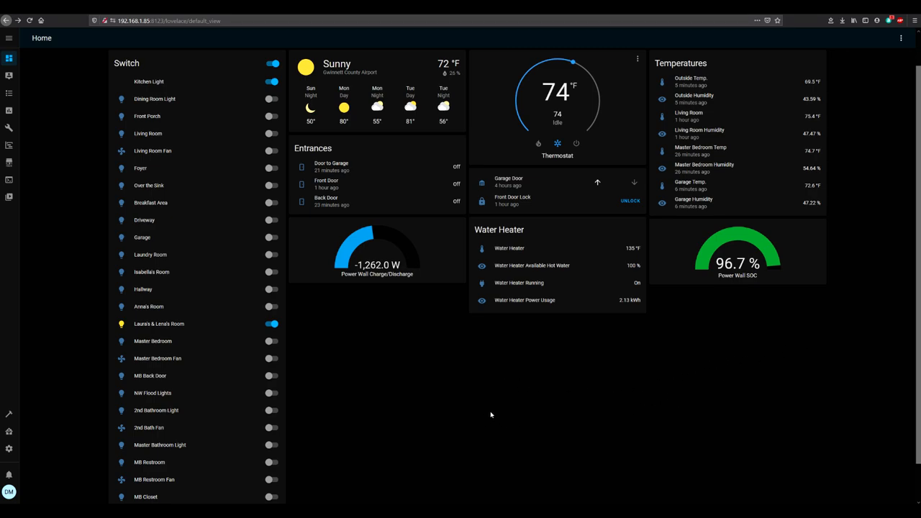
pyautogui.moveTo(509, 406)
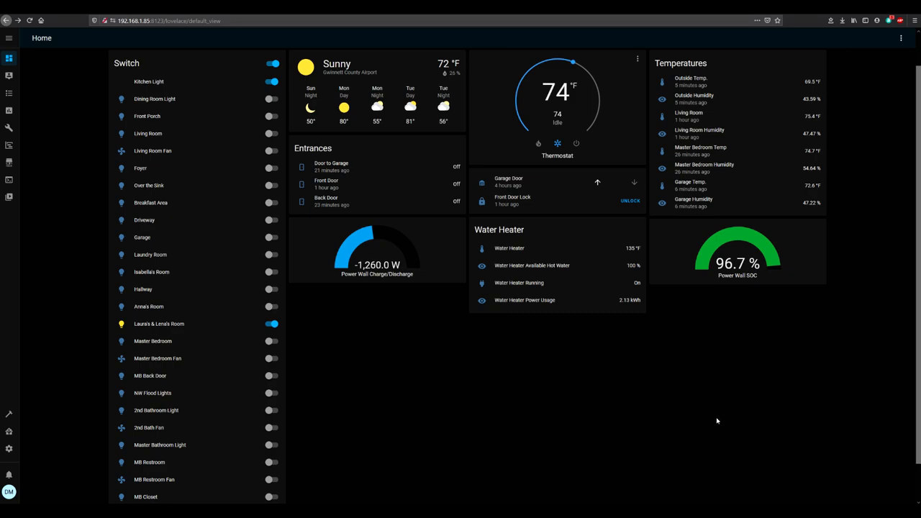
pyautogui.moveTo(391, 397)
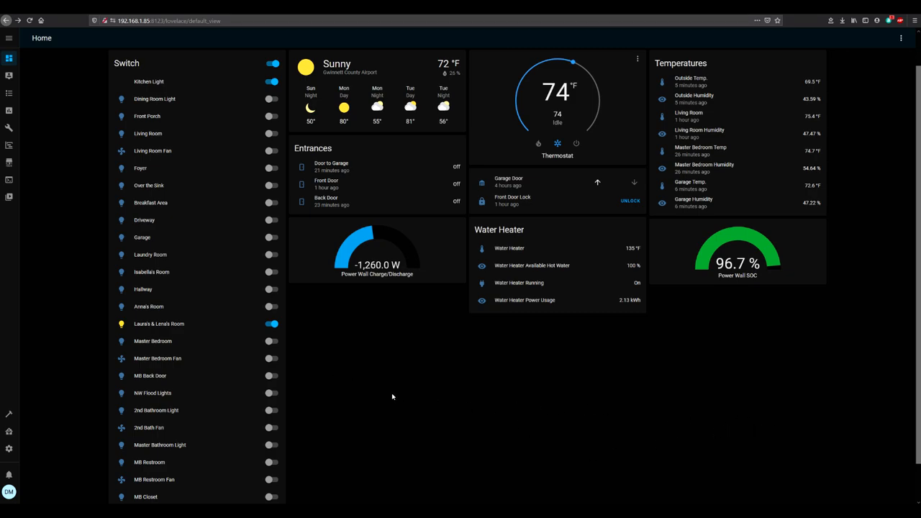
pyautogui.moveTo(636, 435)
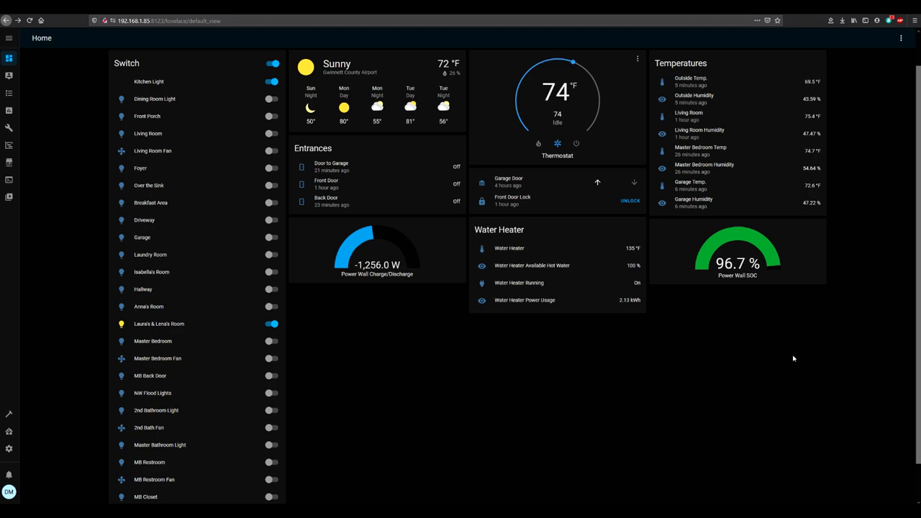
pyautogui.moveTo(504, 411)
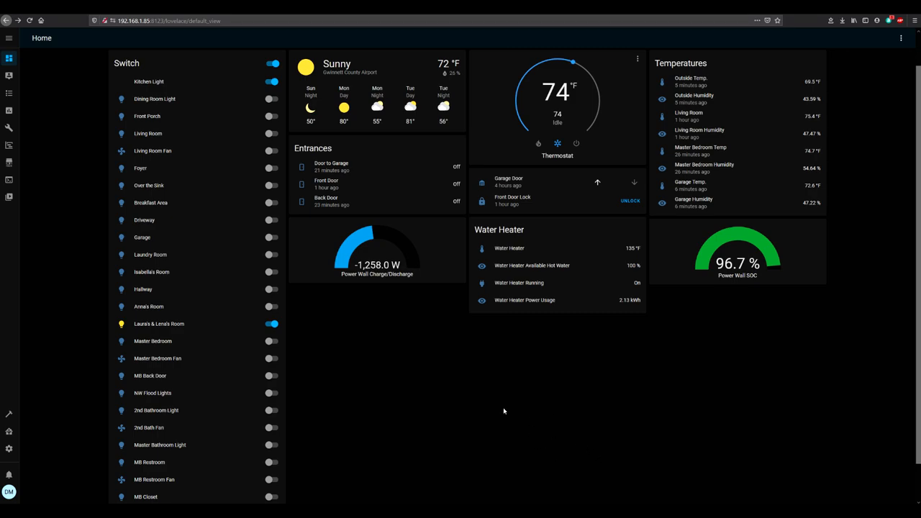
pyautogui.moveTo(630, 417)
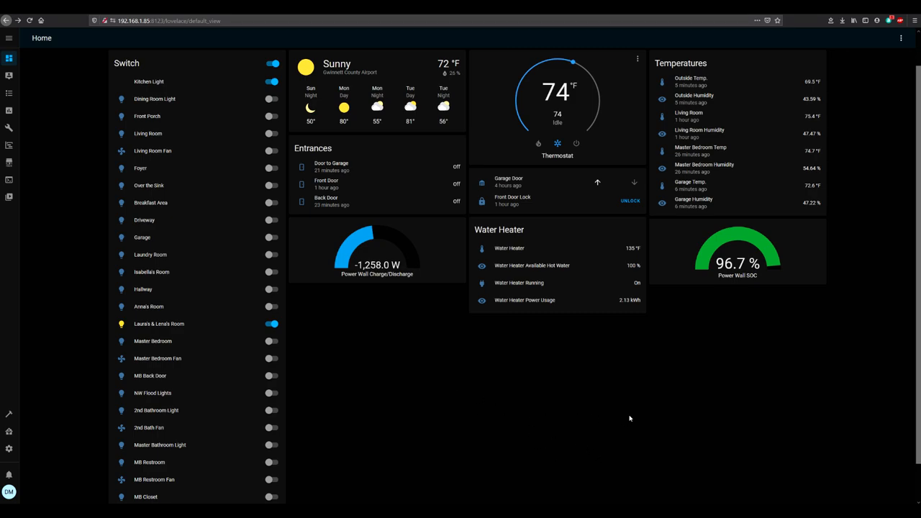
pyautogui.moveTo(697, 420)
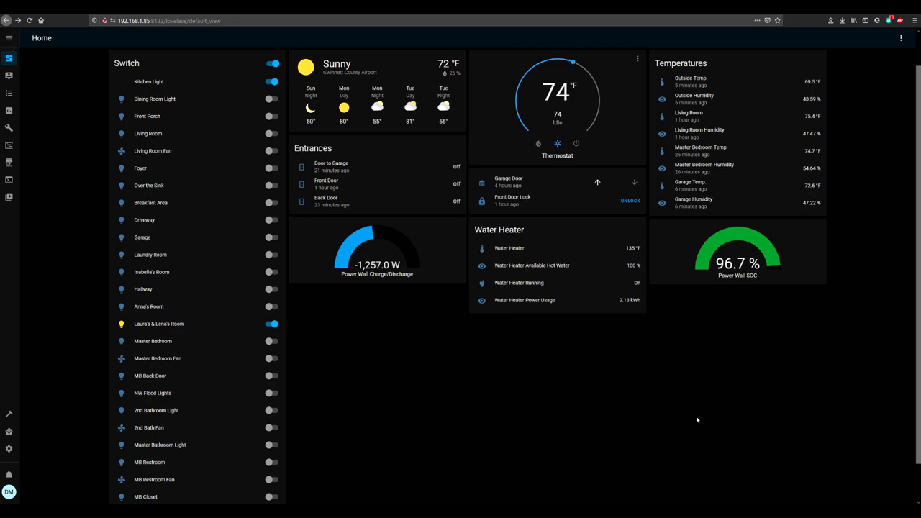
pyautogui.moveTo(691, 377)
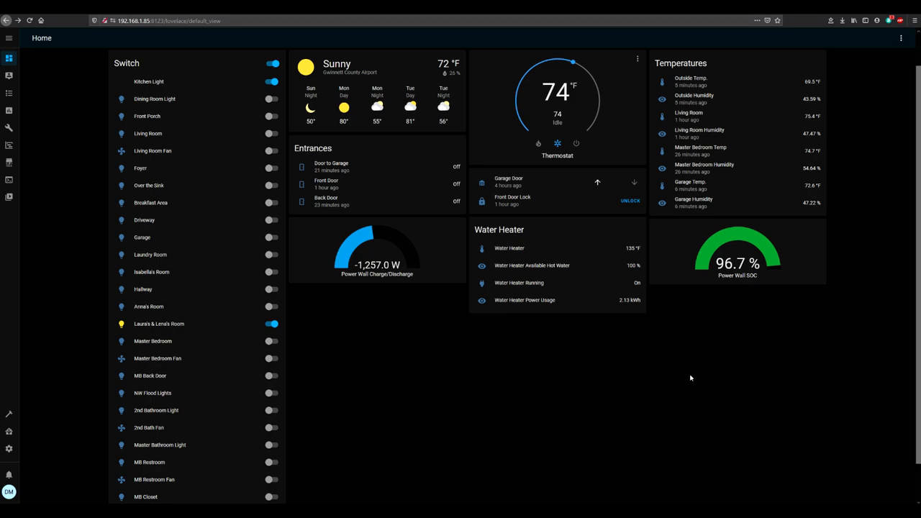
pyautogui.moveTo(619, 362)
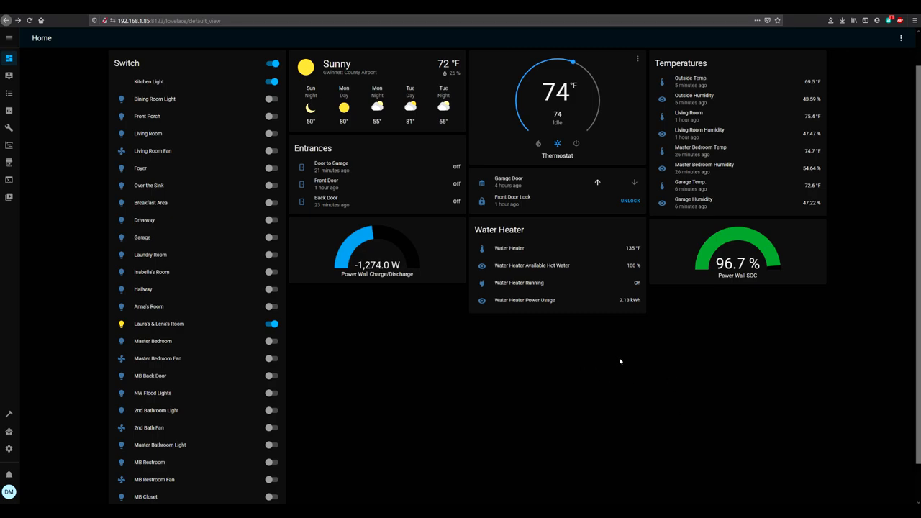
pyautogui.moveTo(626, 368)
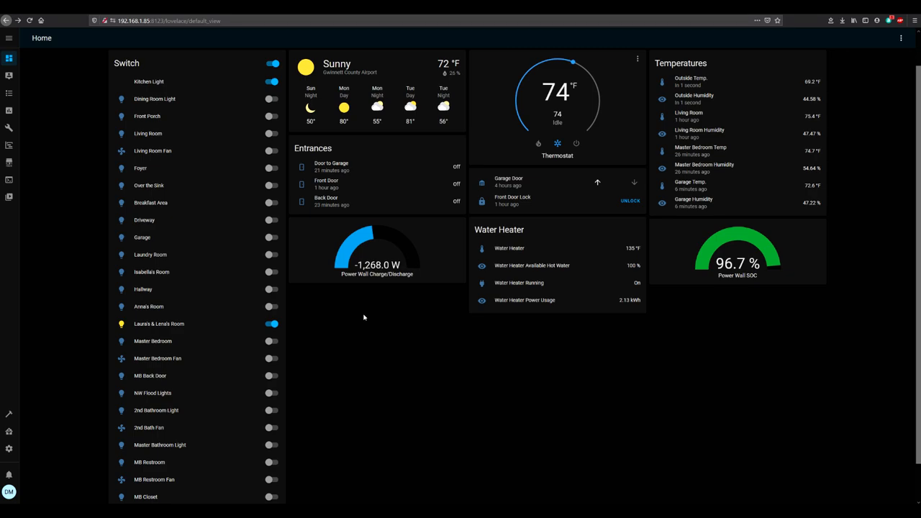
pyautogui.moveTo(688, 488)
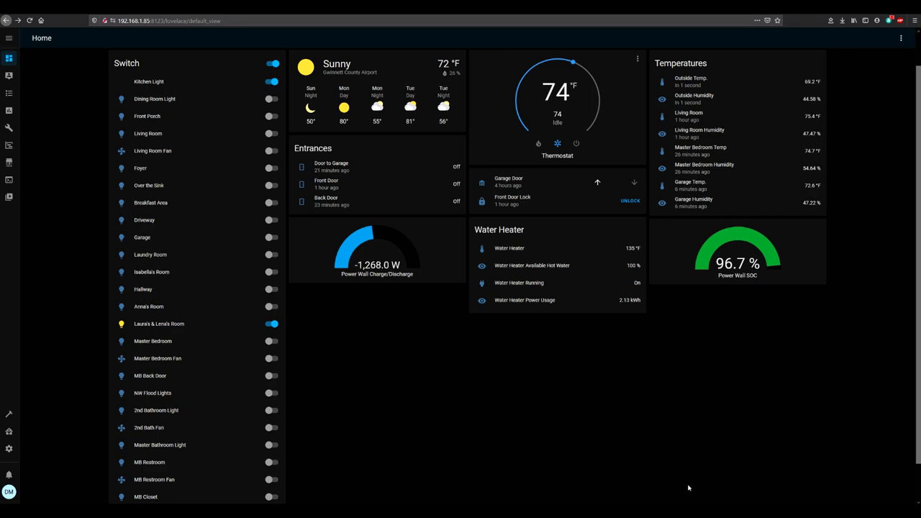
pyautogui.moveTo(757, 460)
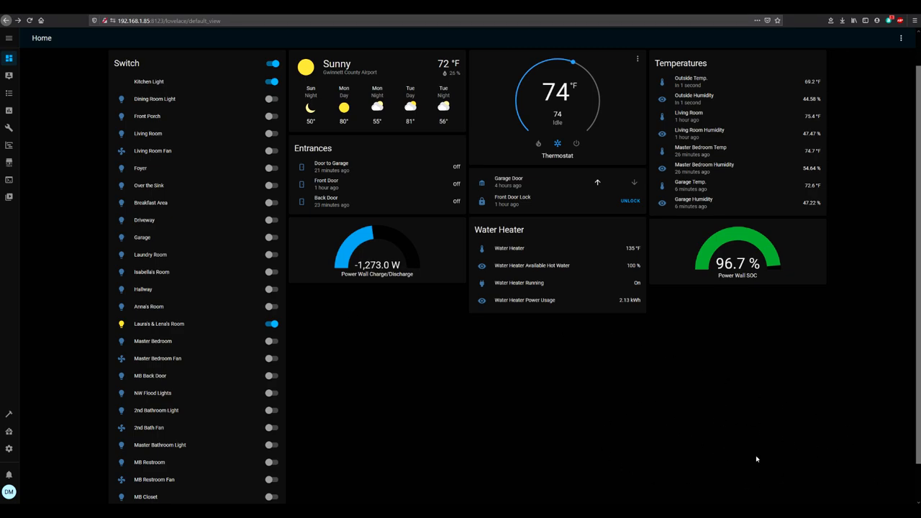
pyautogui.moveTo(354, 401)
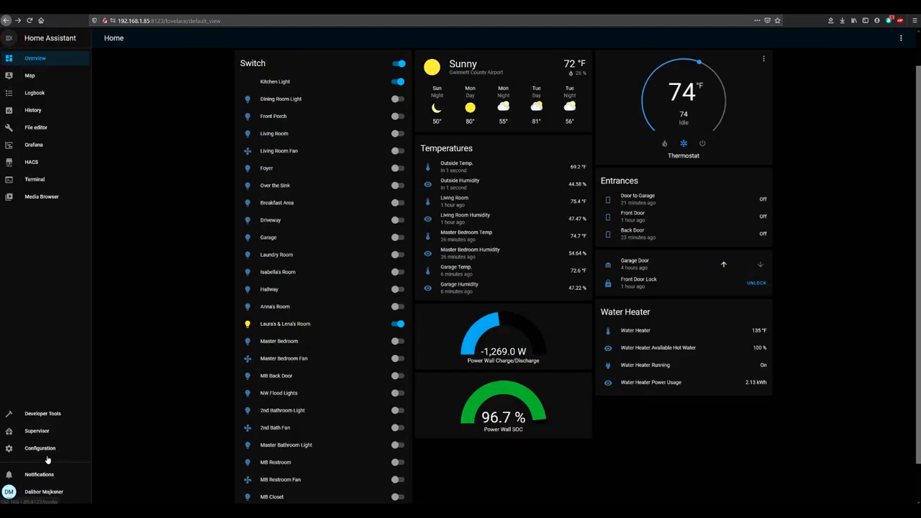
# Browse the Configuration settings categories from the sidebar, then return to the Overview dashboard.
pyautogui.click(39, 449)
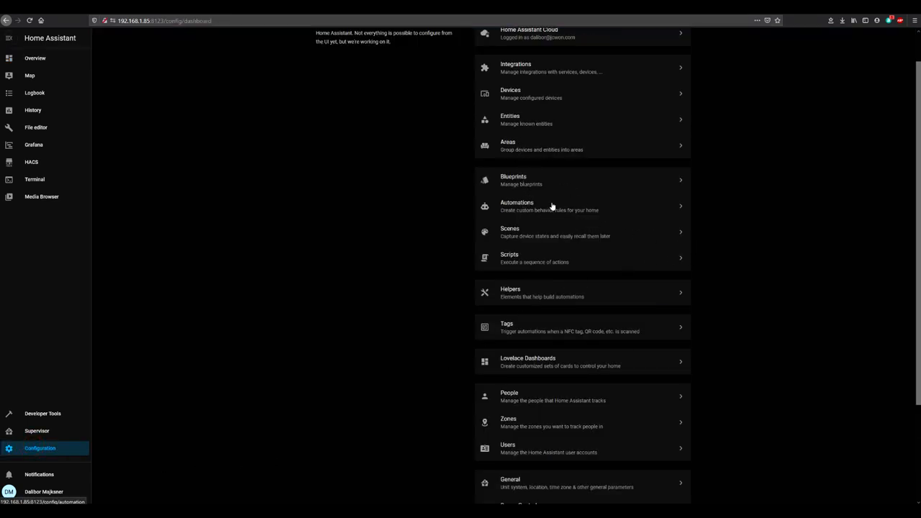
pyautogui.moveTo(536, 250)
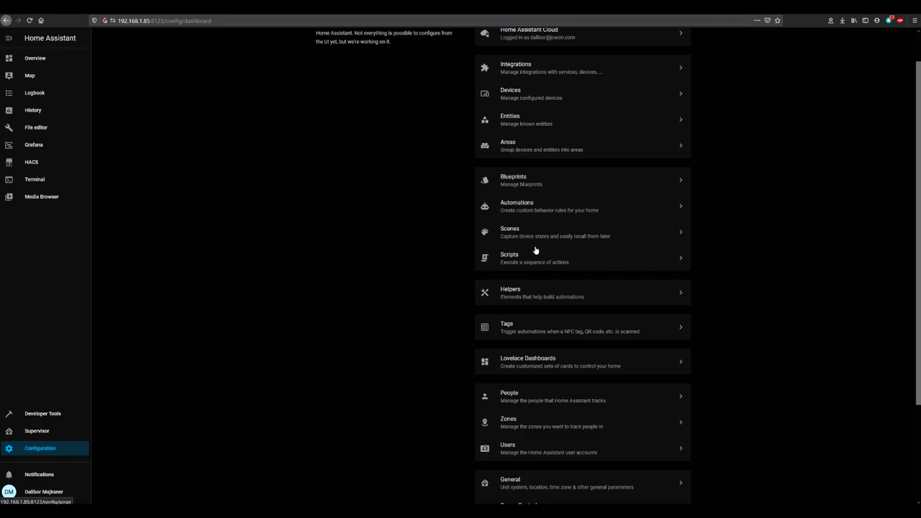
pyautogui.moveTo(504, 72)
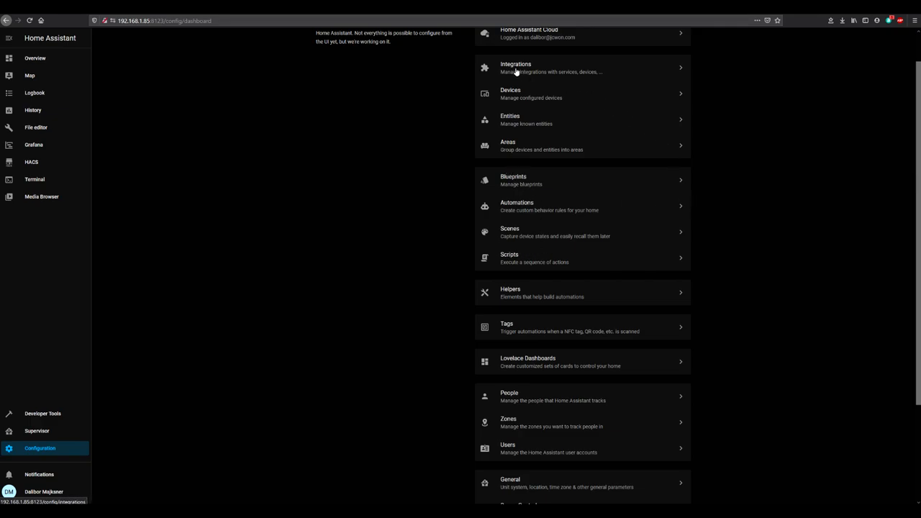
pyautogui.moveTo(550, 406)
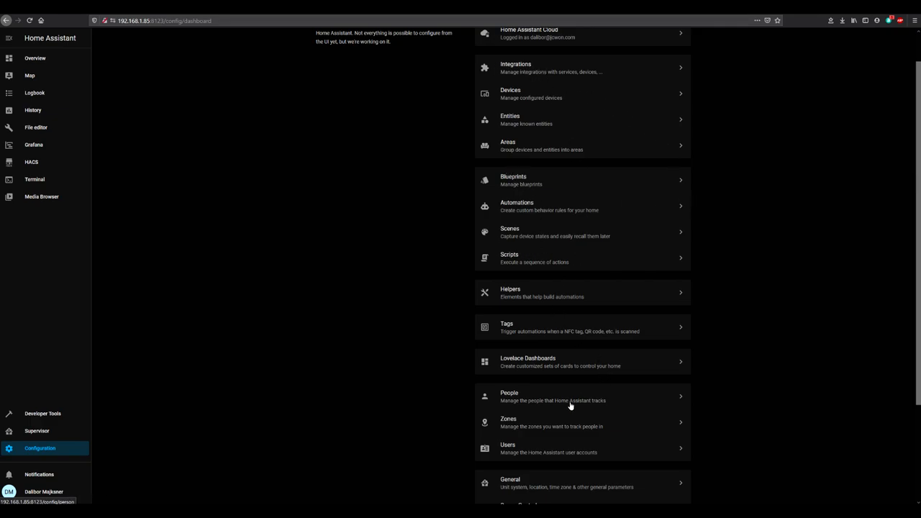
pyautogui.moveTo(830, 164)
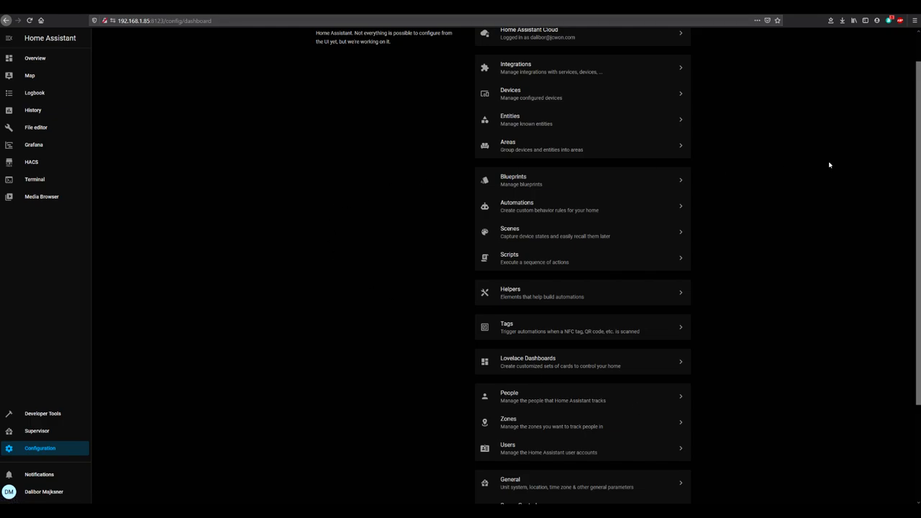
pyautogui.moveTo(233, 234)
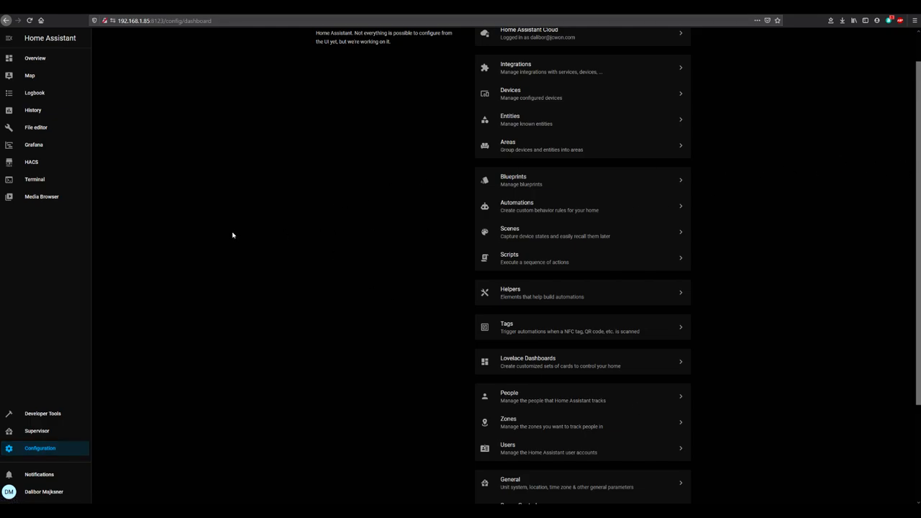
pyautogui.moveTo(46, 59)
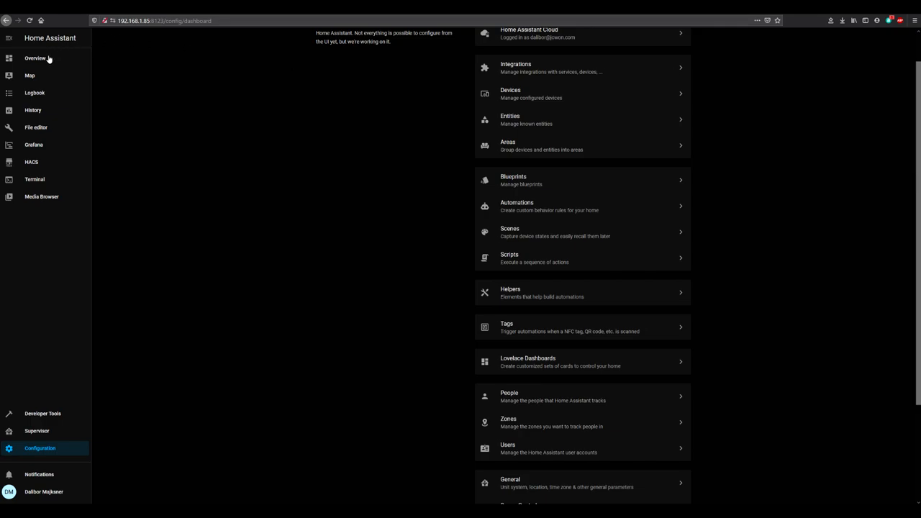
pyautogui.click(35, 57)
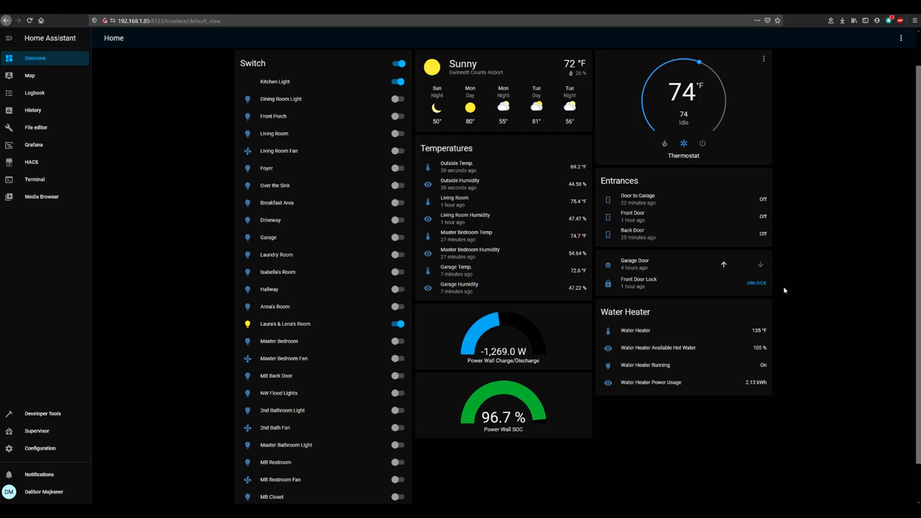
pyautogui.moveTo(774, 308)
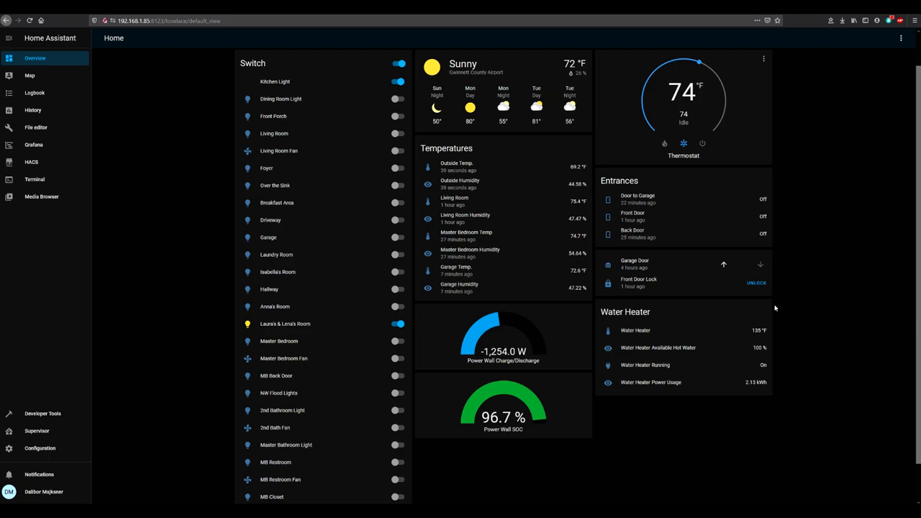
pyautogui.moveTo(792, 383)
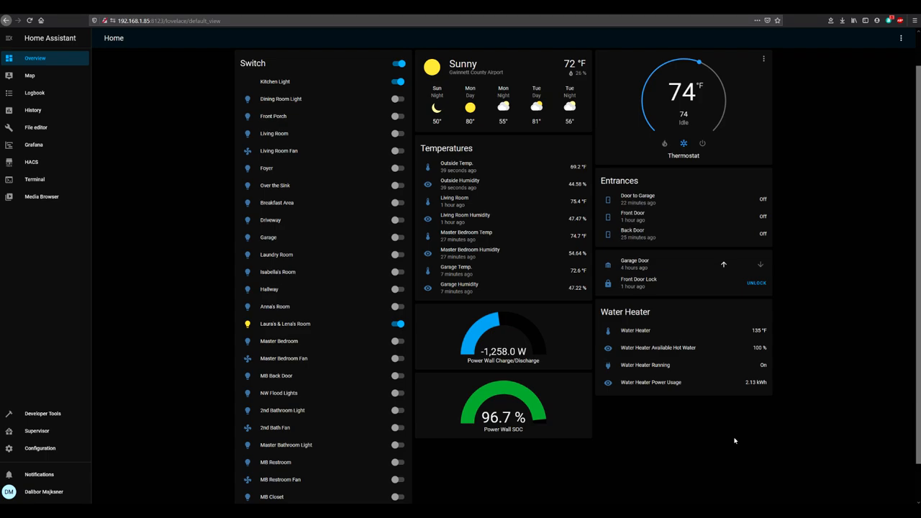
pyautogui.moveTo(289, 221)
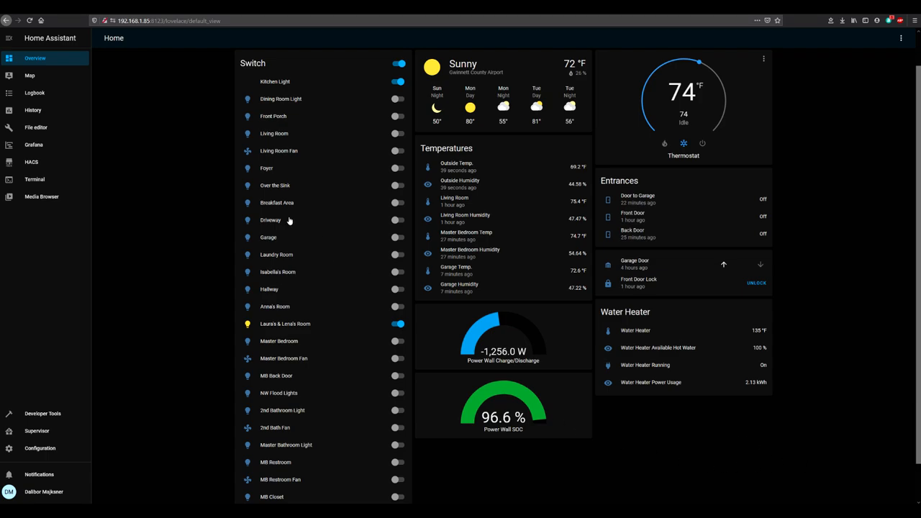
pyautogui.moveTo(164, 95)
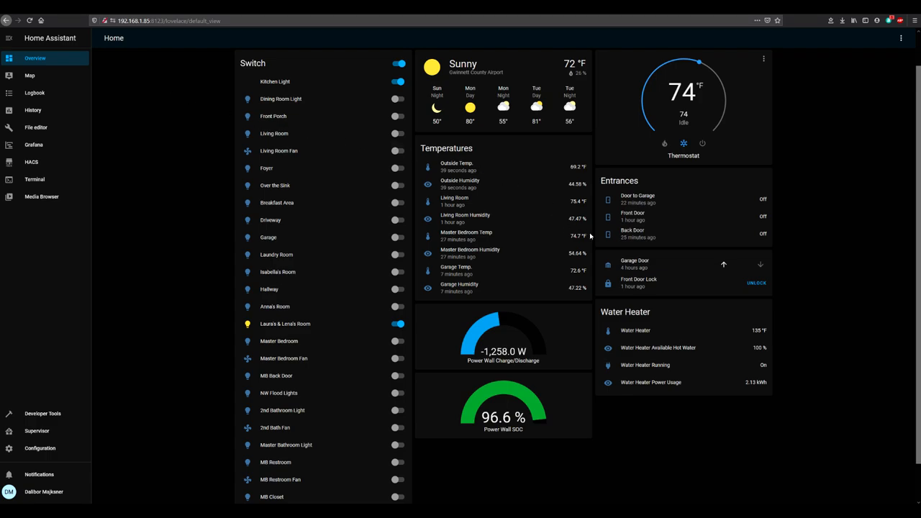
pyautogui.moveTo(761, 453)
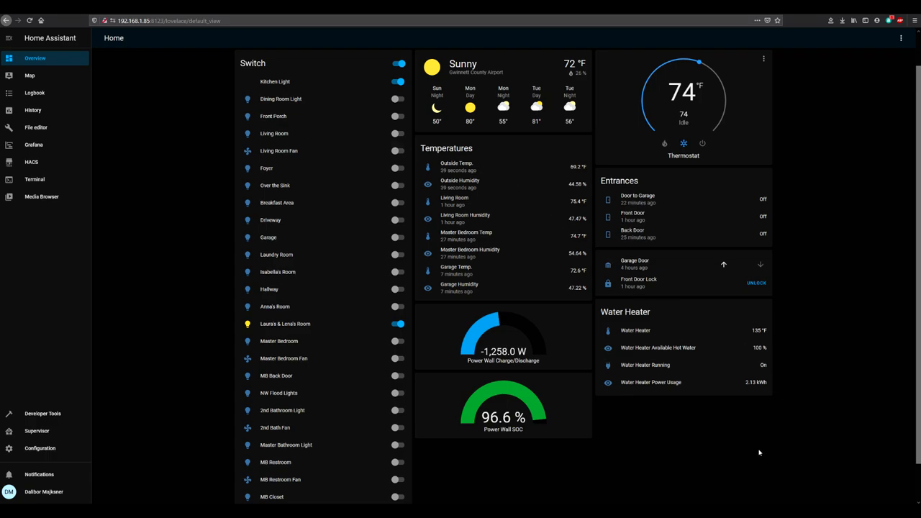
pyautogui.moveTo(858, 459)
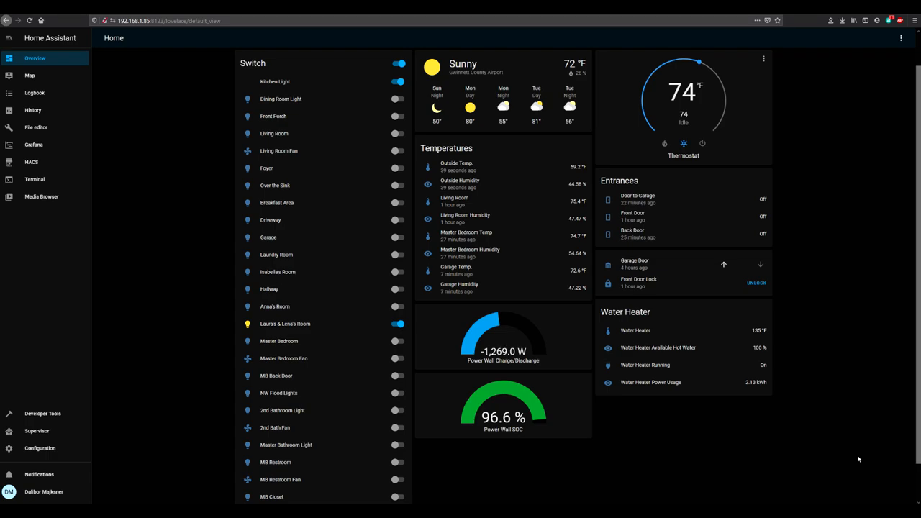
pyautogui.moveTo(325, 230)
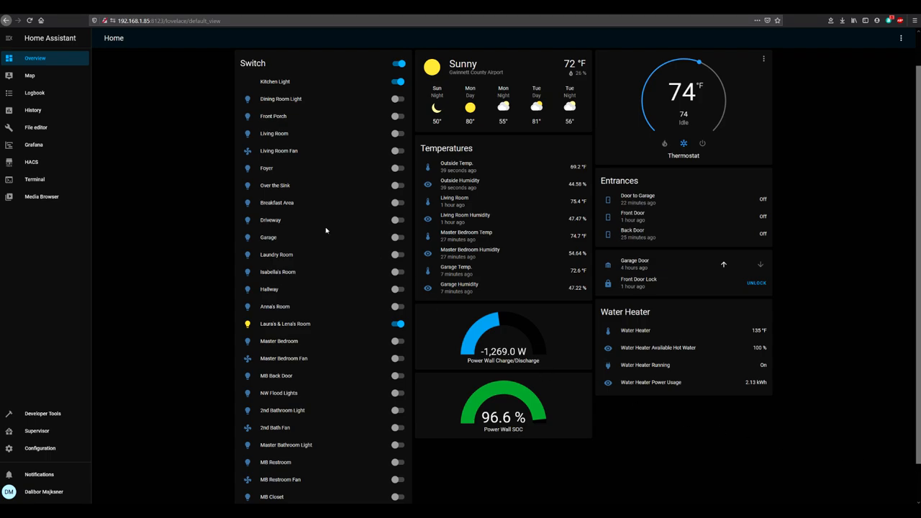
pyautogui.moveTo(155, 168)
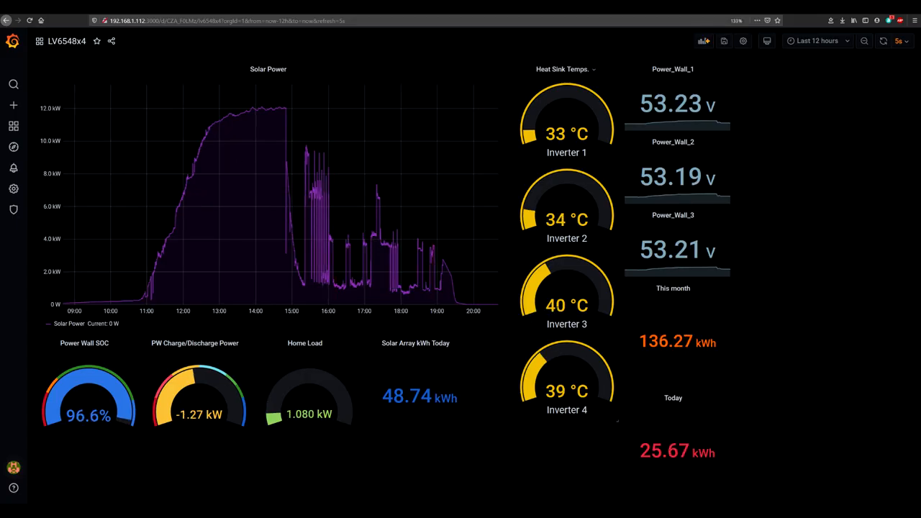
pyautogui.moveTo(863, 449)
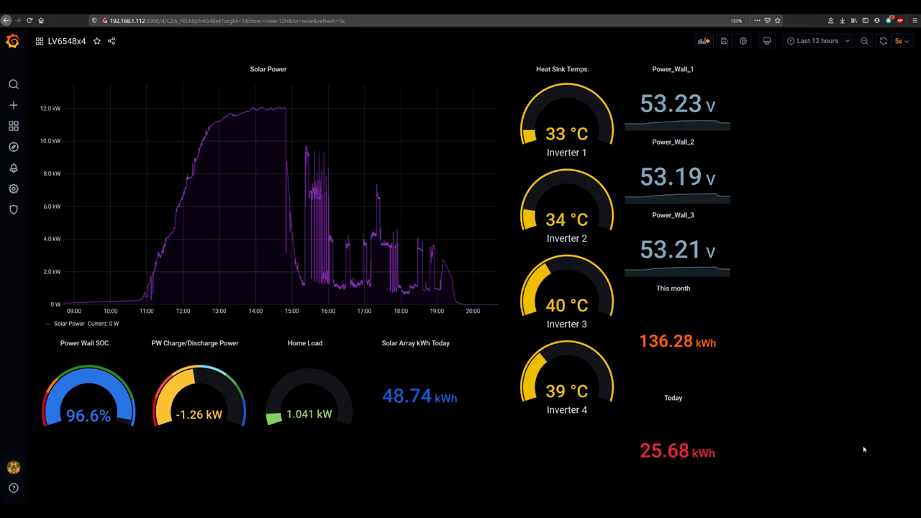
pyautogui.moveTo(896, 464)
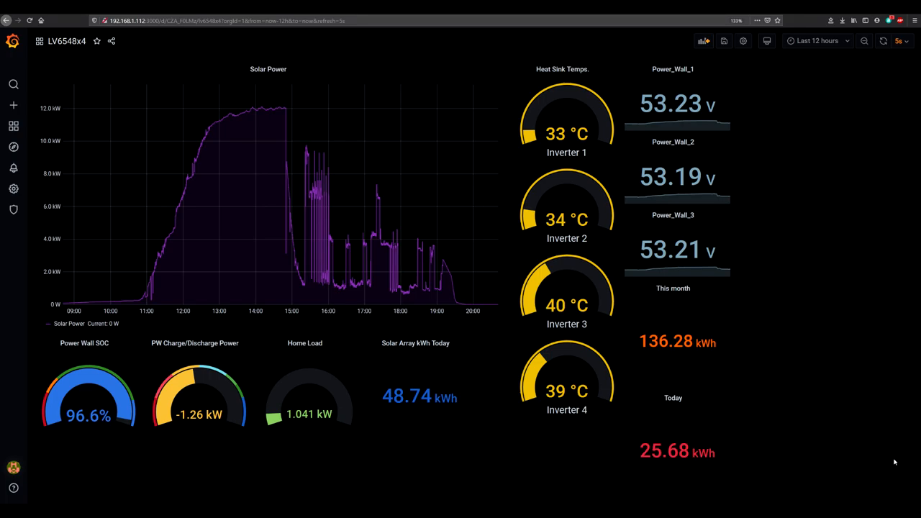
pyautogui.moveTo(832, 311)
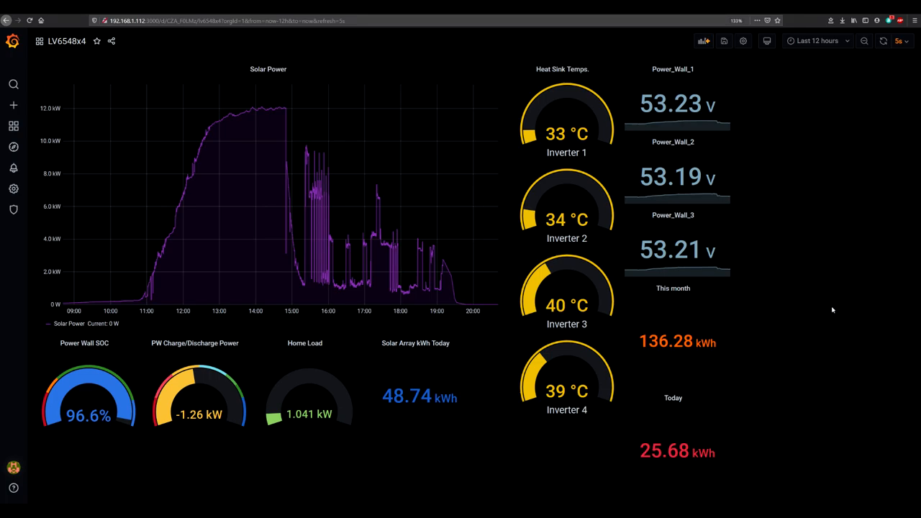
pyautogui.moveTo(849, 297)
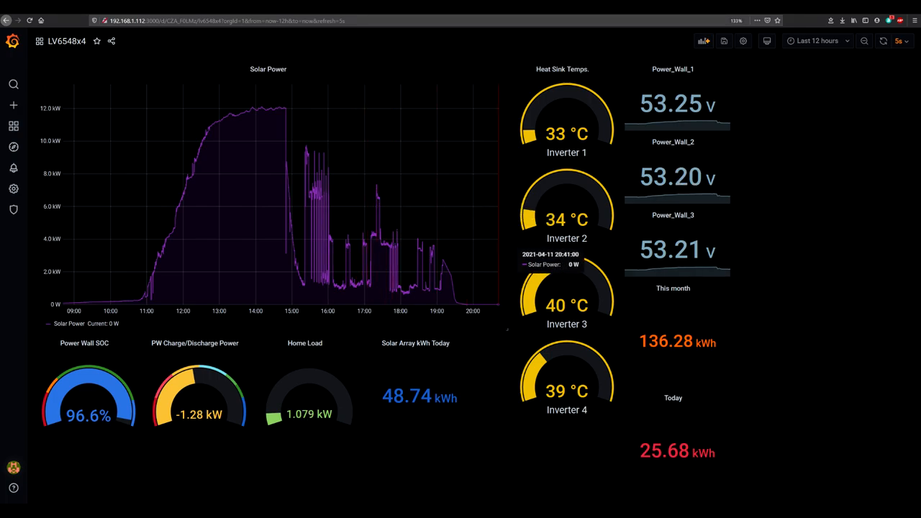
pyautogui.moveTo(839, 342)
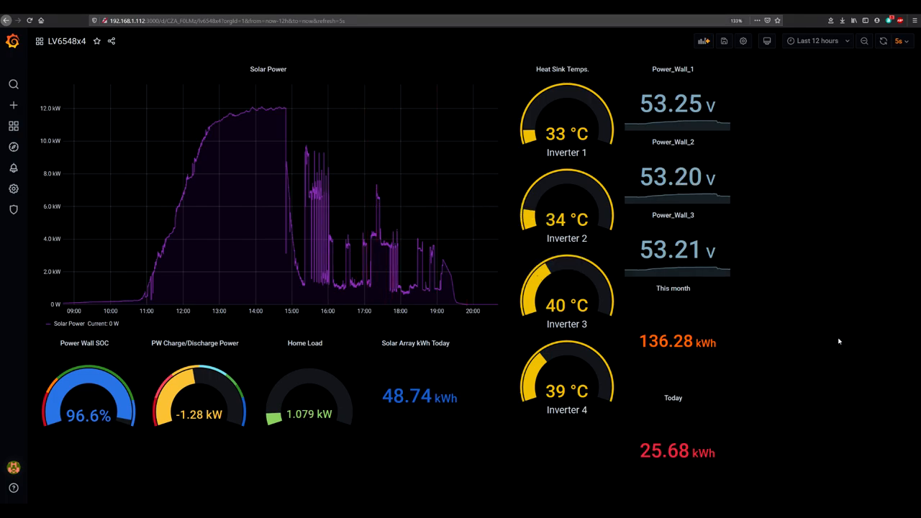
pyautogui.moveTo(821, 315)
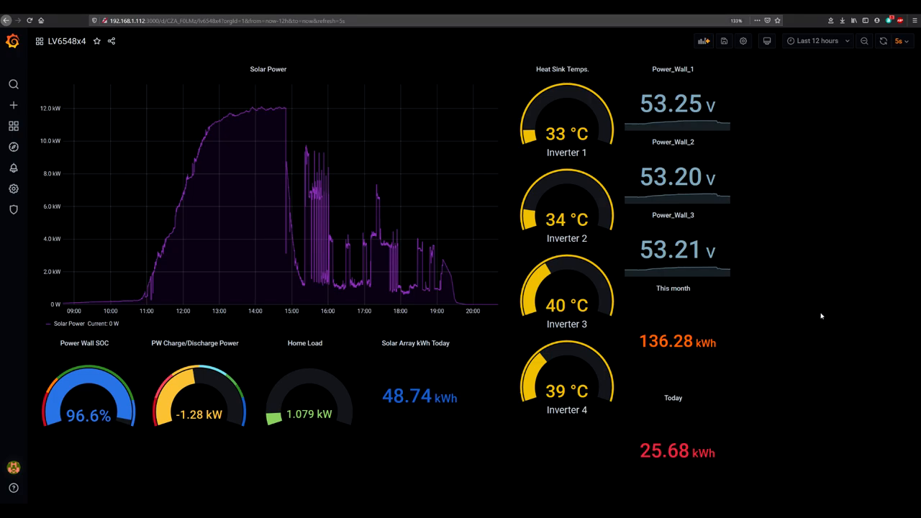
pyautogui.moveTo(619, 317)
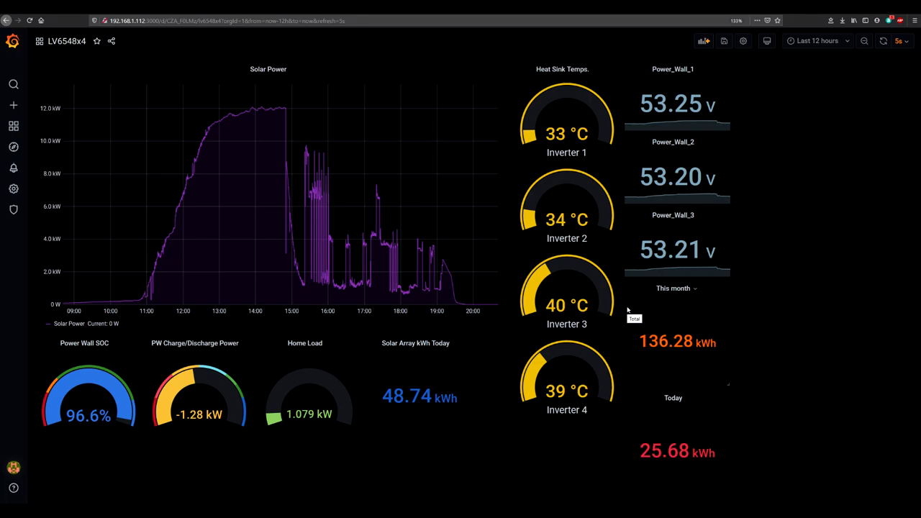
pyautogui.moveTo(766, 288)
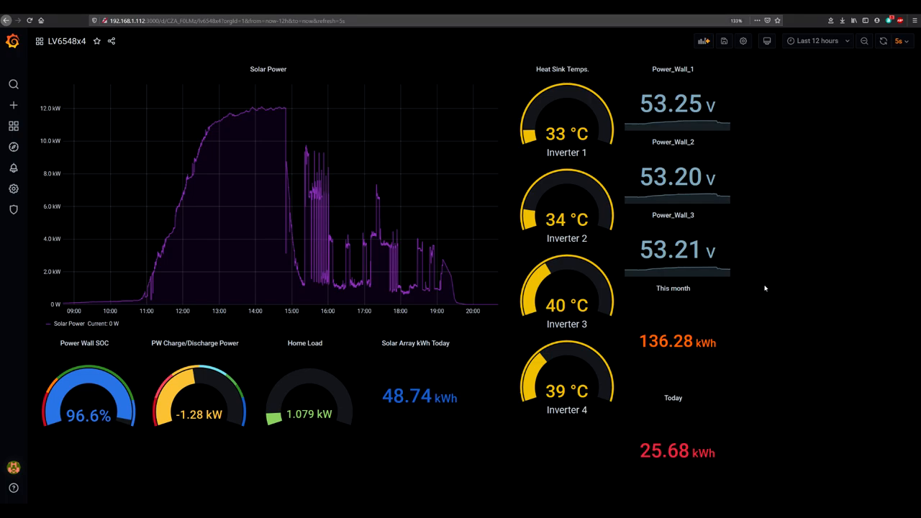
pyautogui.moveTo(859, 250)
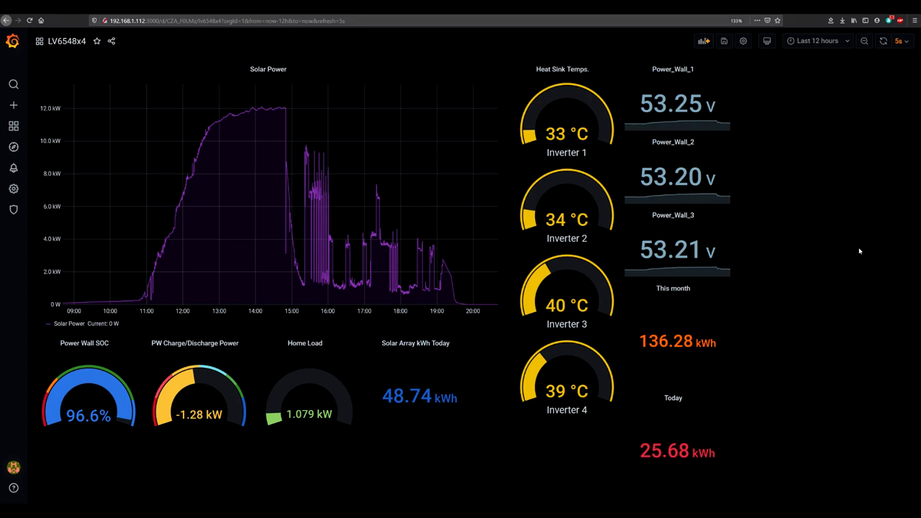
pyautogui.moveTo(887, 240)
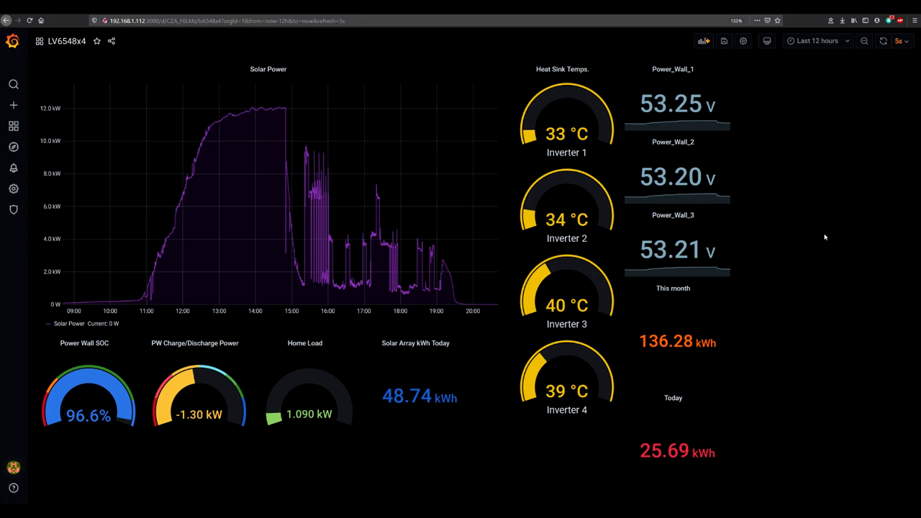
pyautogui.moveTo(401, 43)
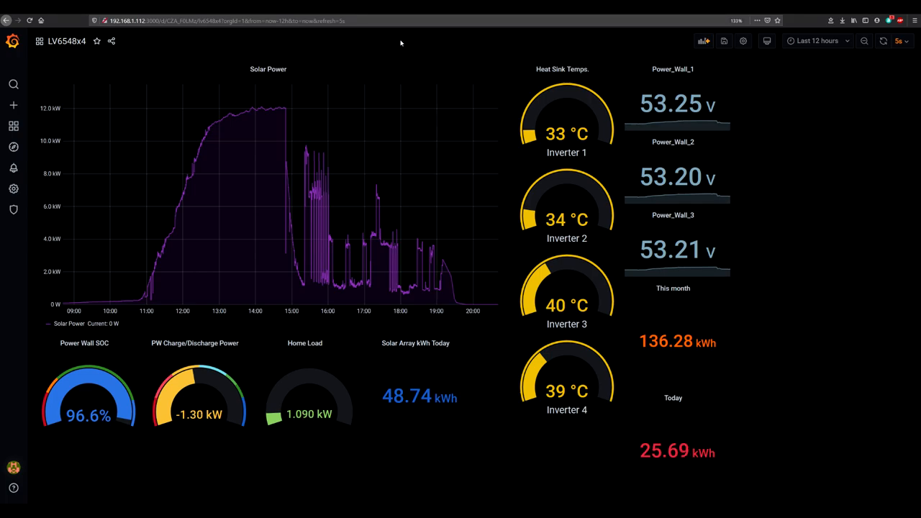
pyautogui.moveTo(824, 368)
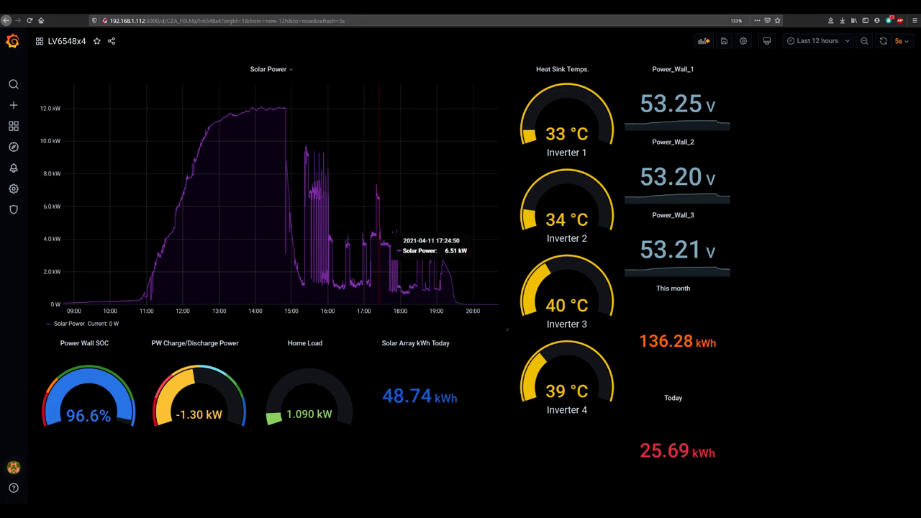
pyautogui.moveTo(822, 298)
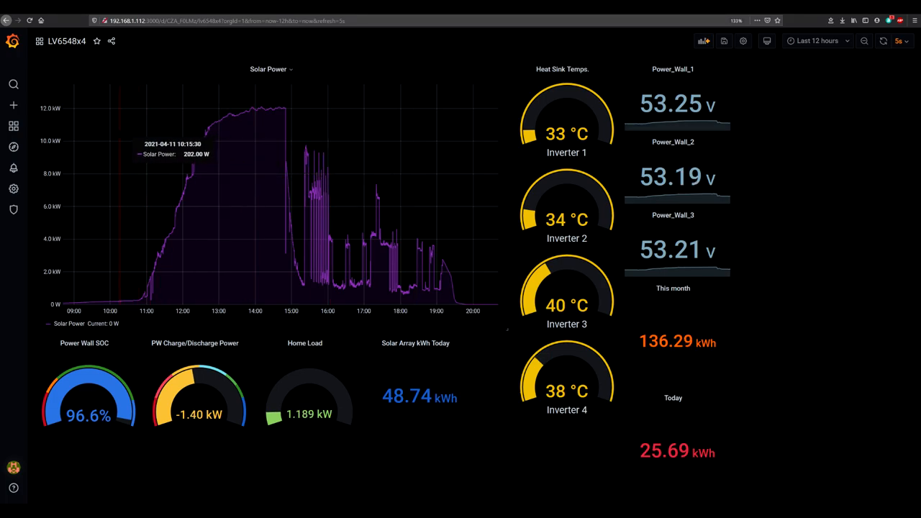
pyautogui.moveTo(772, 317)
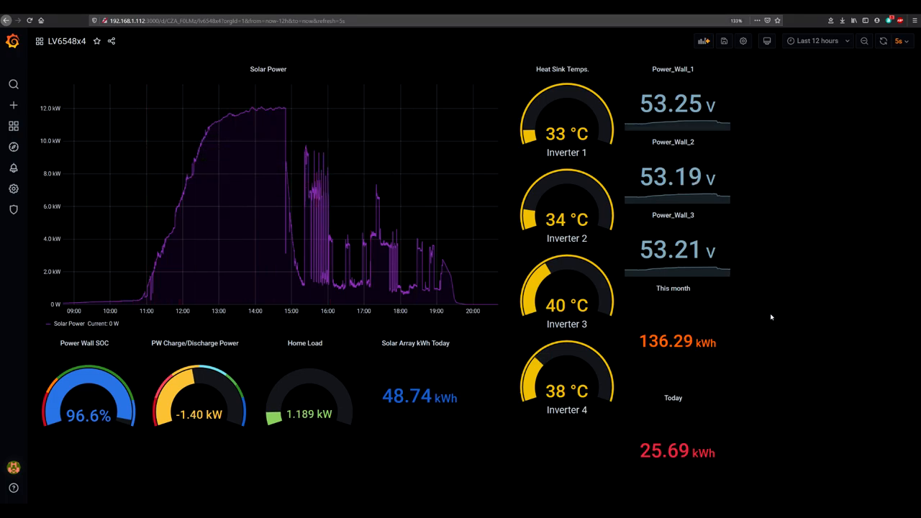
pyautogui.moveTo(789, 342)
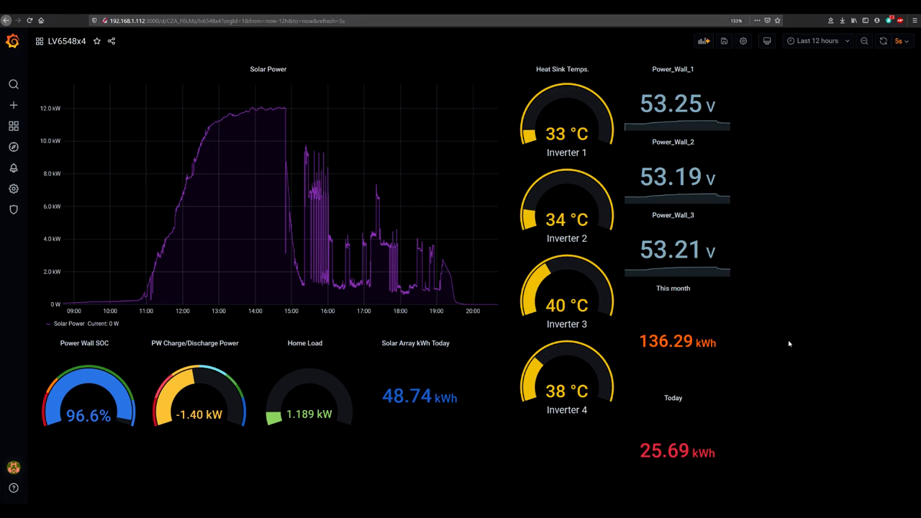